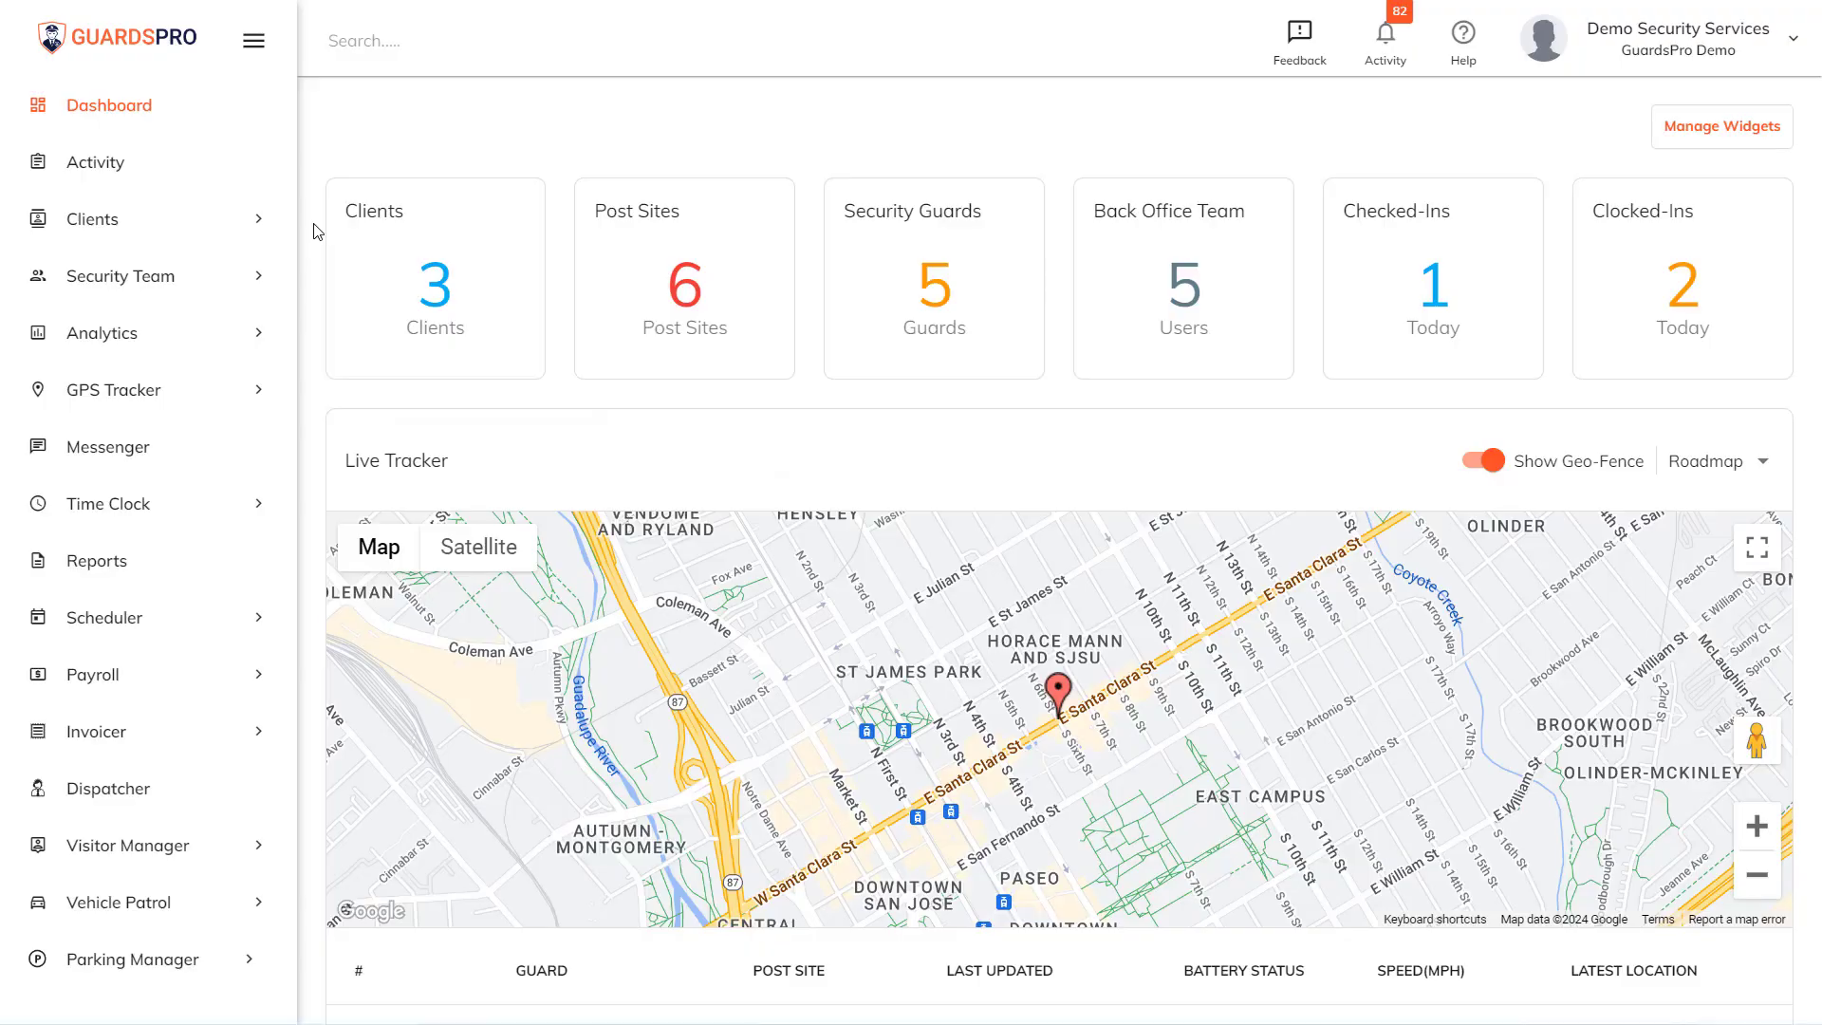
{"action": "mouse_move", "coordinate": [148, 218]}
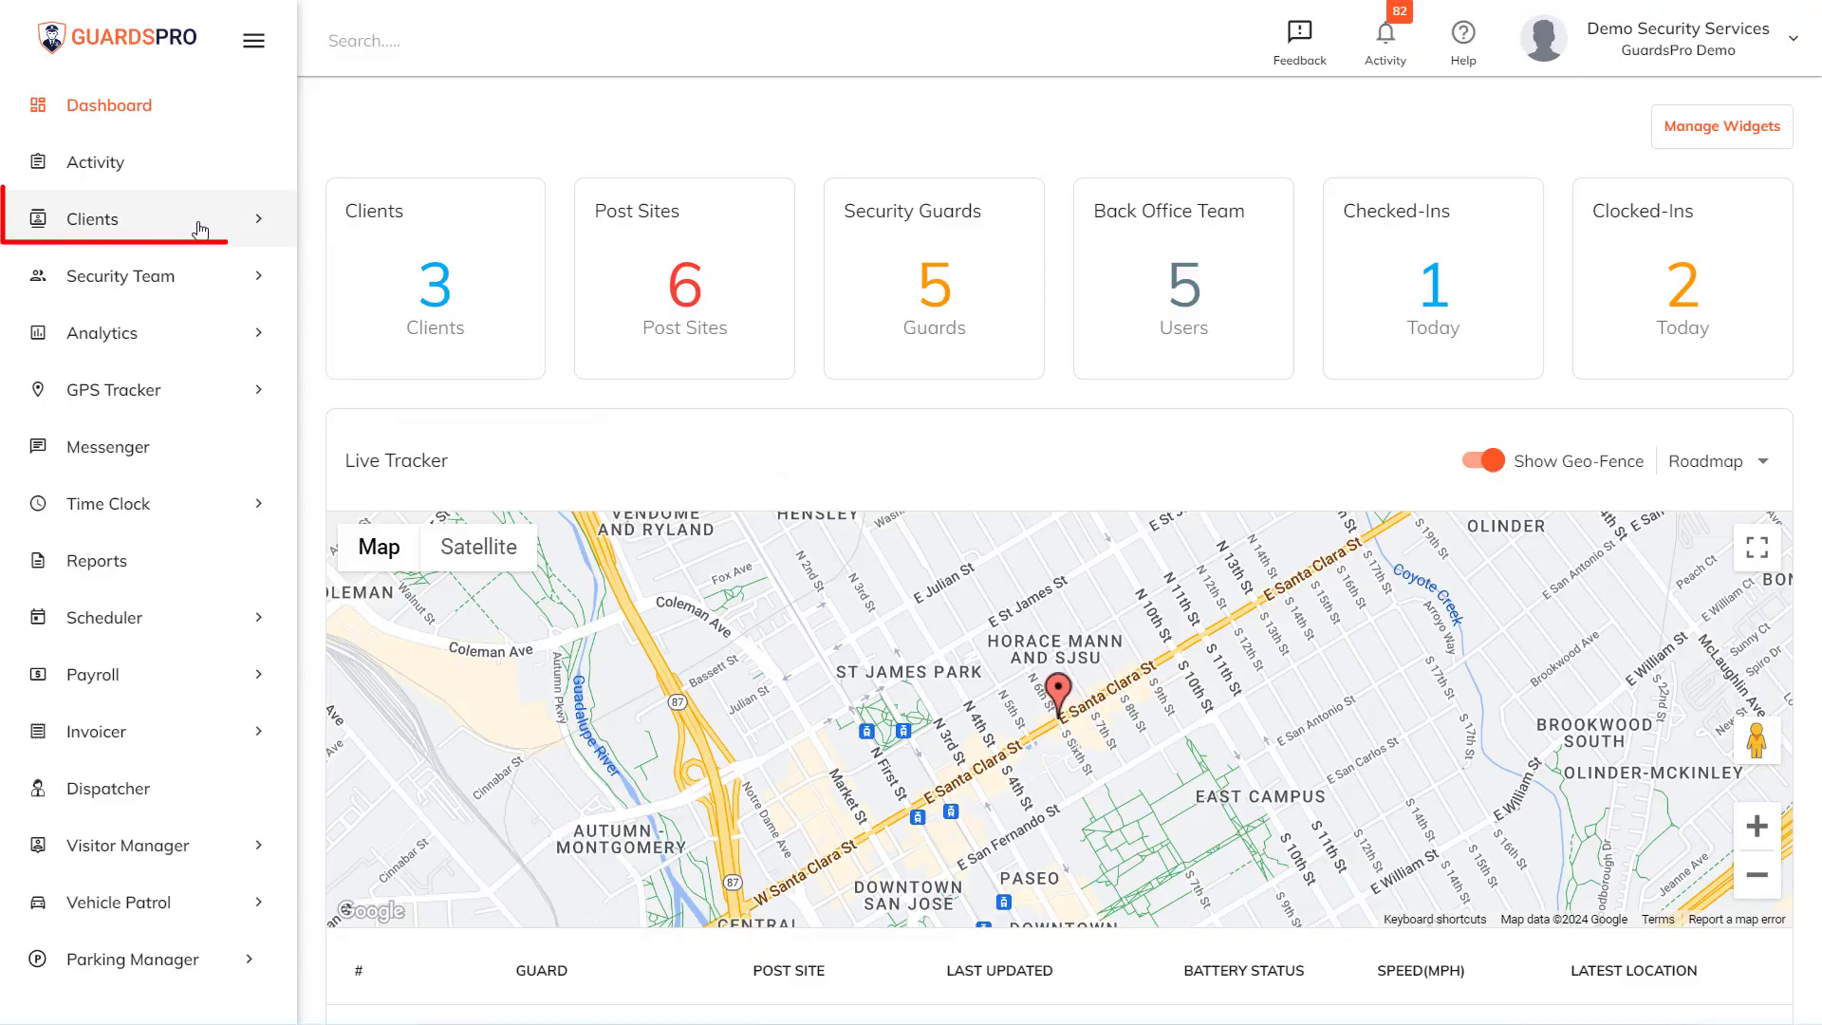
{"action": "mouse_move", "coordinate": [148, 218]}
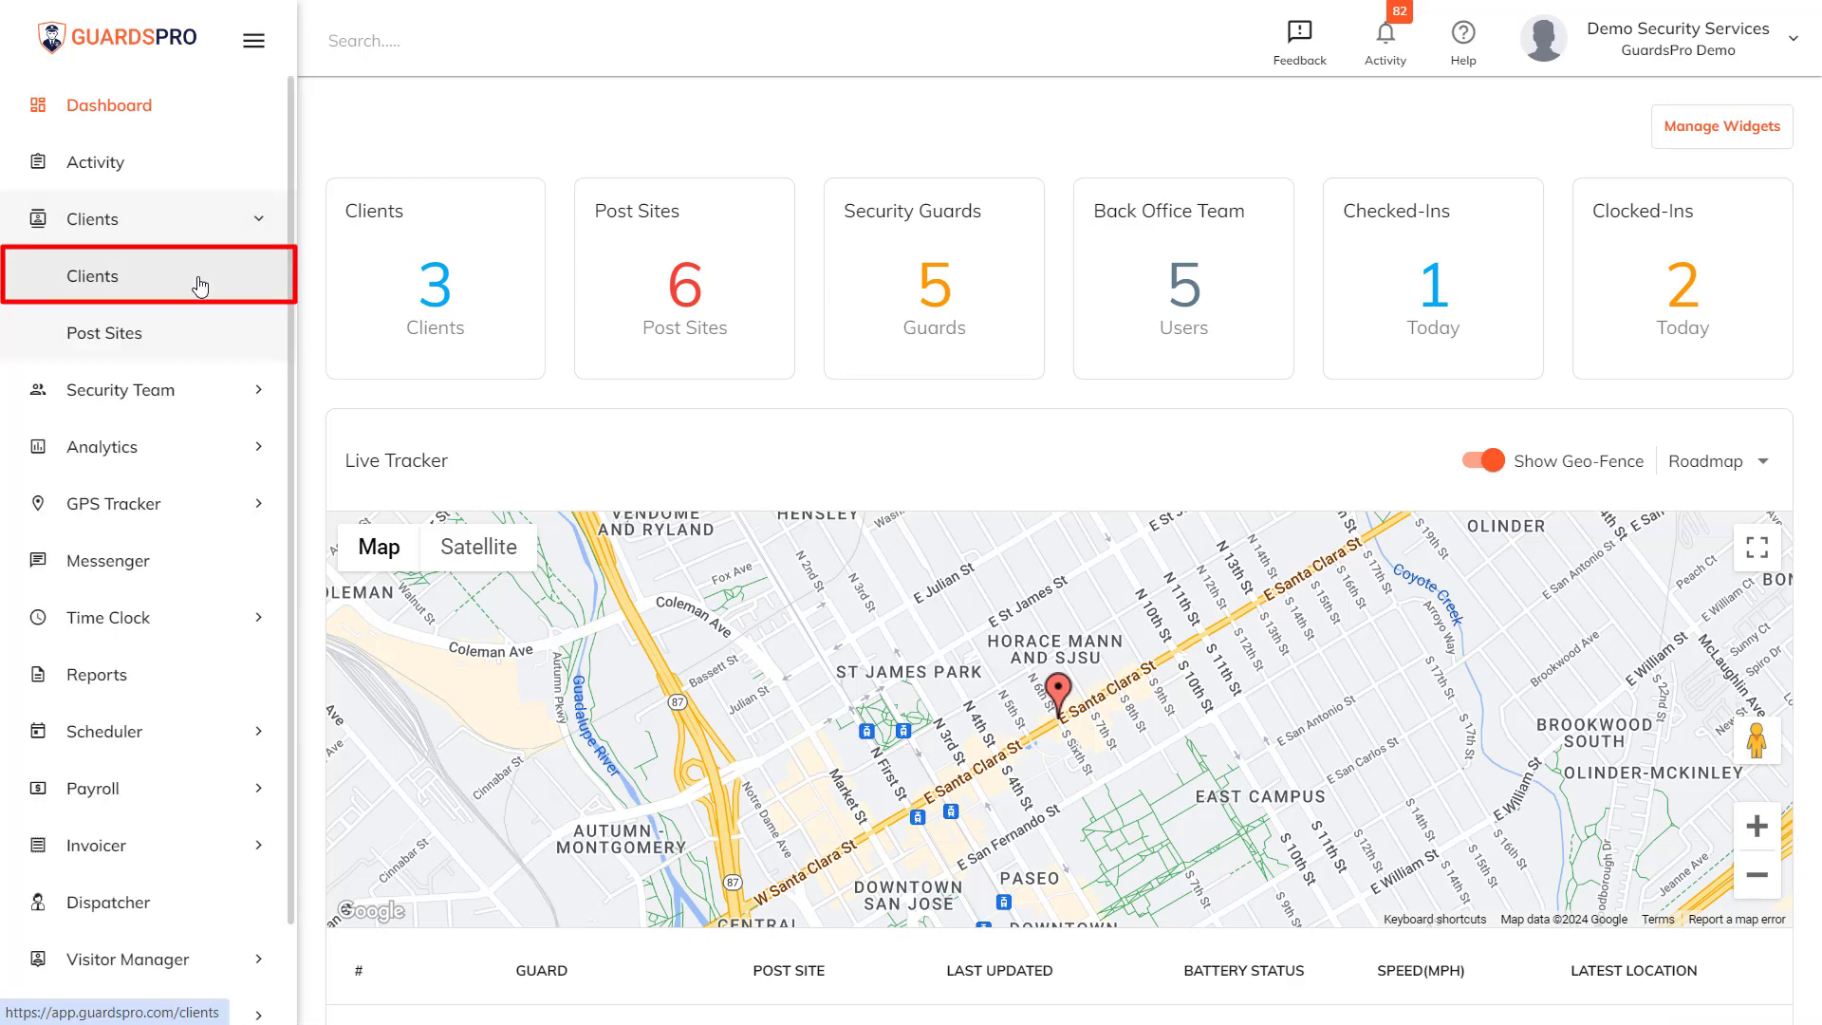
- Submit Bristol House Apartments at 1400 20th St NW, Washington as a new client, kept as a post site
{"action": "left_click", "coordinate": [92, 275]}
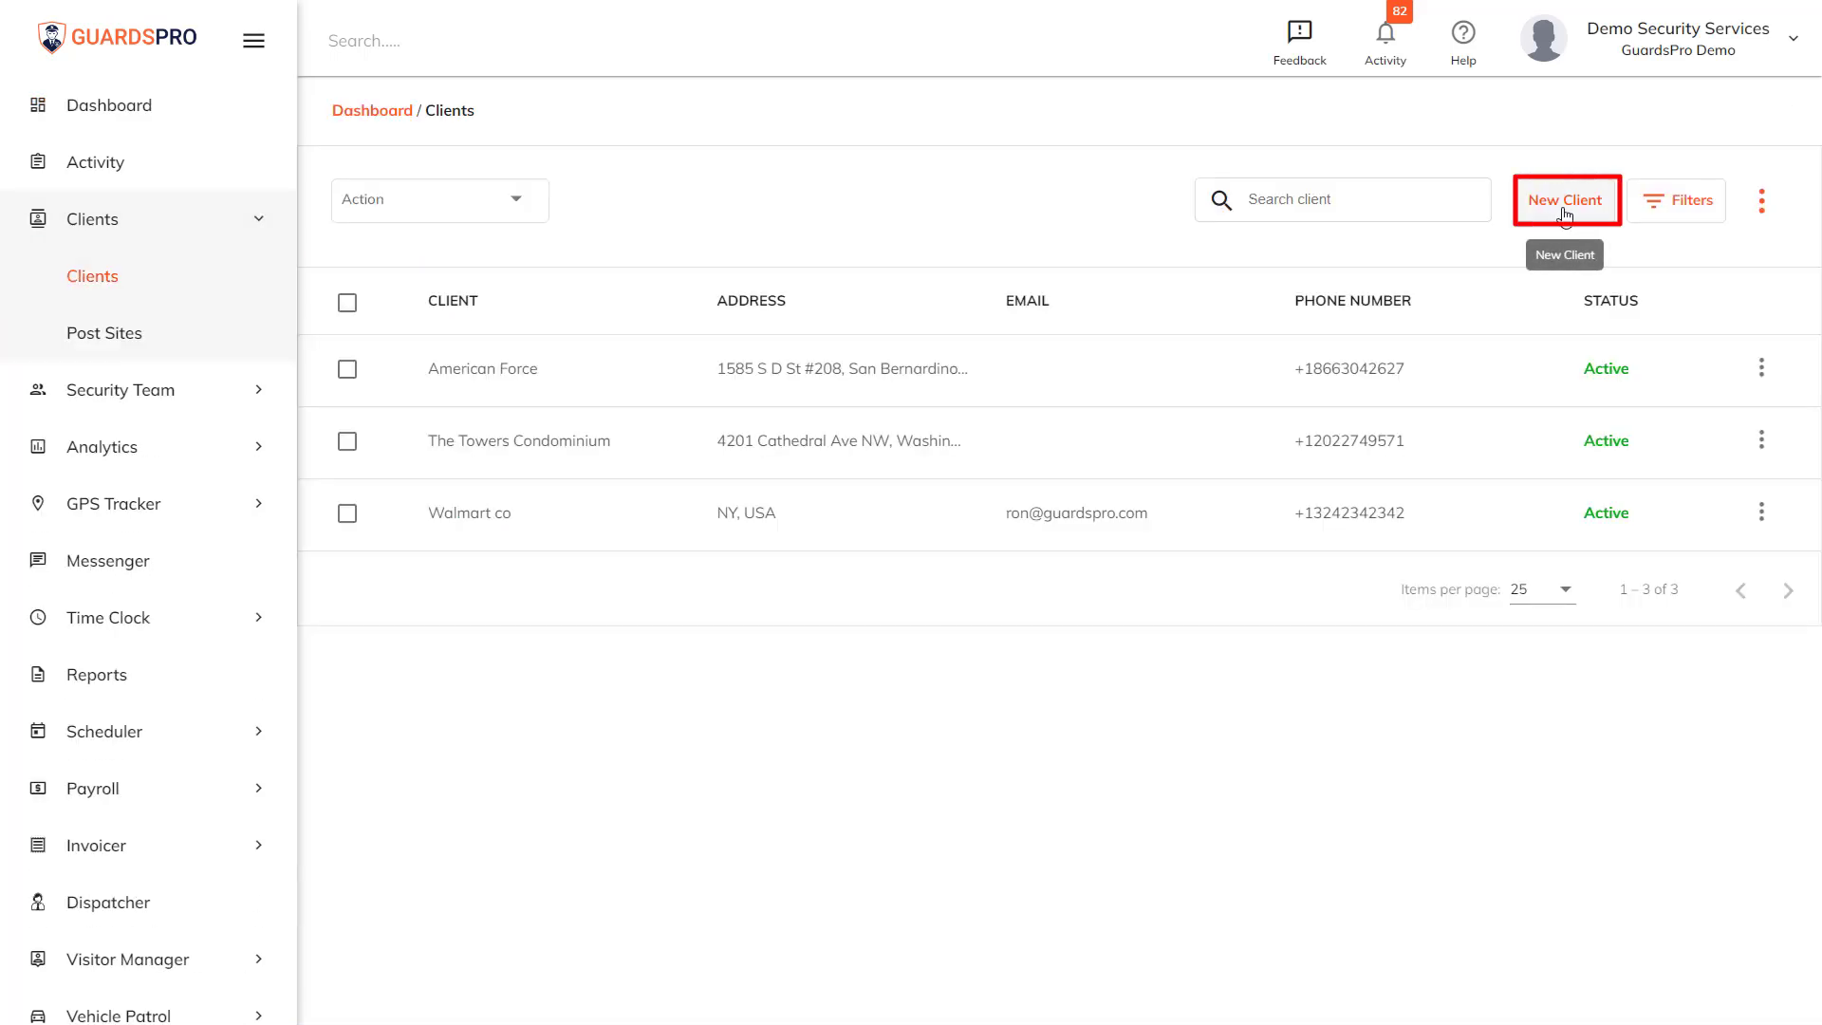
{"action": "left_click", "coordinate": [1566, 199]}
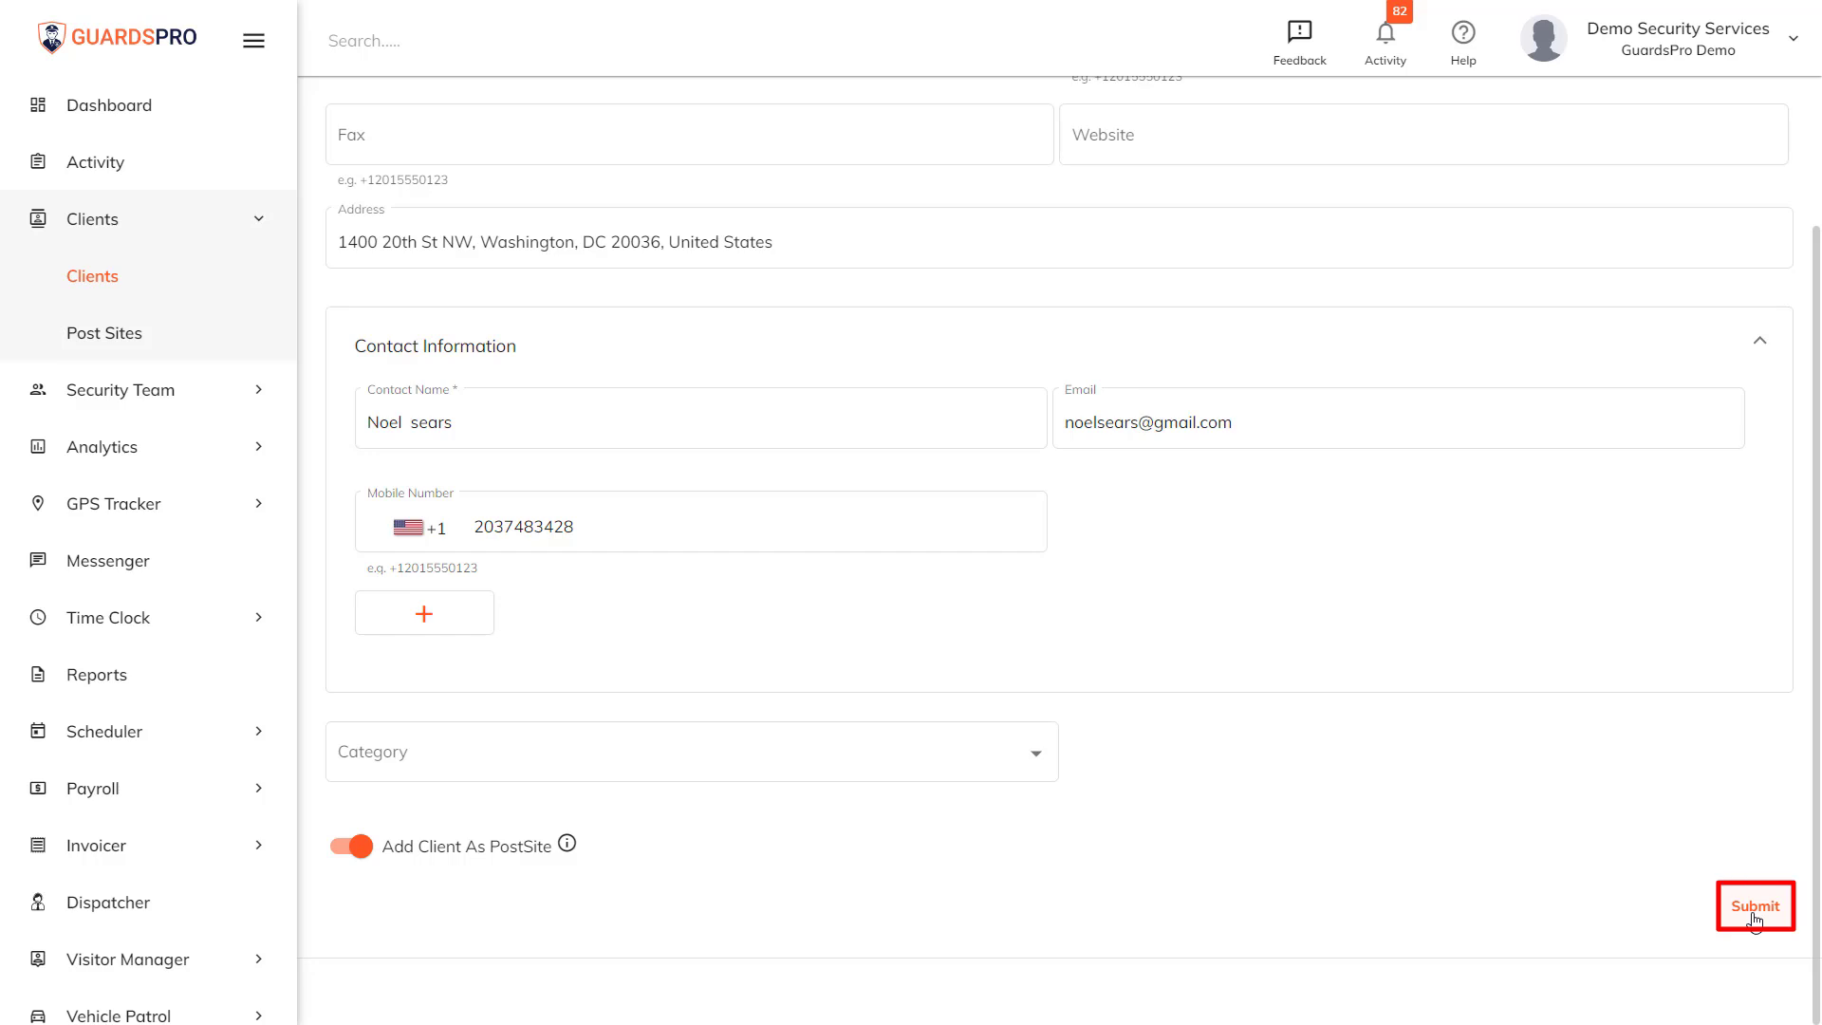
{"action": "left_click", "coordinate": [1754, 906]}
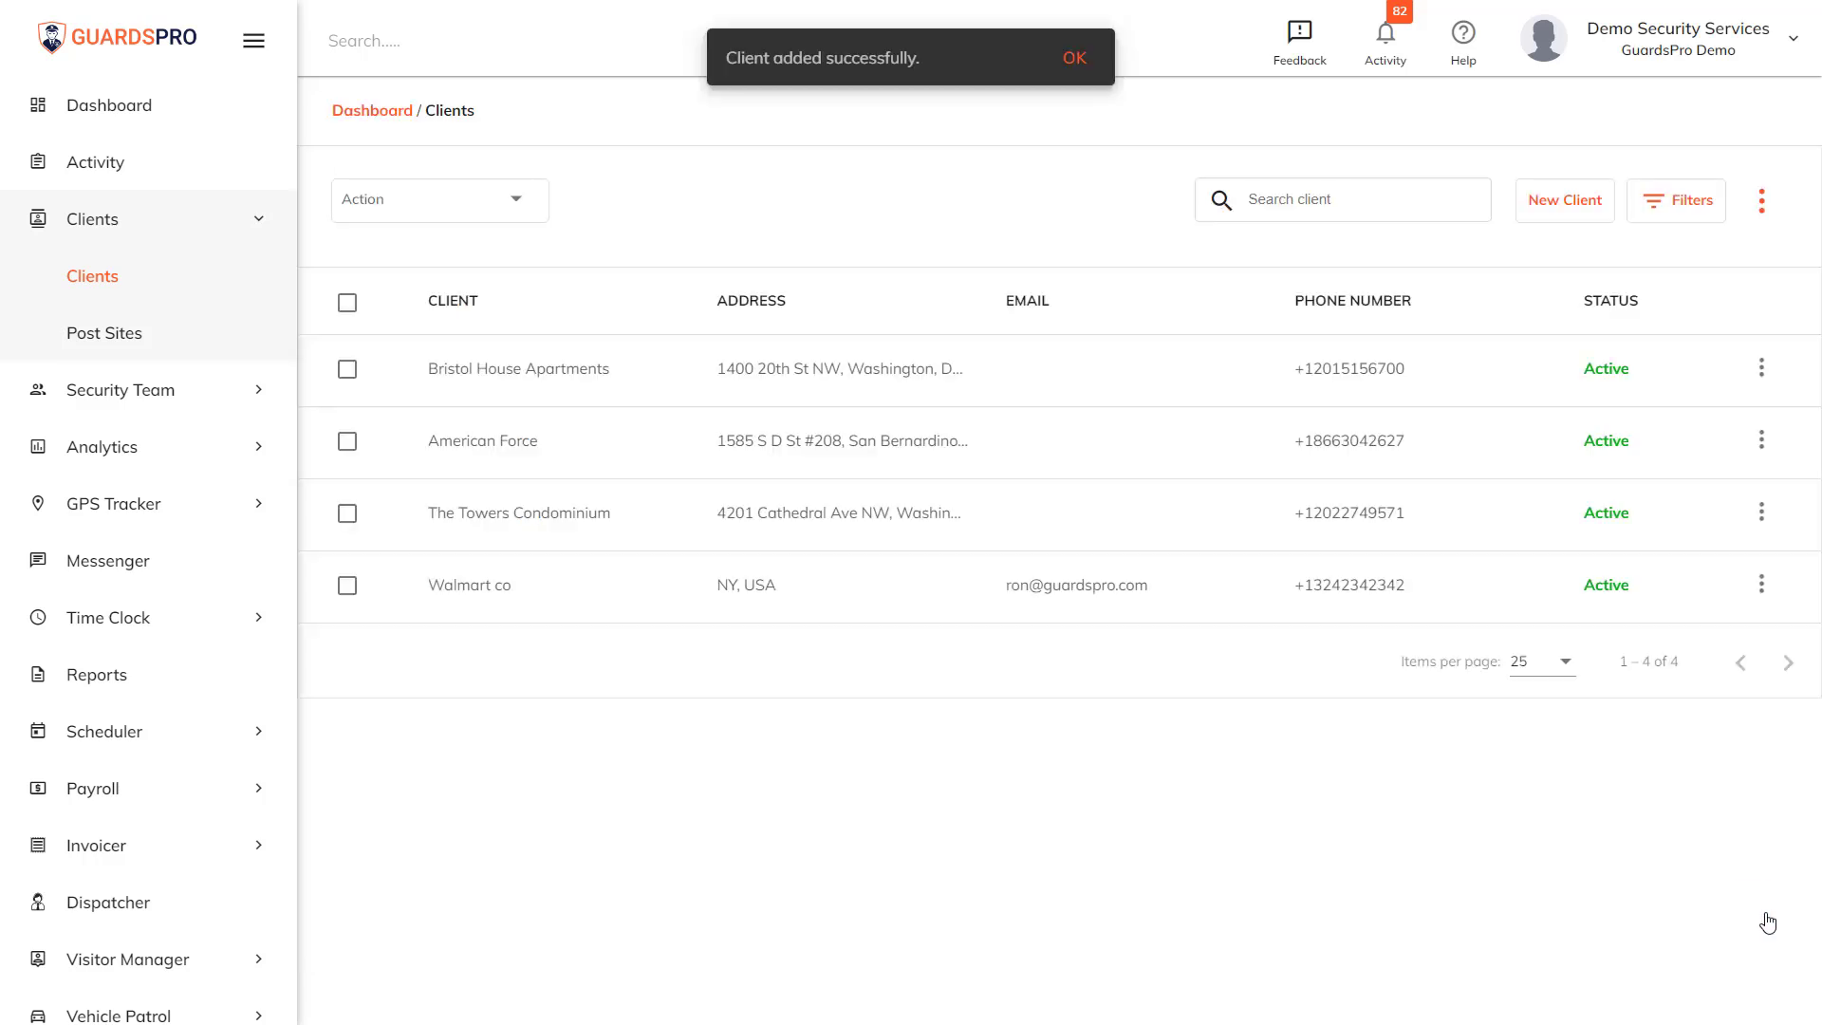
- Dismiss the client-added confirmation to get back to the dashboard counts
{"action": "left_click", "coordinate": [1070, 57]}
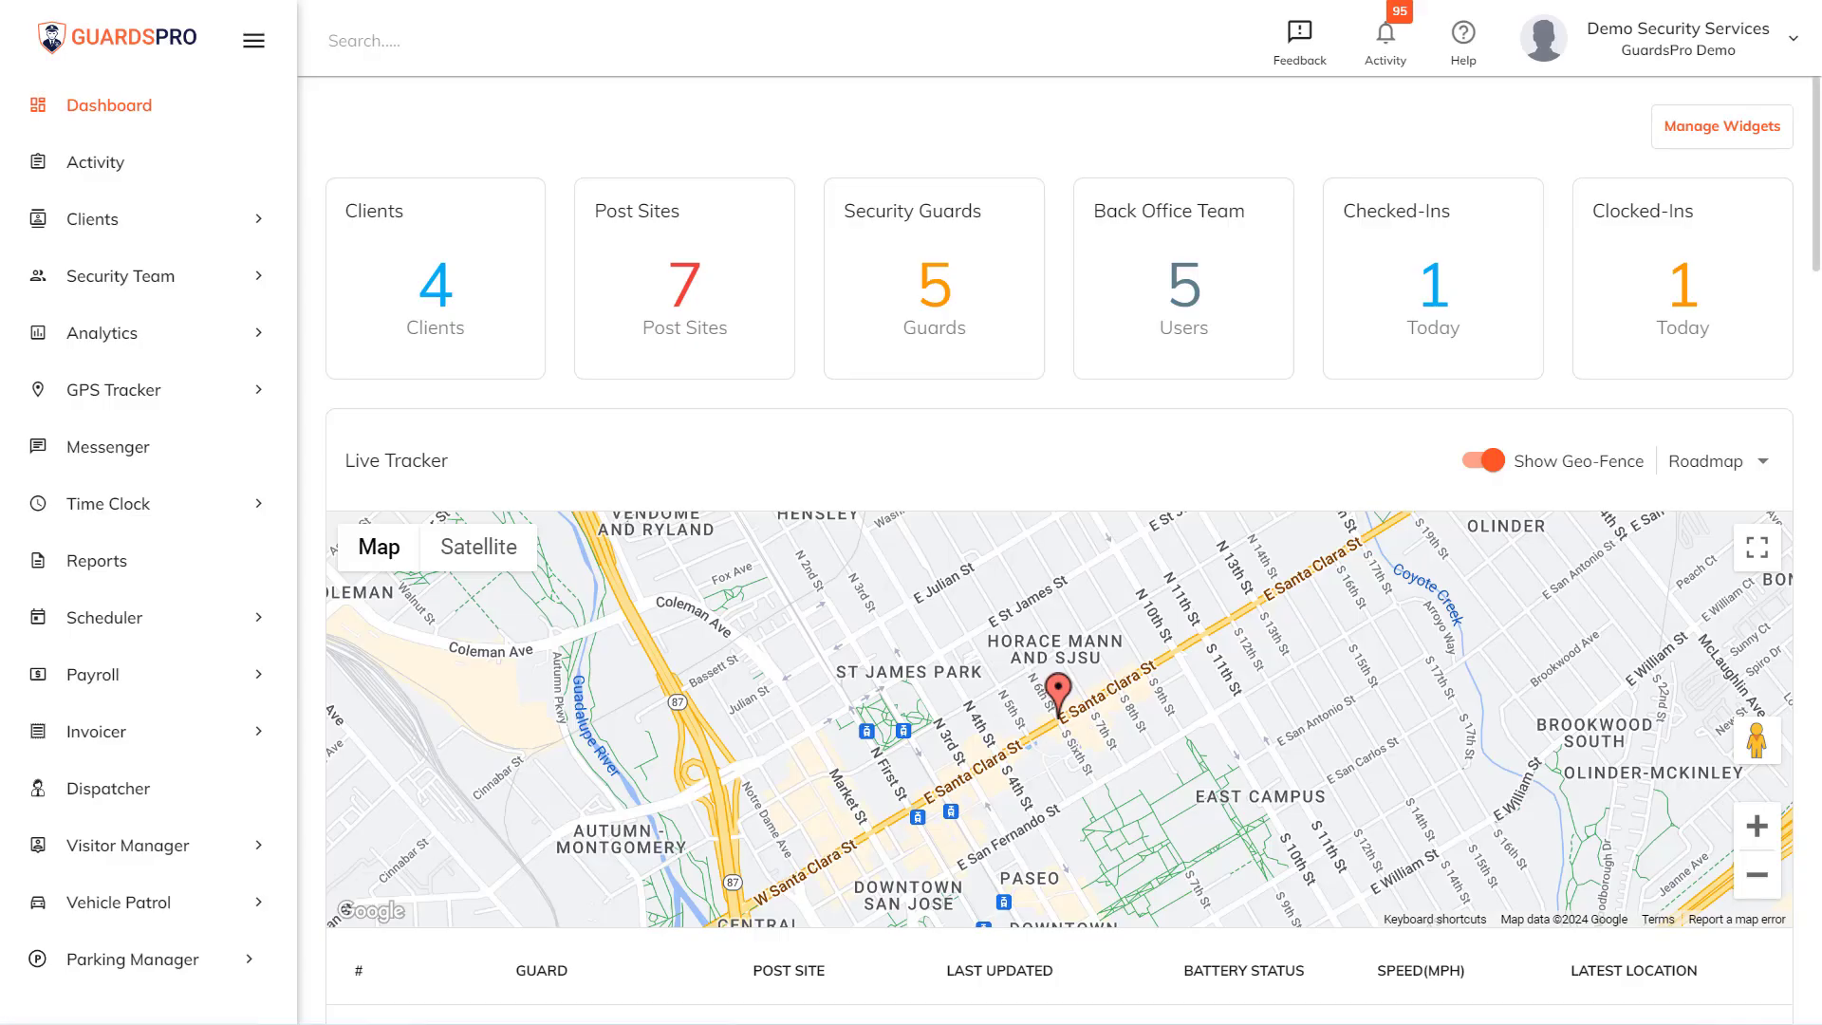
{"action": "mouse_move", "coordinate": [190, 224]}
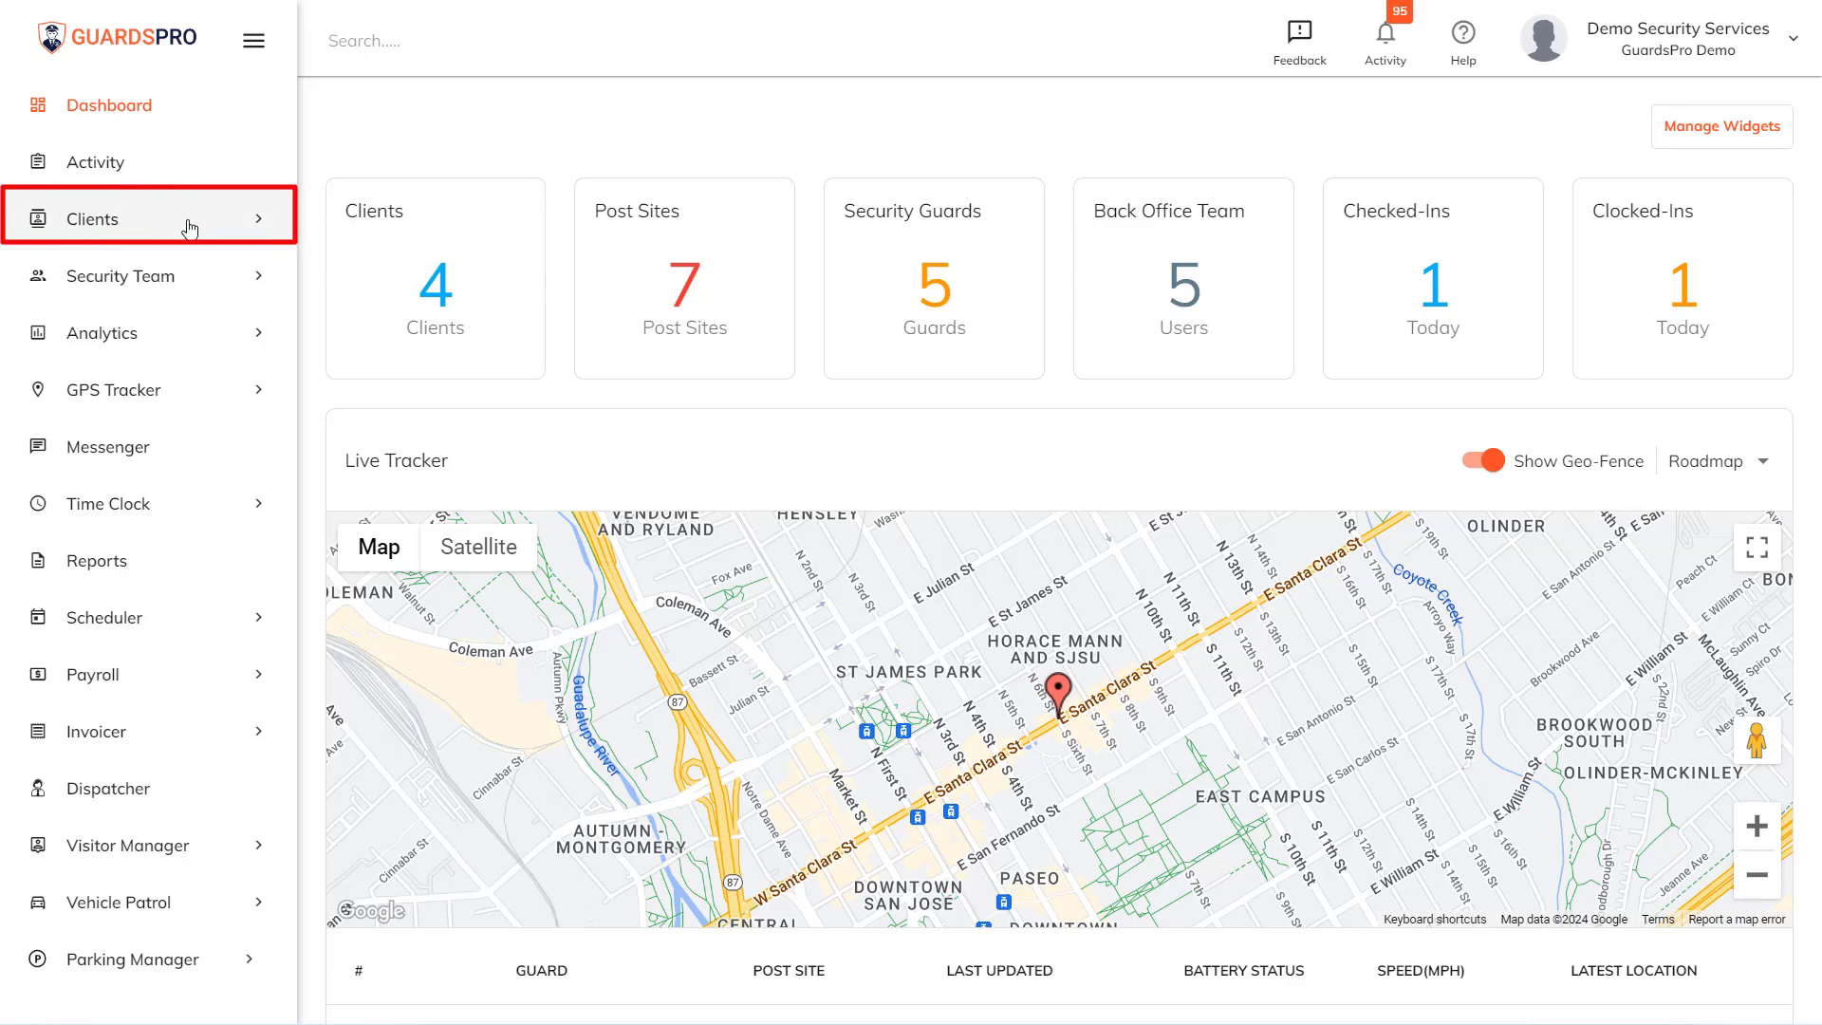
- Submit Bristol House Apartments as a new post site under The Towers Condominium, DC Apartments category
{"action": "left_click", "coordinate": [93, 218]}
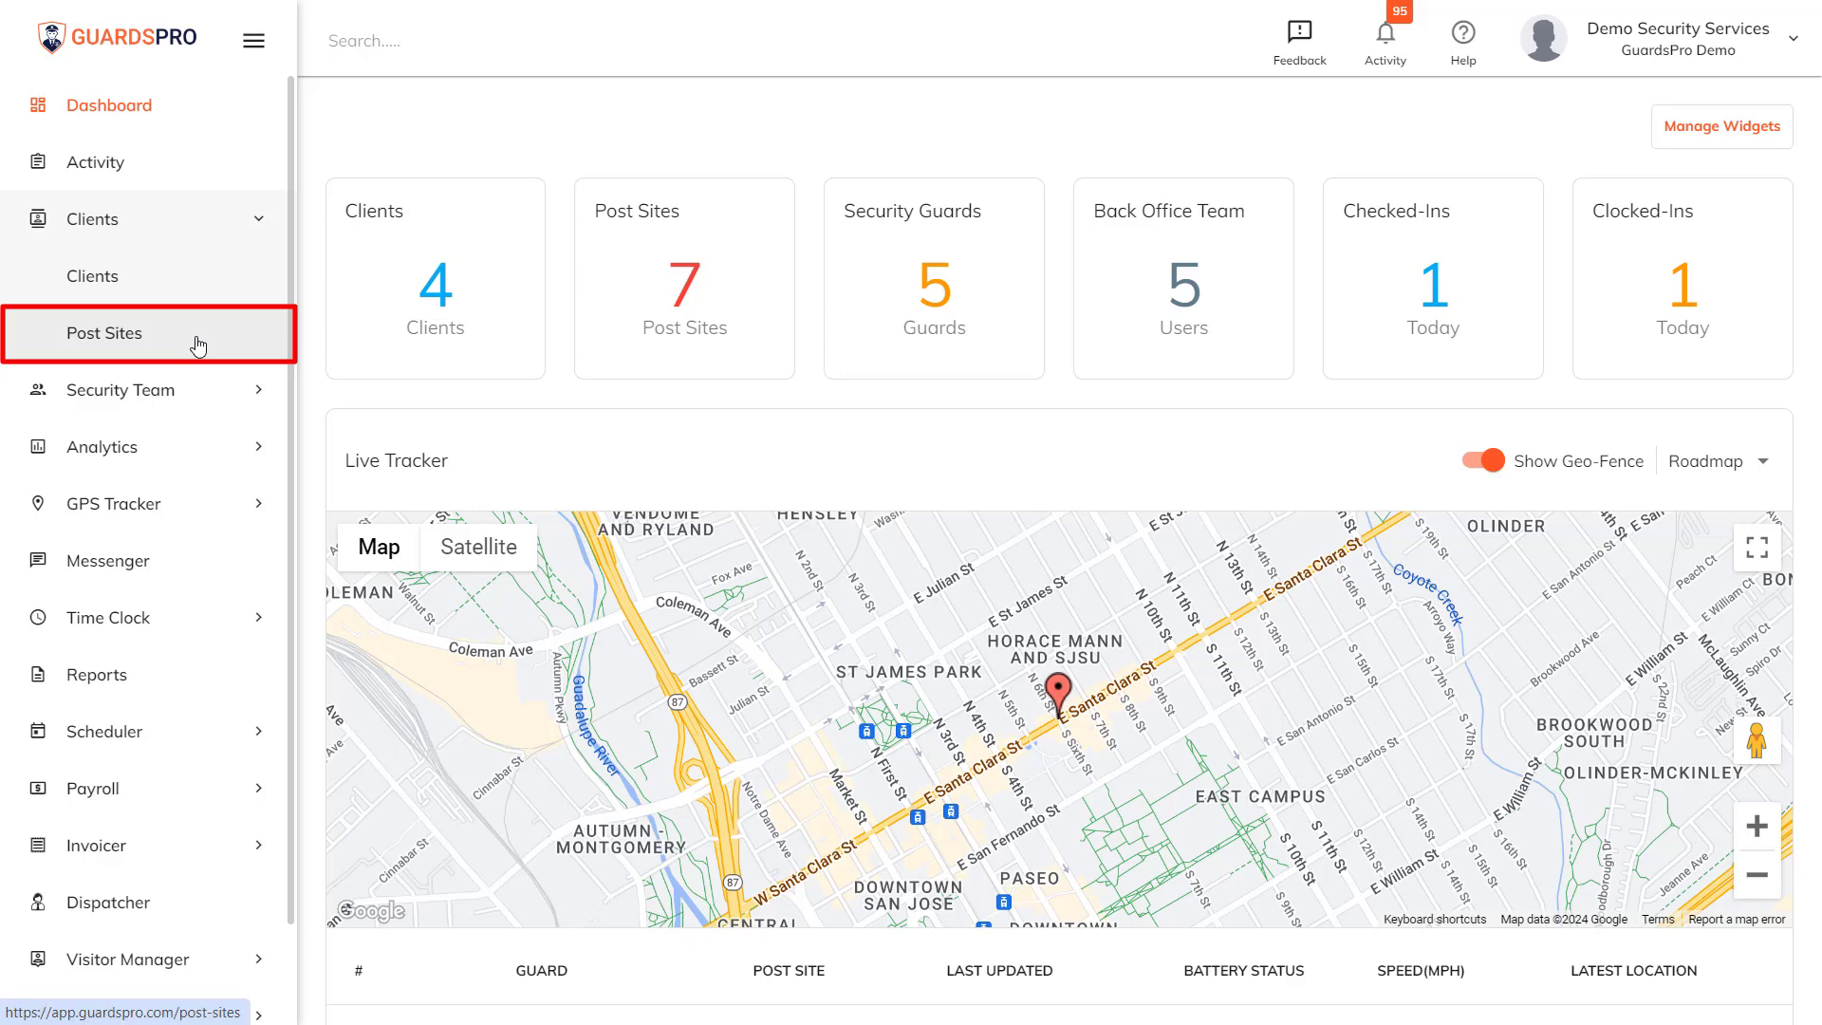
{"action": "left_click", "coordinate": [103, 333]}
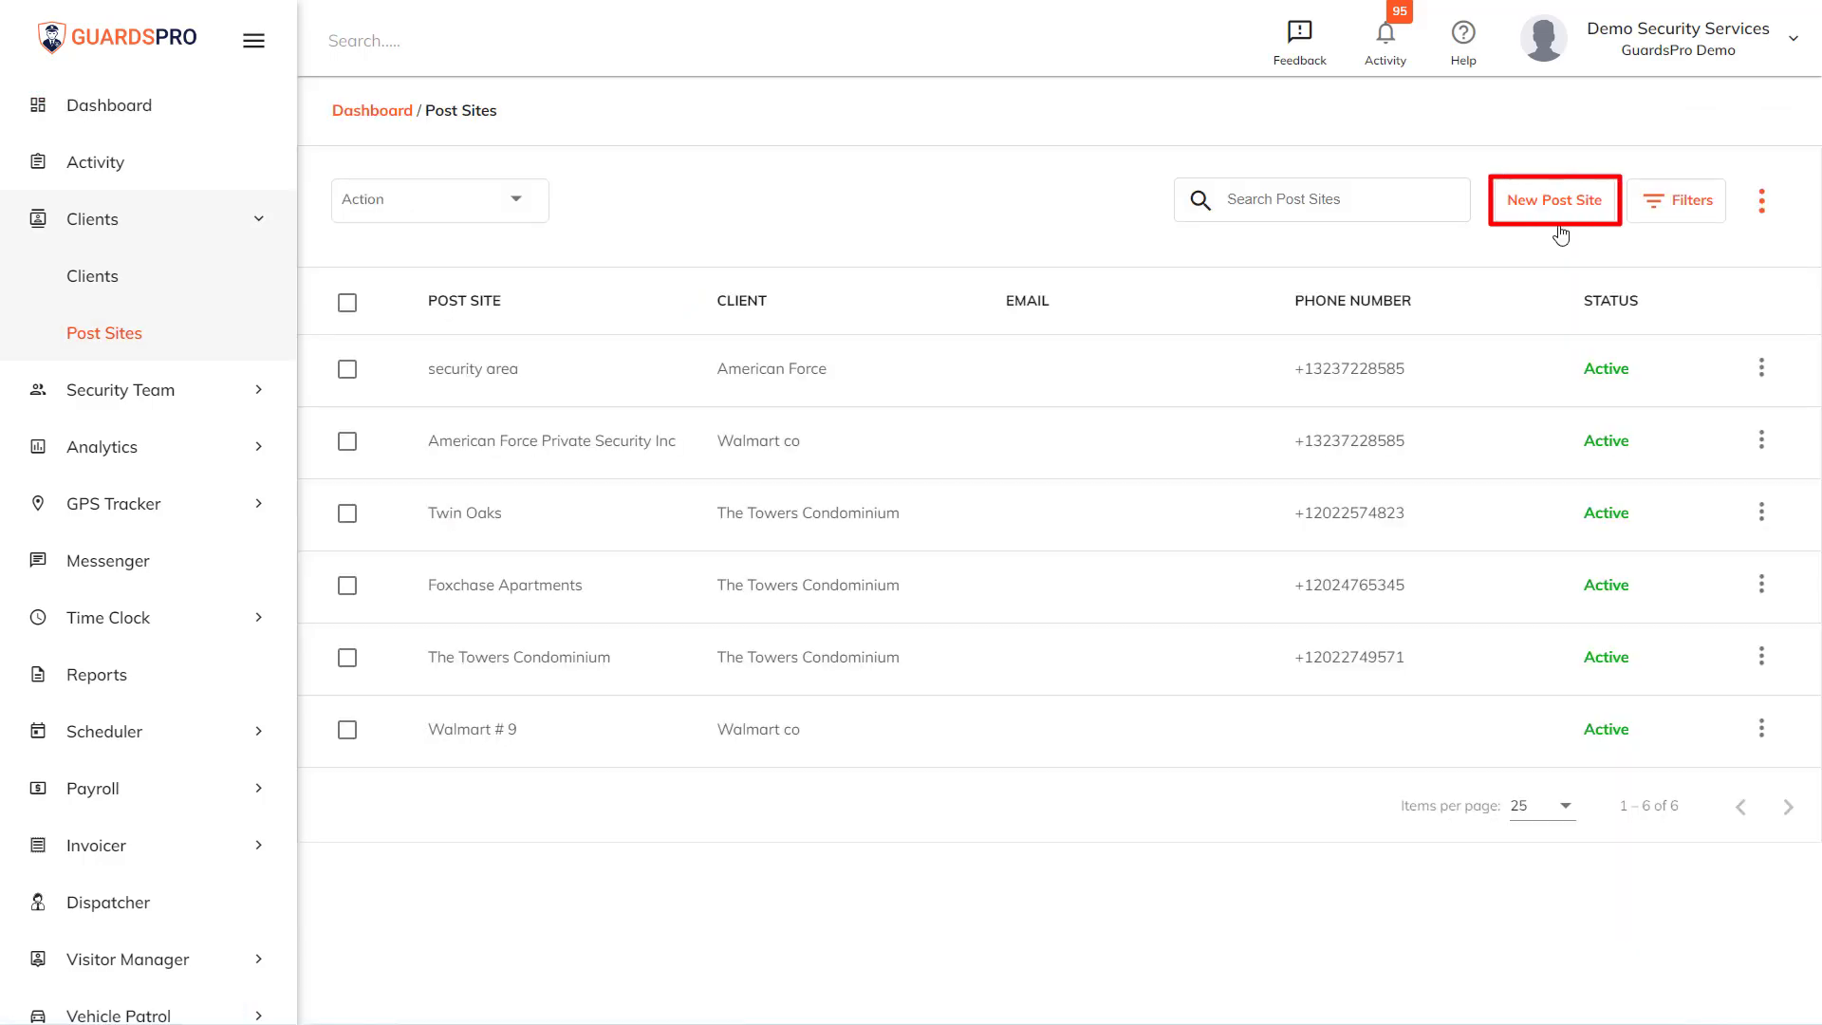
{"action": "left_click", "coordinate": [1554, 199]}
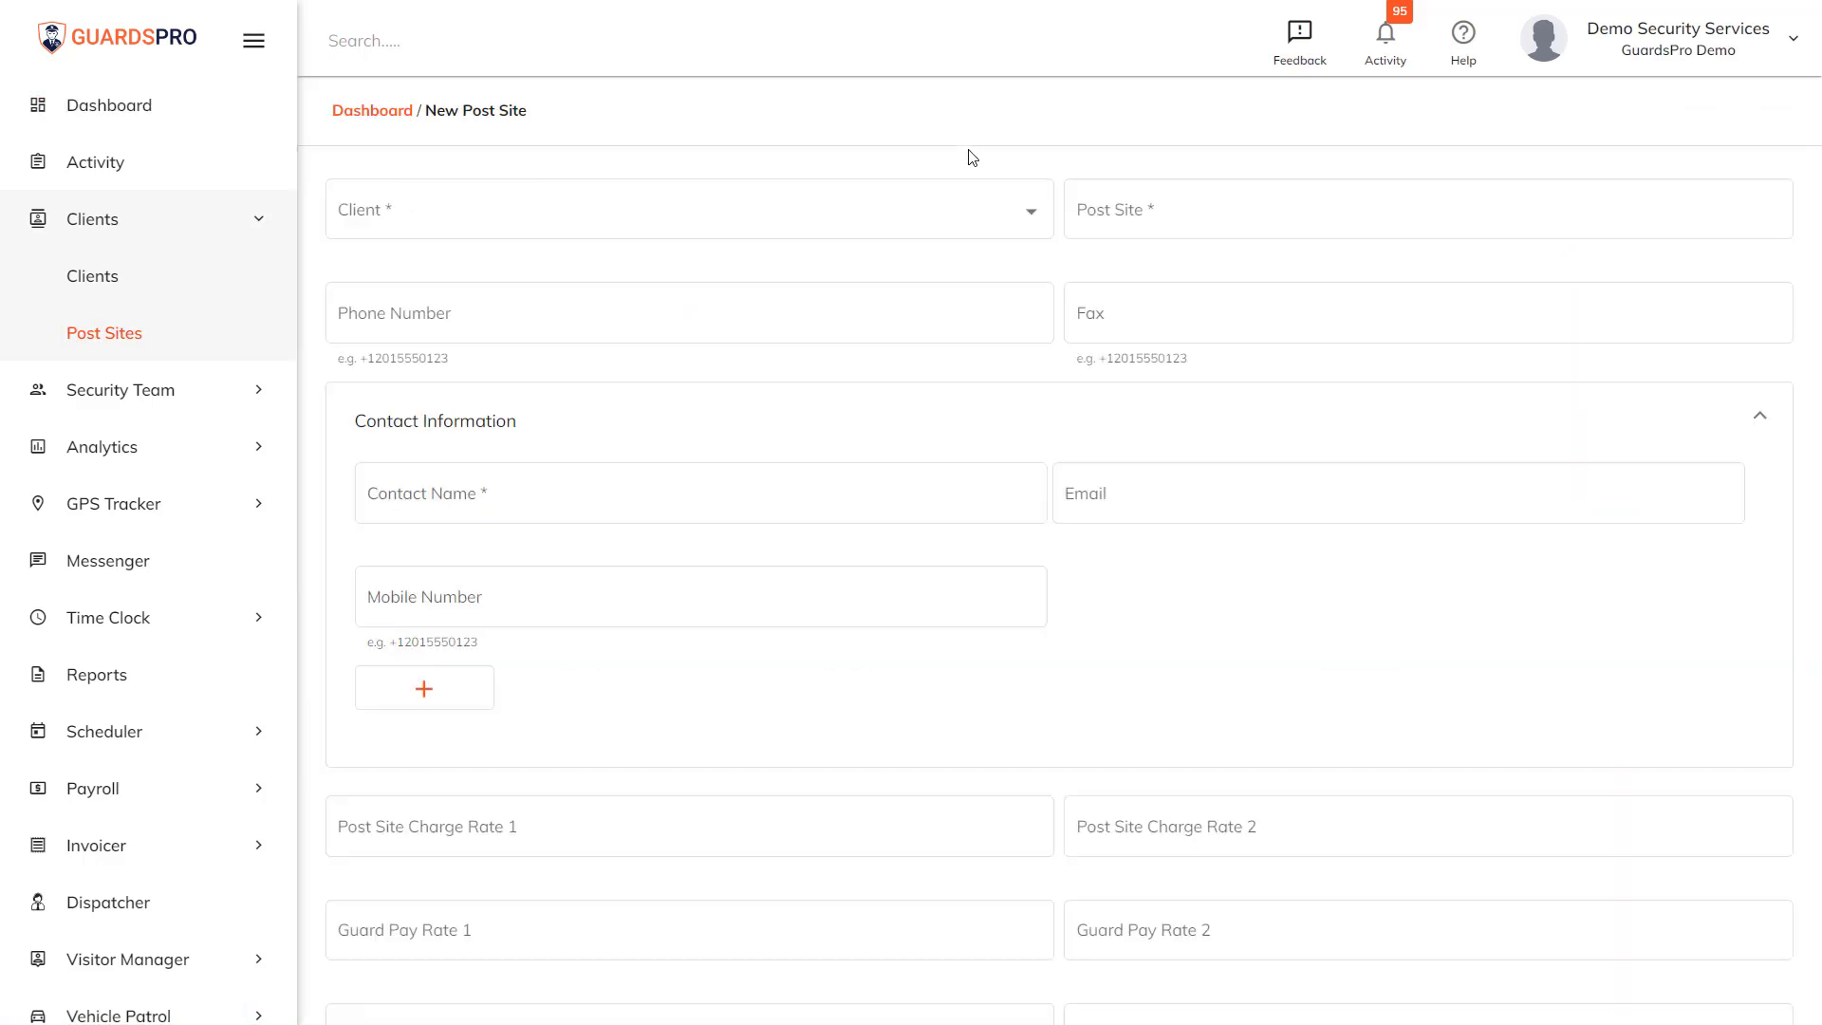
{"action": "left_click", "coordinate": [689, 208]}
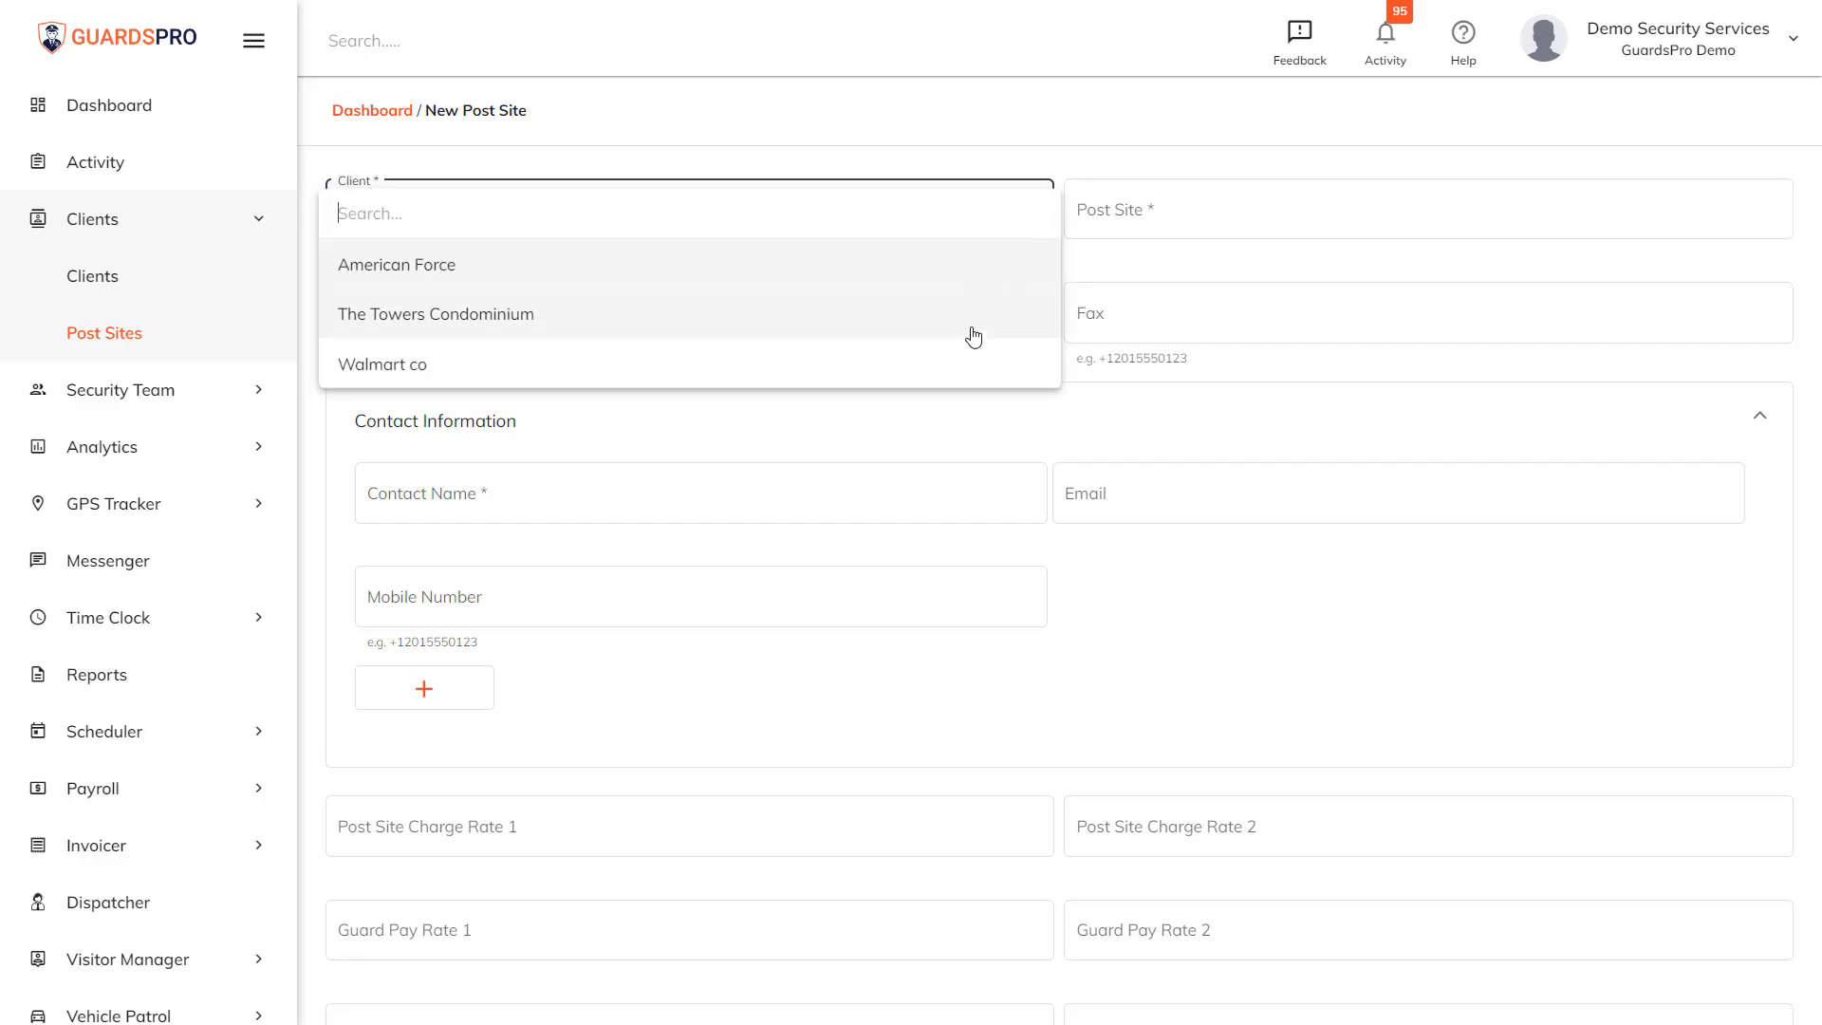
{"action": "left_click", "coordinate": [435, 314]}
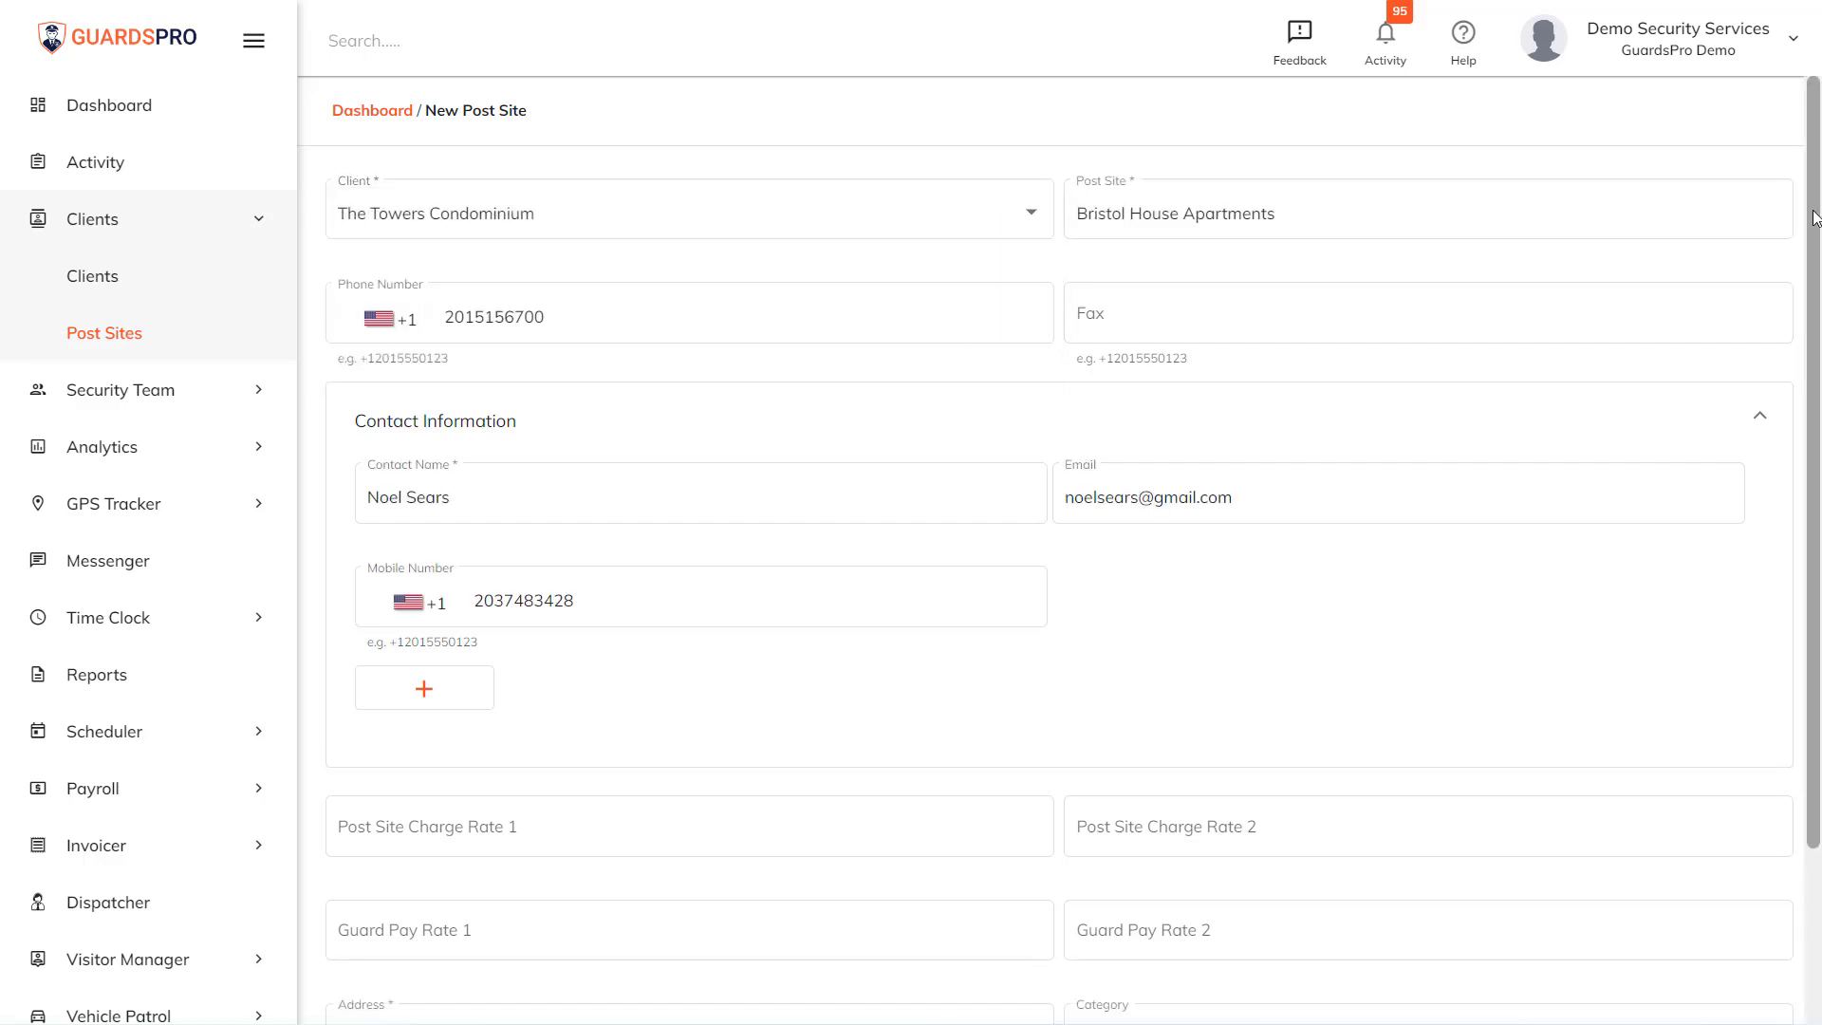
{"action": "scroll", "scroll_direction": "down", "scroll_amount": 3}
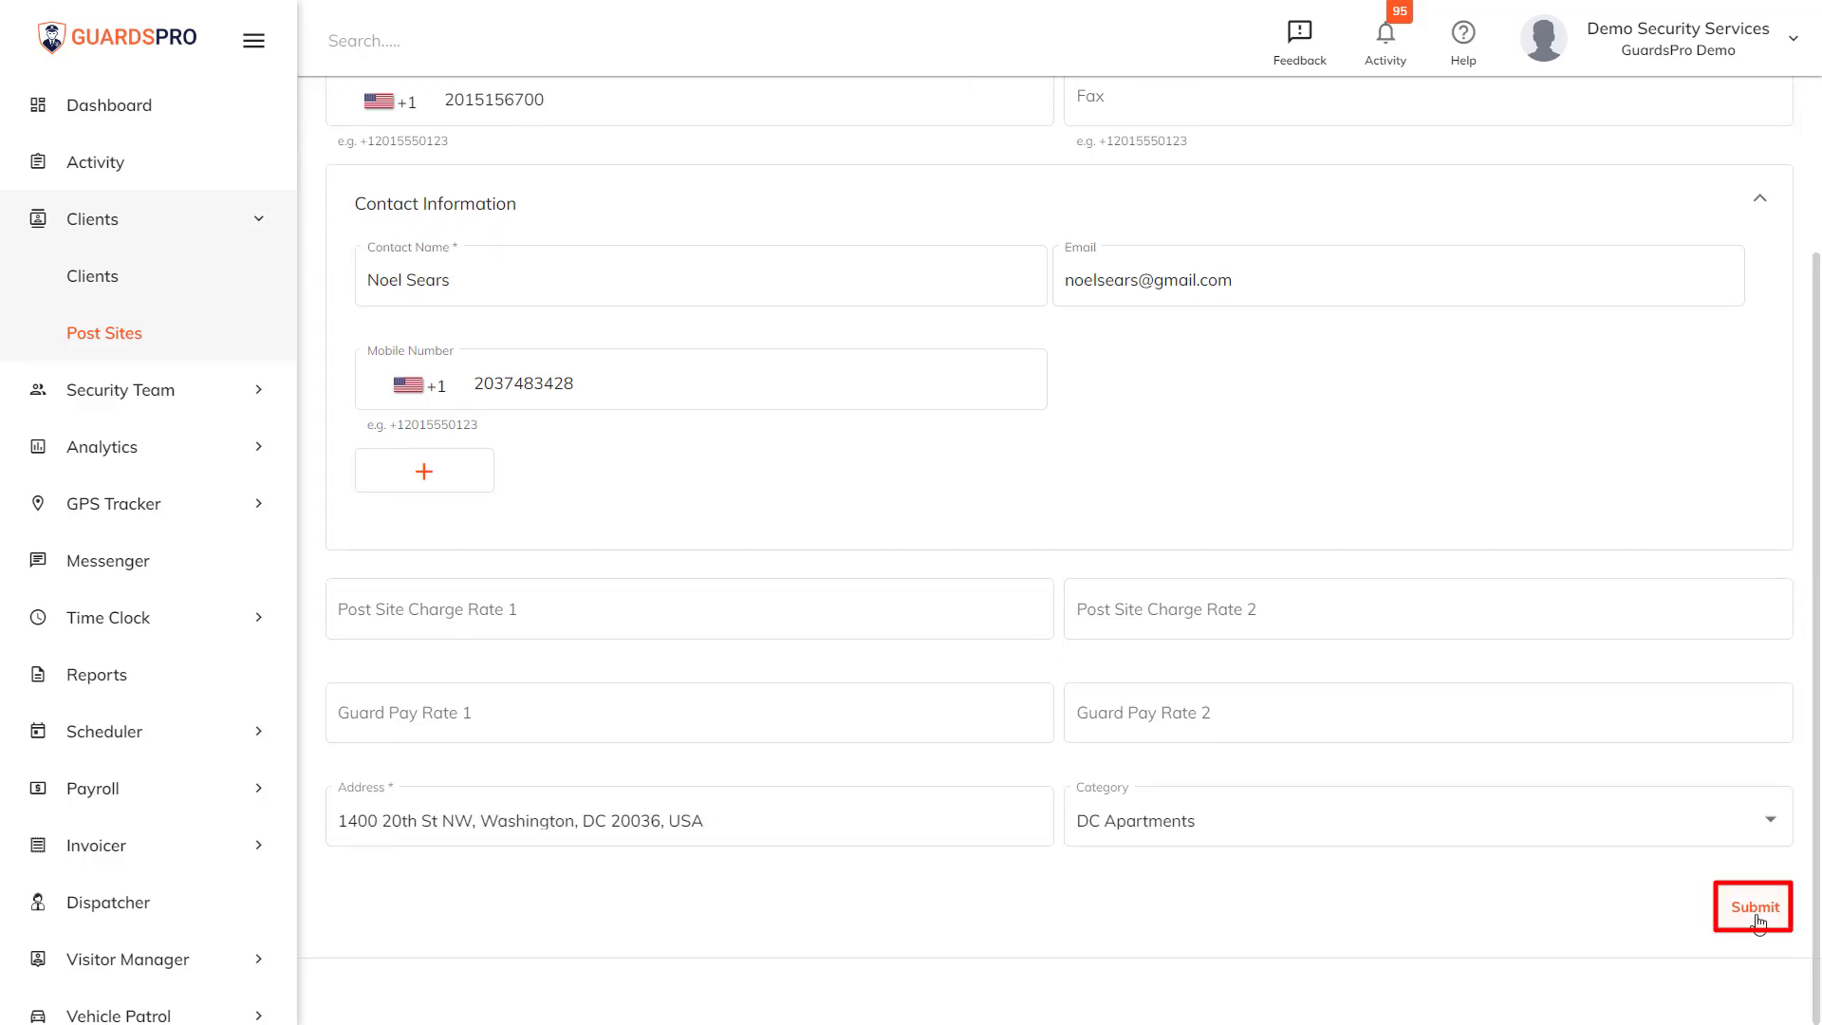
{"action": "left_click", "coordinate": [1752, 908]}
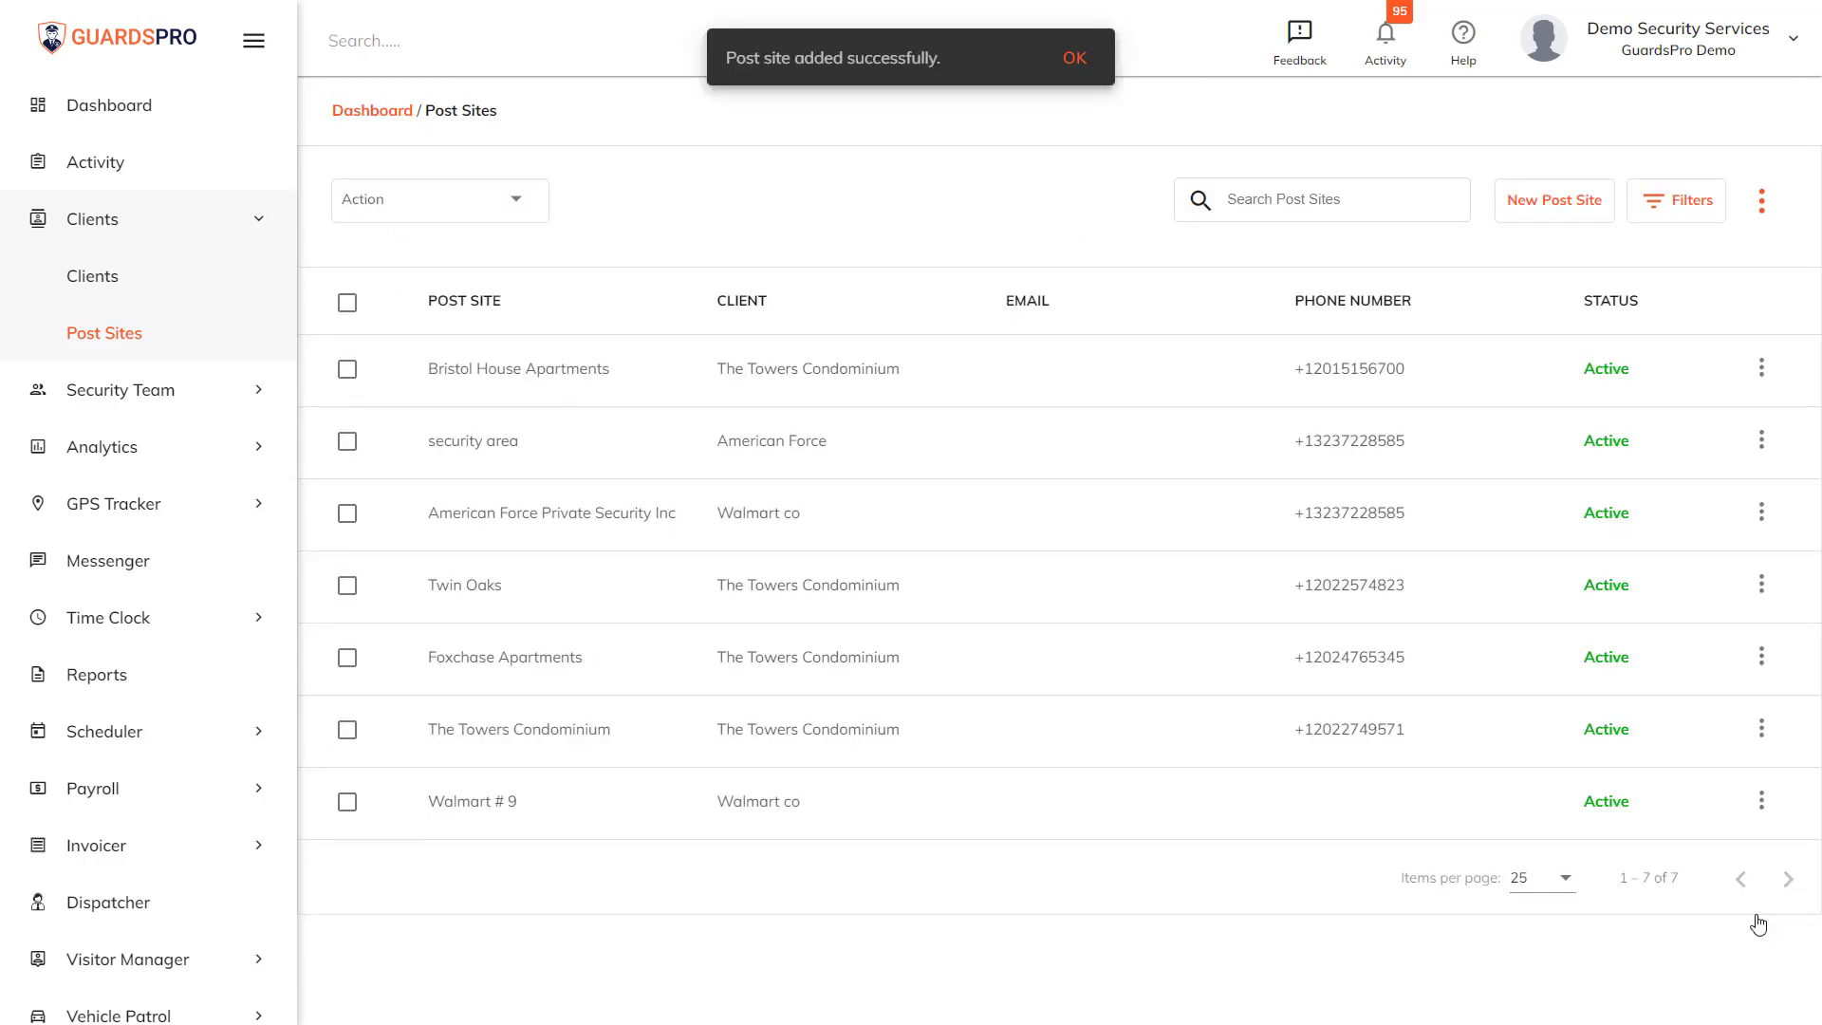
- Dismiss the post-site-added confirmation to return to the dashboard
{"action": "left_click", "coordinate": [1070, 57]}
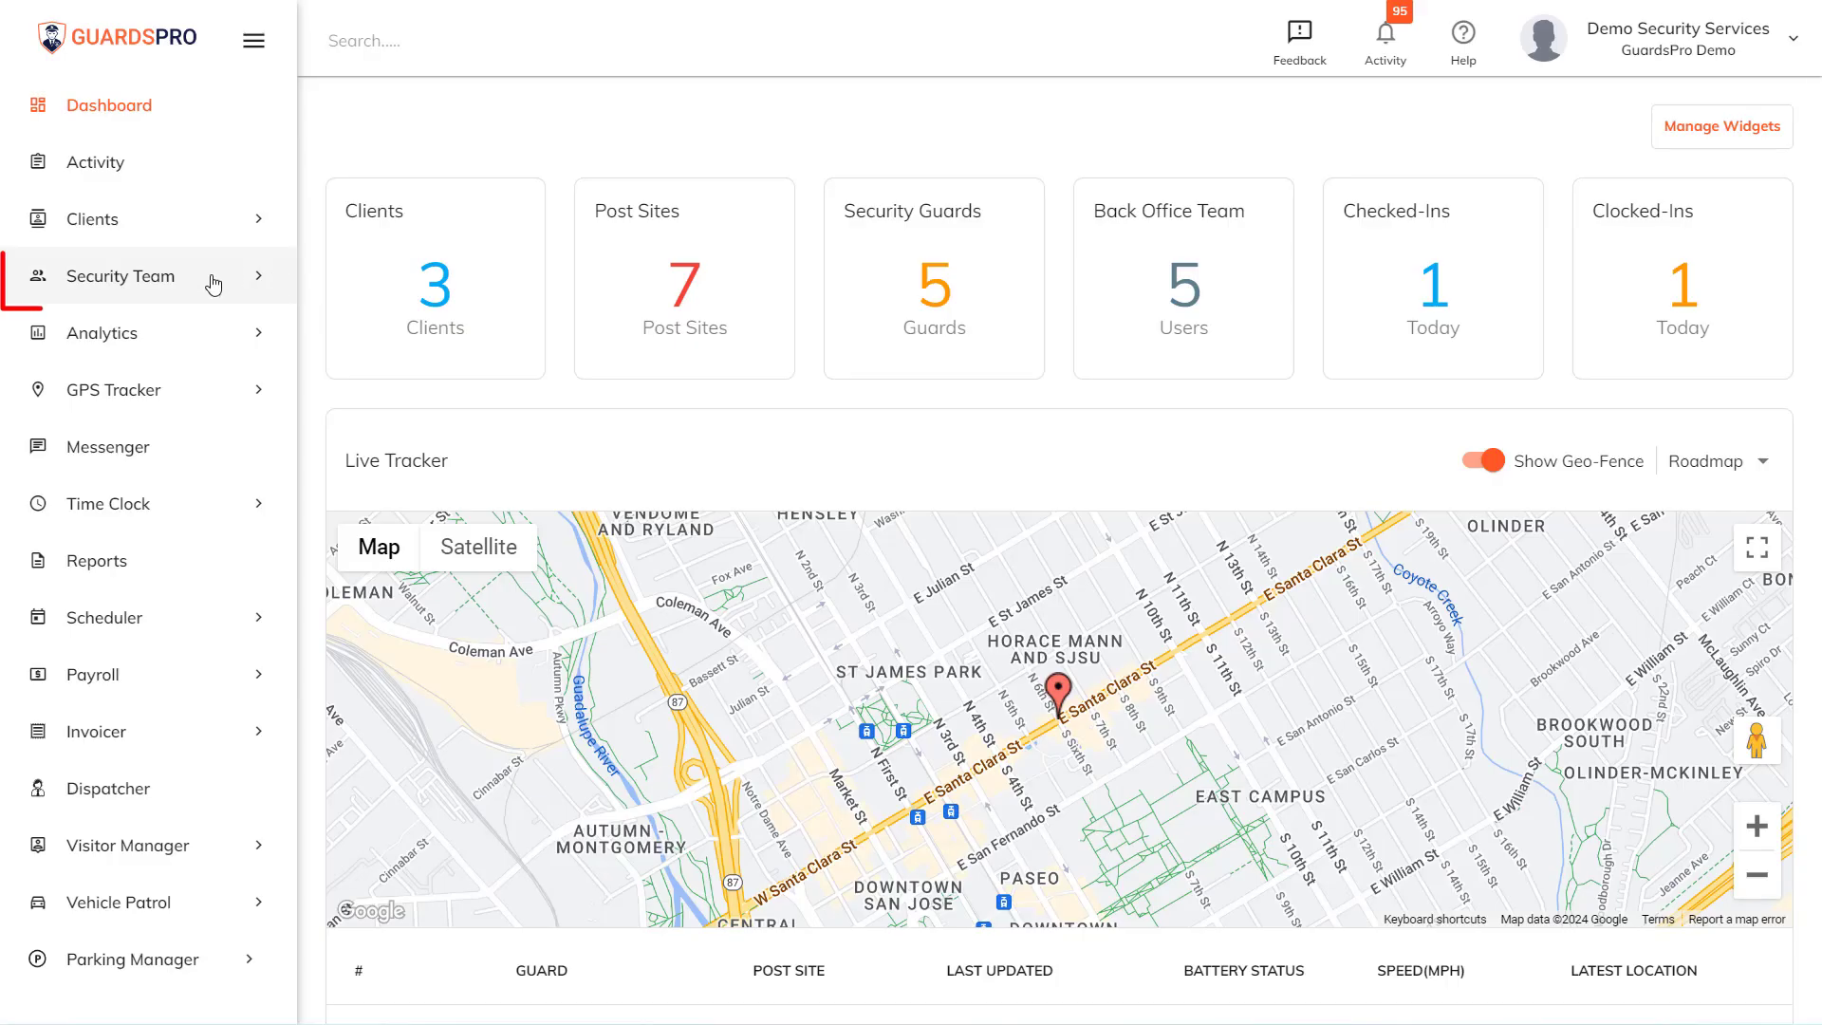
- Add Shawn as a back office user with Admin access for The Towers Condominium
{"action": "left_click", "coordinate": [119, 277]}
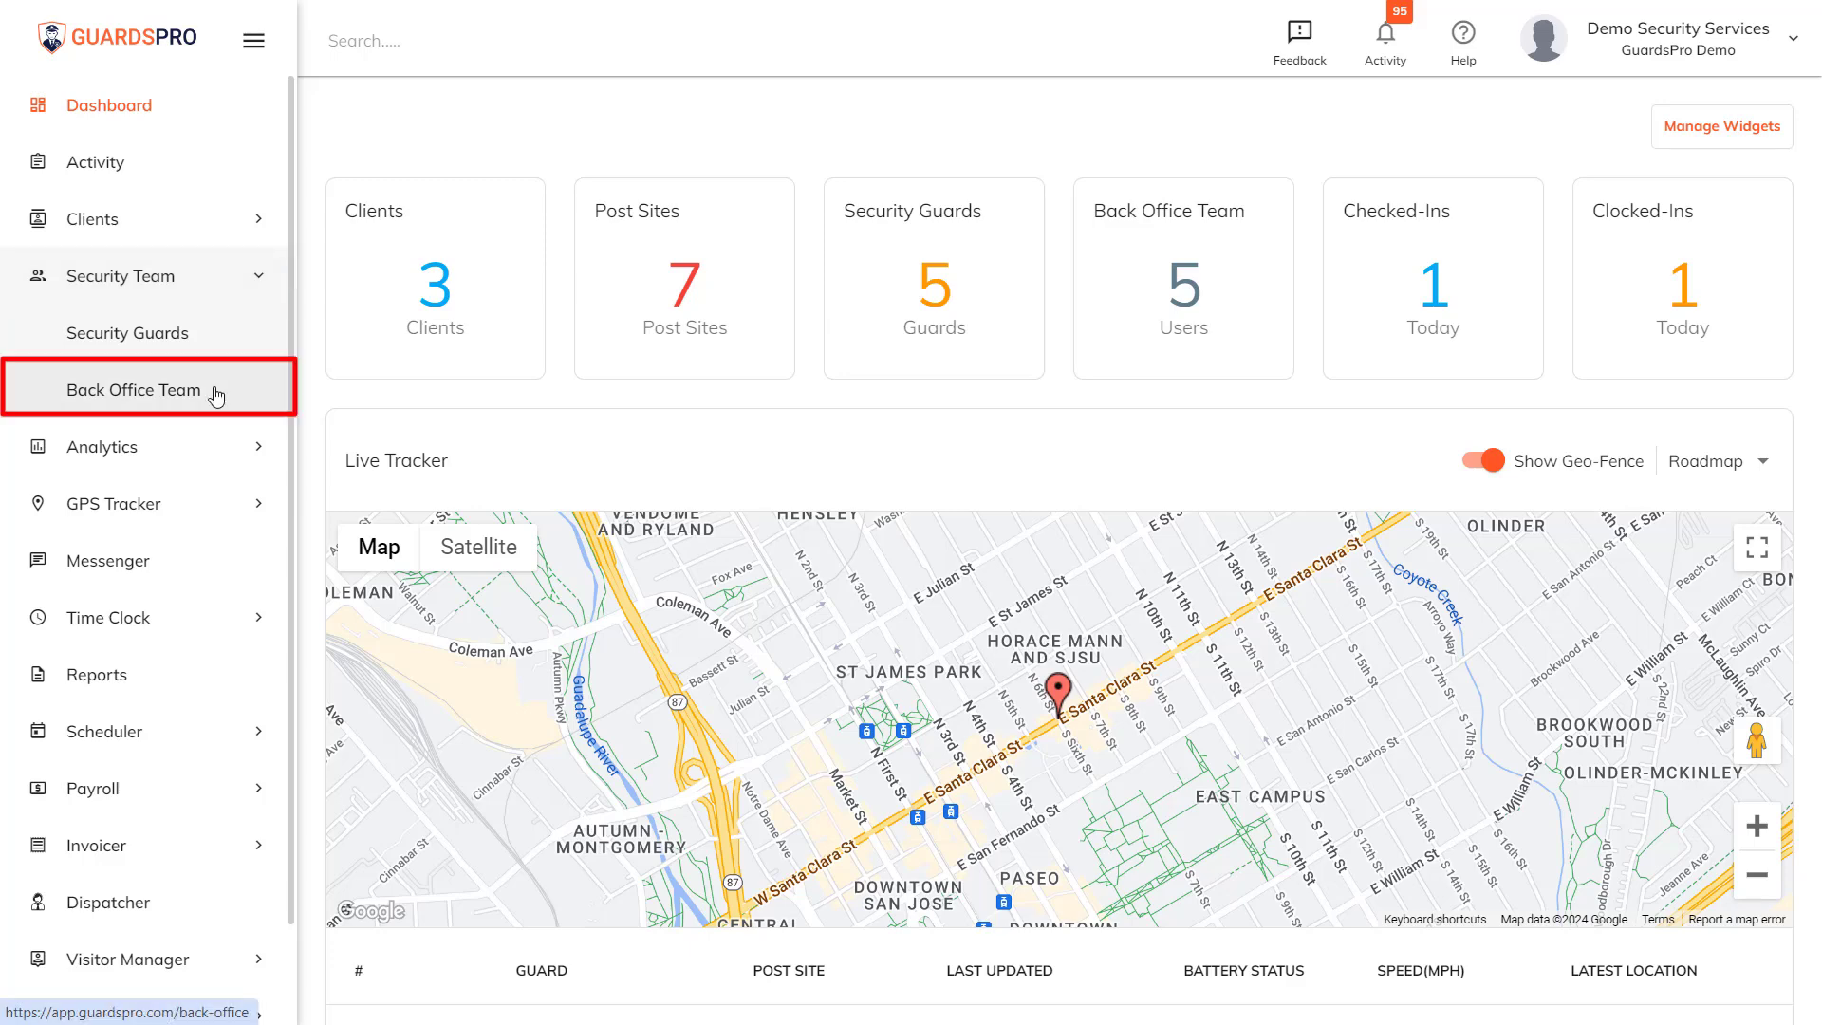
{"action": "left_click", "coordinate": [132, 389]}
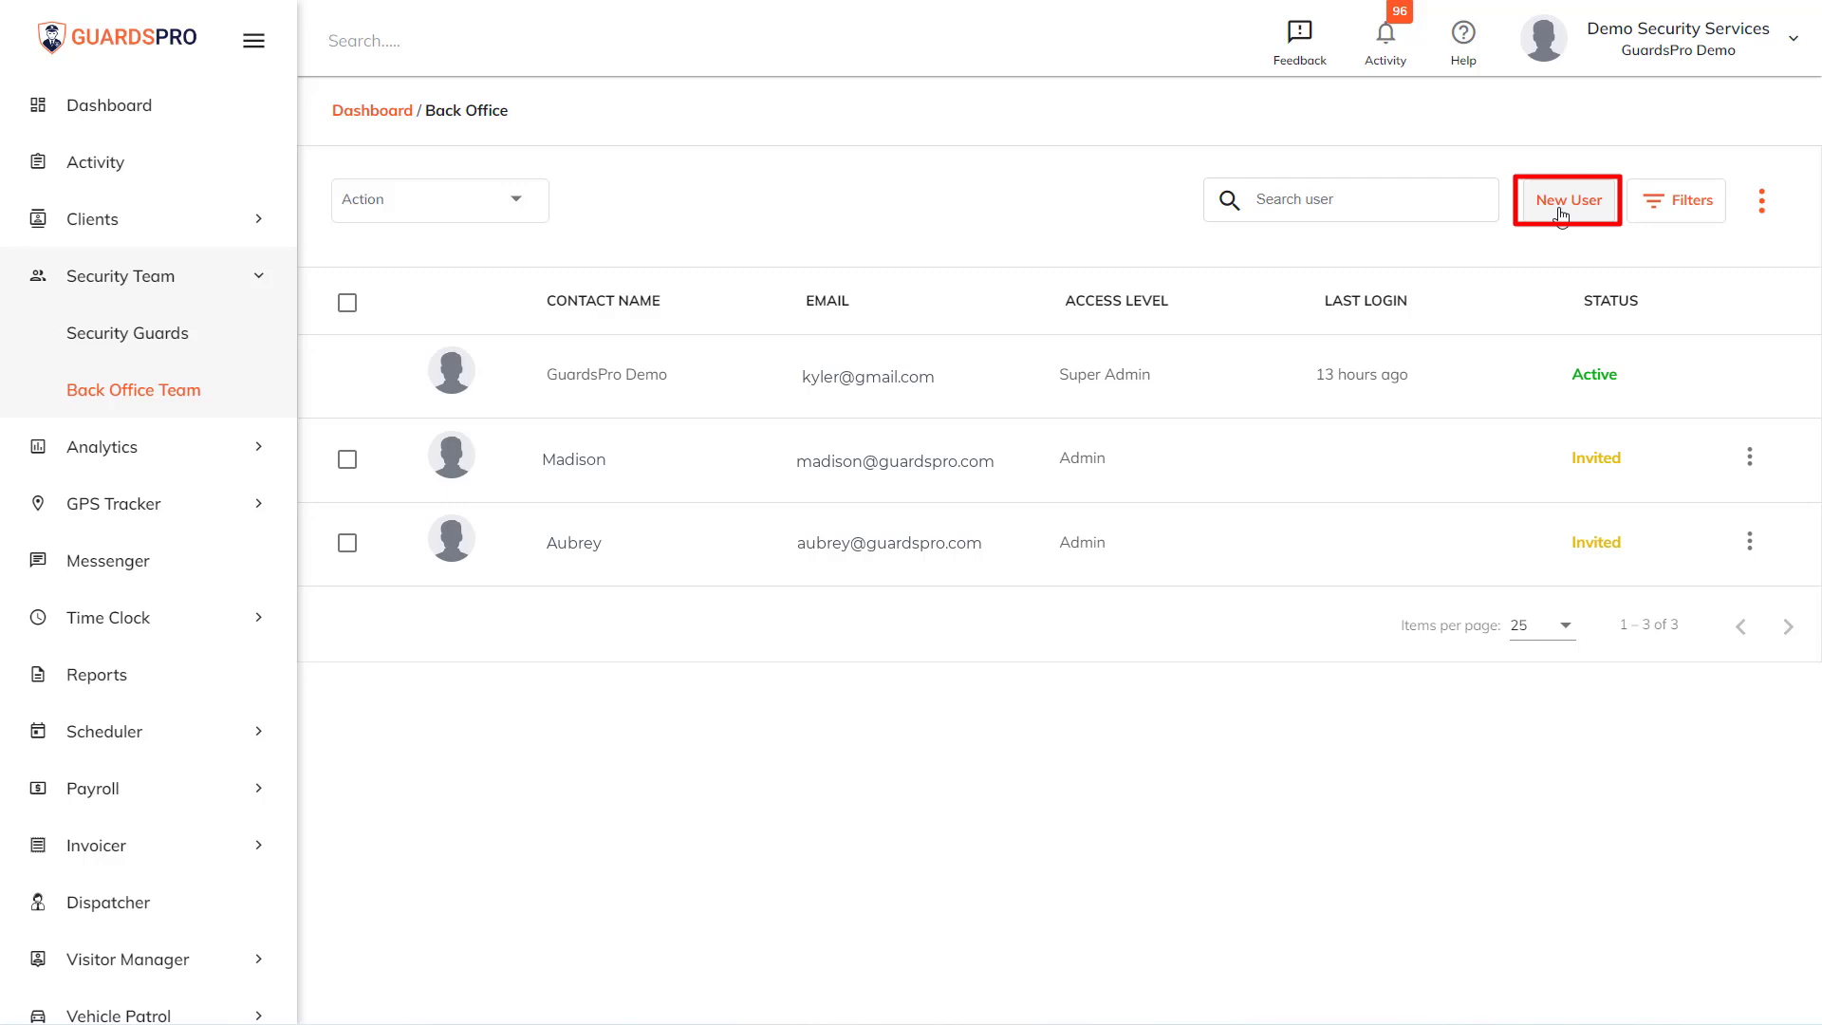
{"action": "left_click", "coordinate": [1566, 199]}
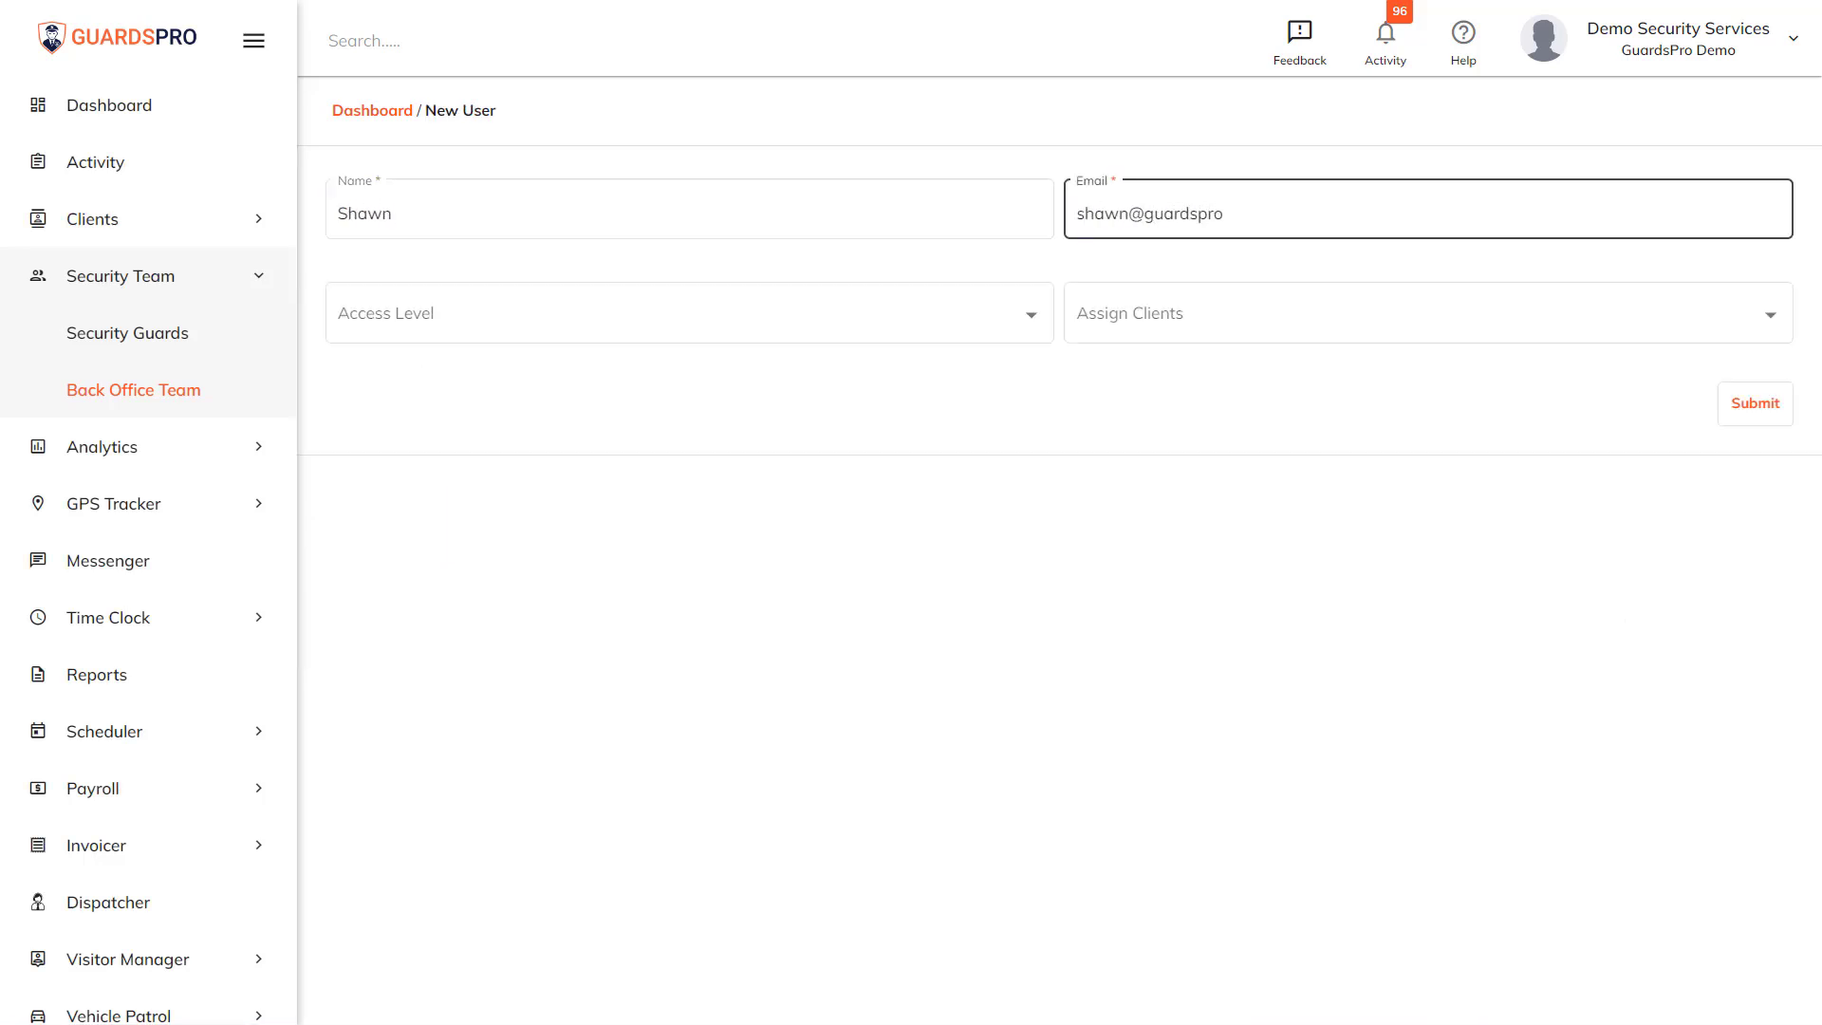
{"action": "left_click", "coordinate": [687, 313]}
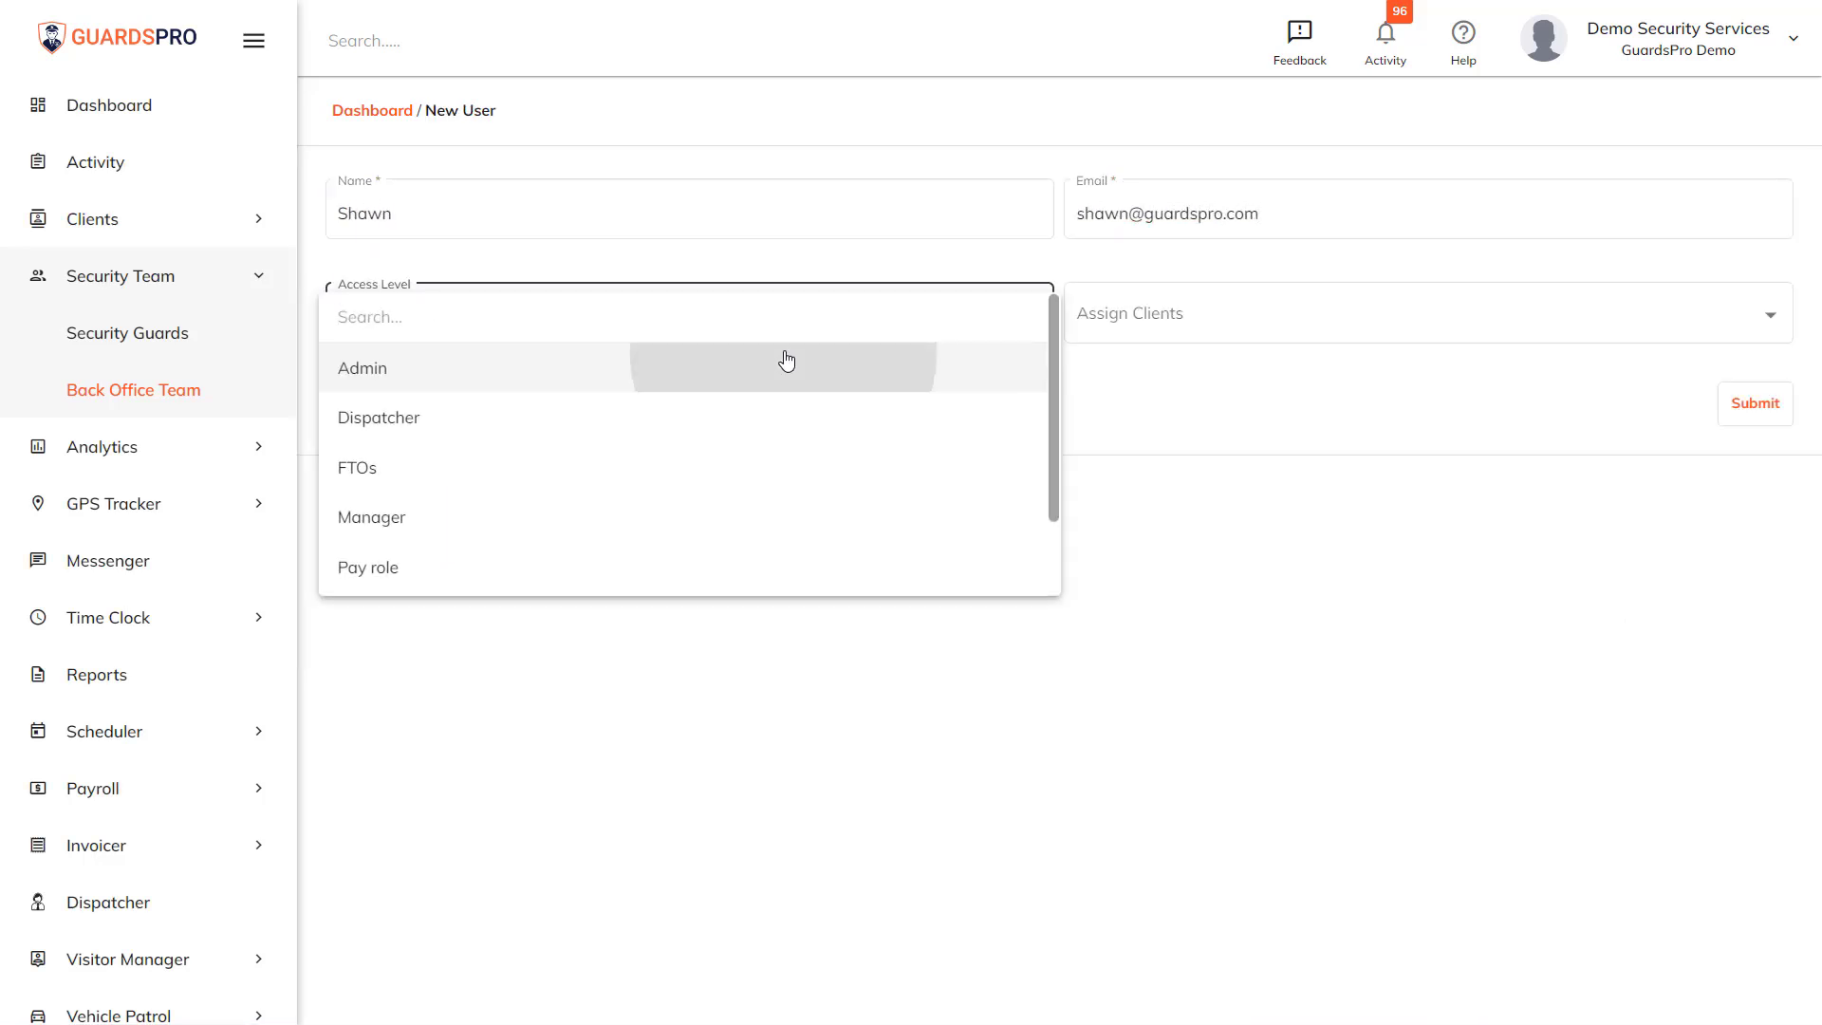
{"action": "left_click", "coordinate": [361, 368]}
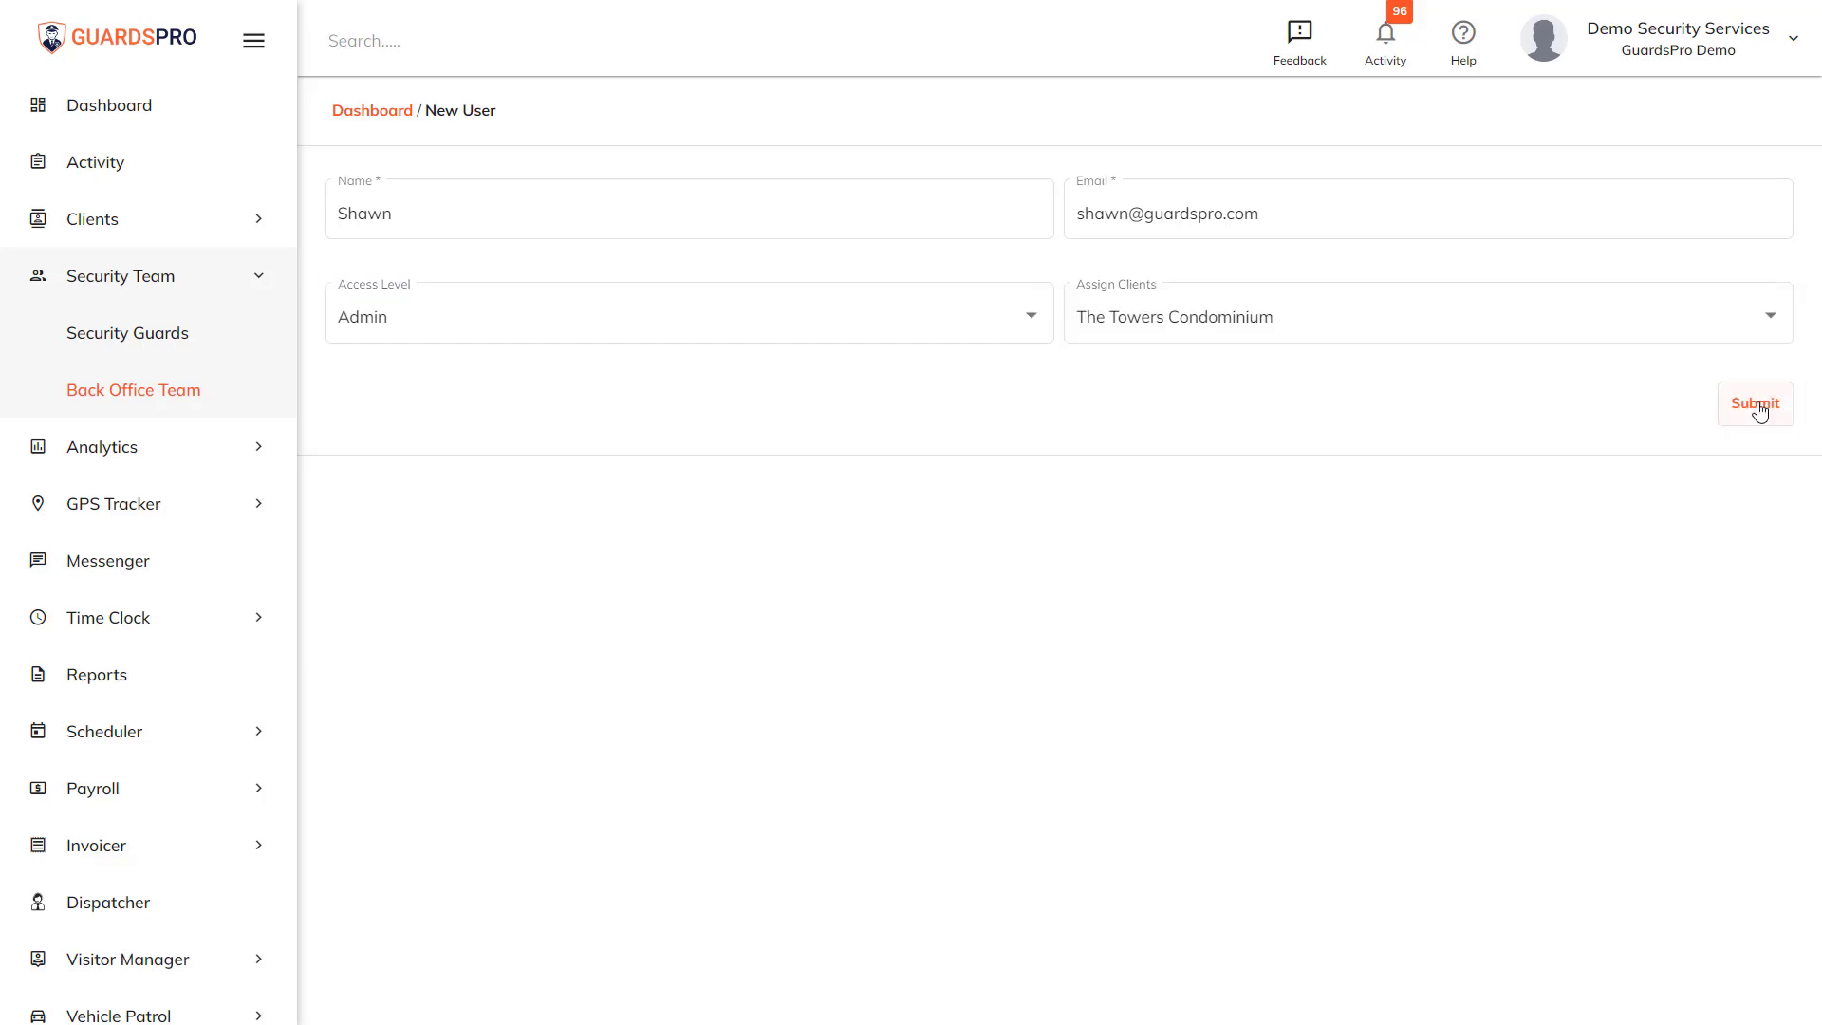
{"action": "left_click", "coordinate": [1754, 403]}
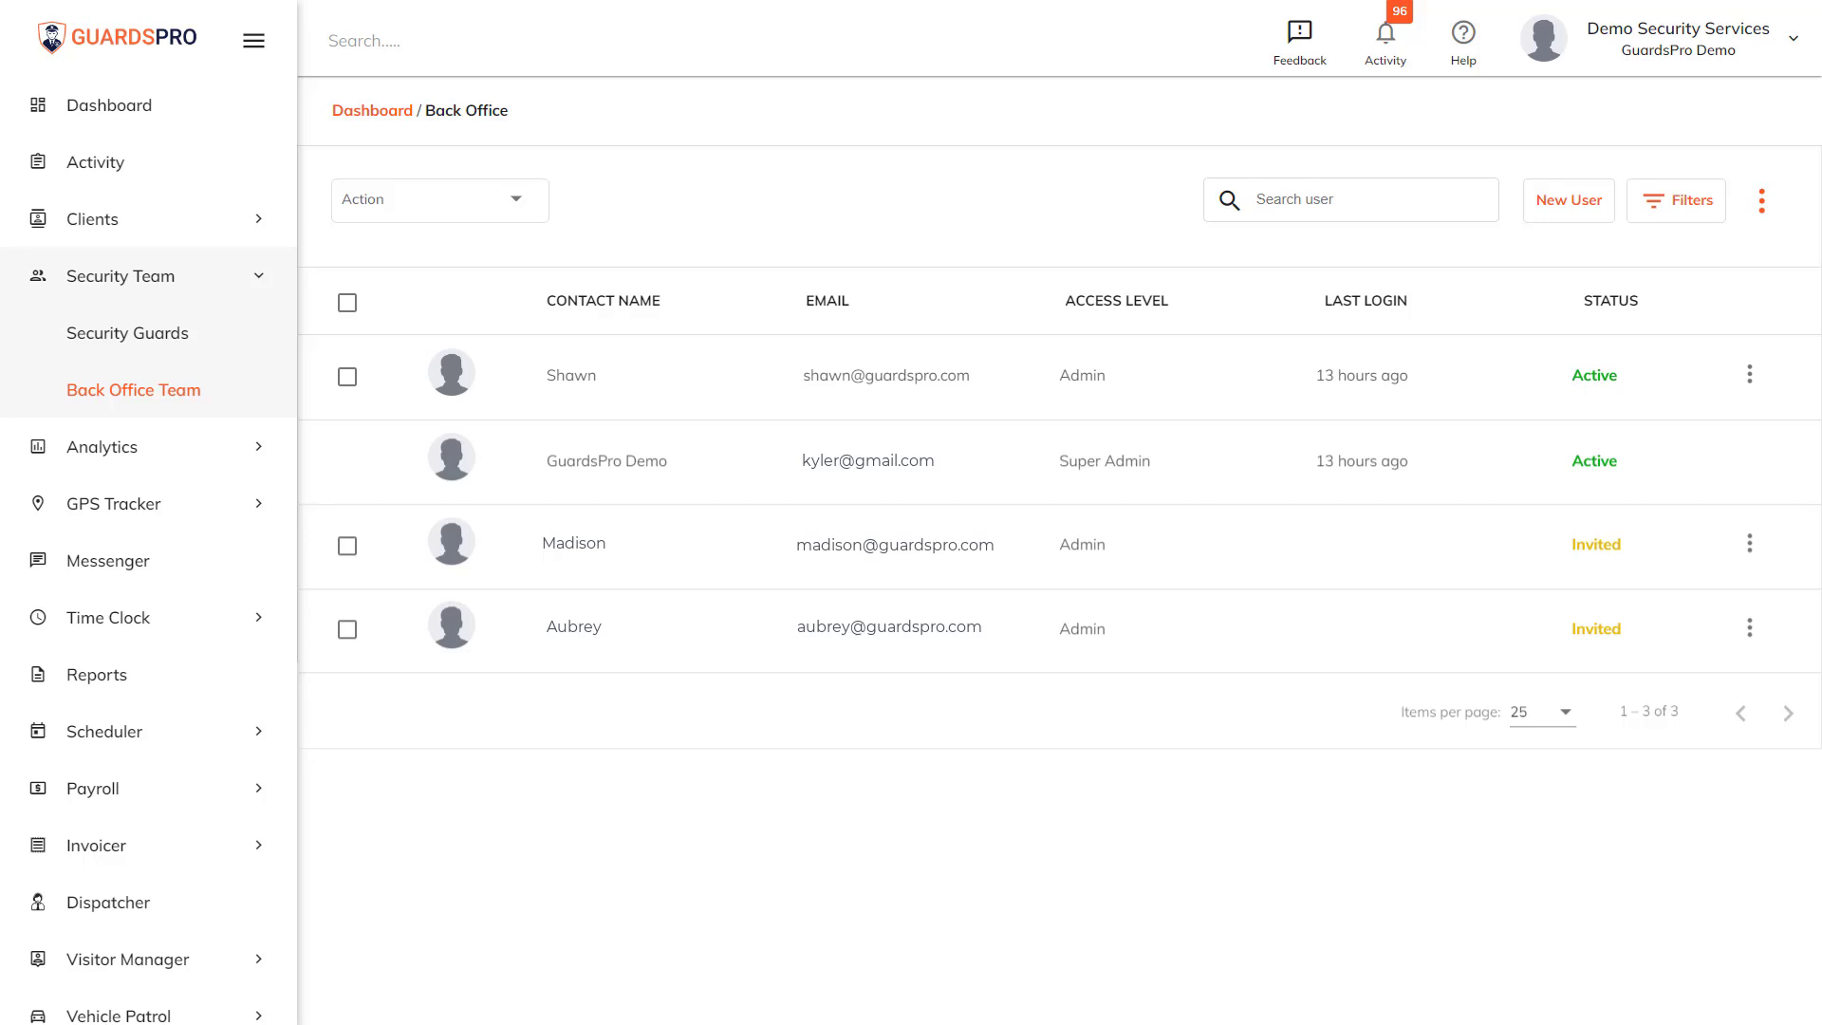
- From the dashboard, reach Security Guards and start a New Guard invitation
{"action": "left_click", "coordinate": [108, 104]}
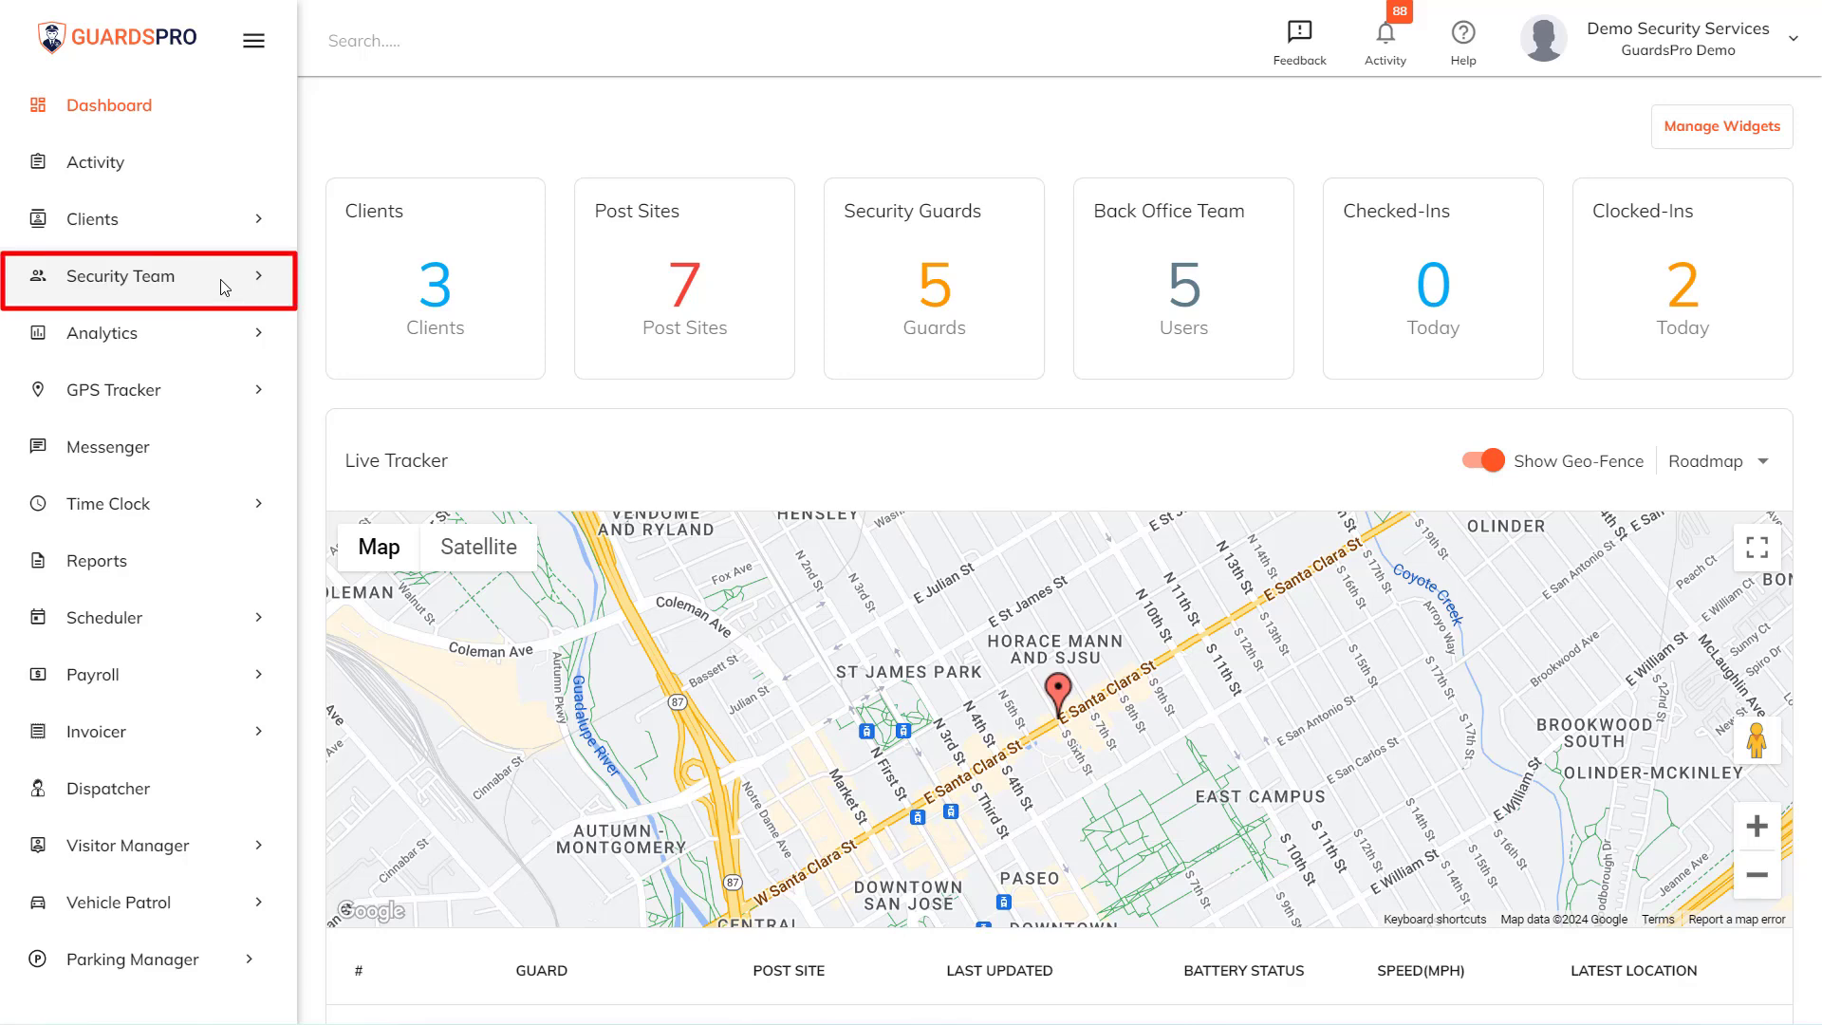
{"action": "left_click", "coordinate": [114, 275]}
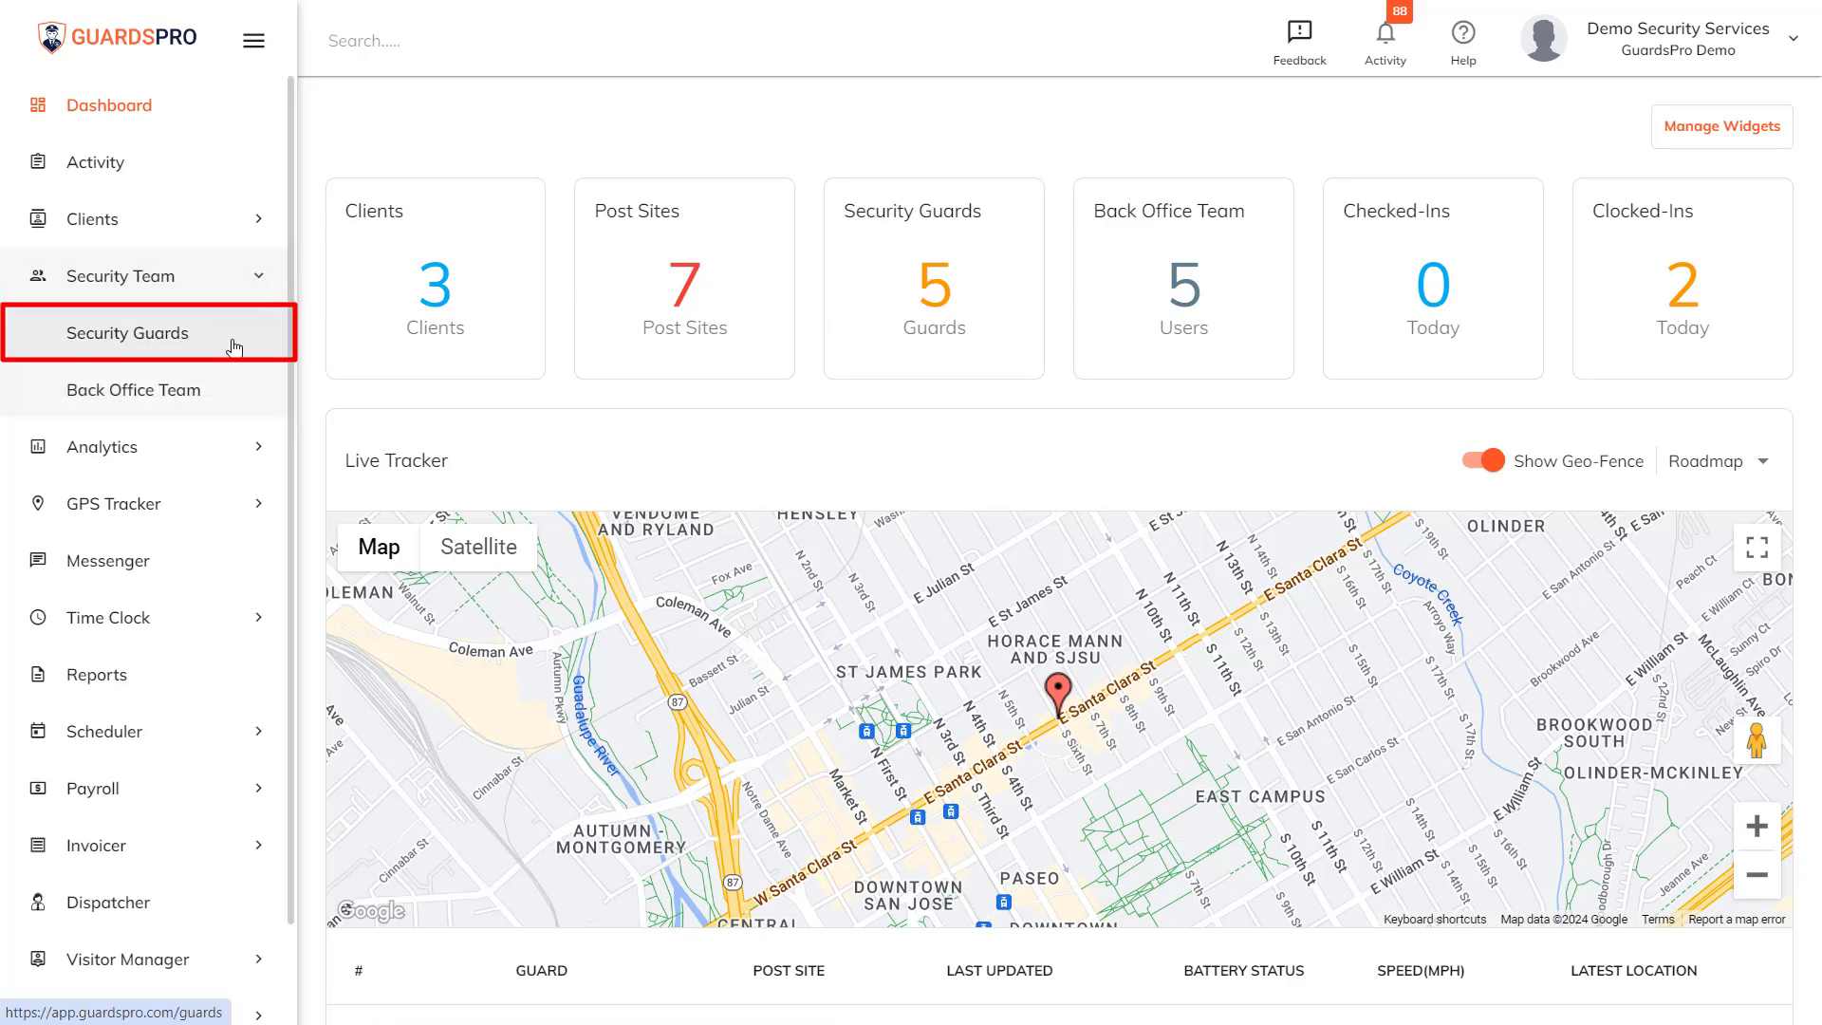
{"action": "left_click", "coordinate": [127, 333]}
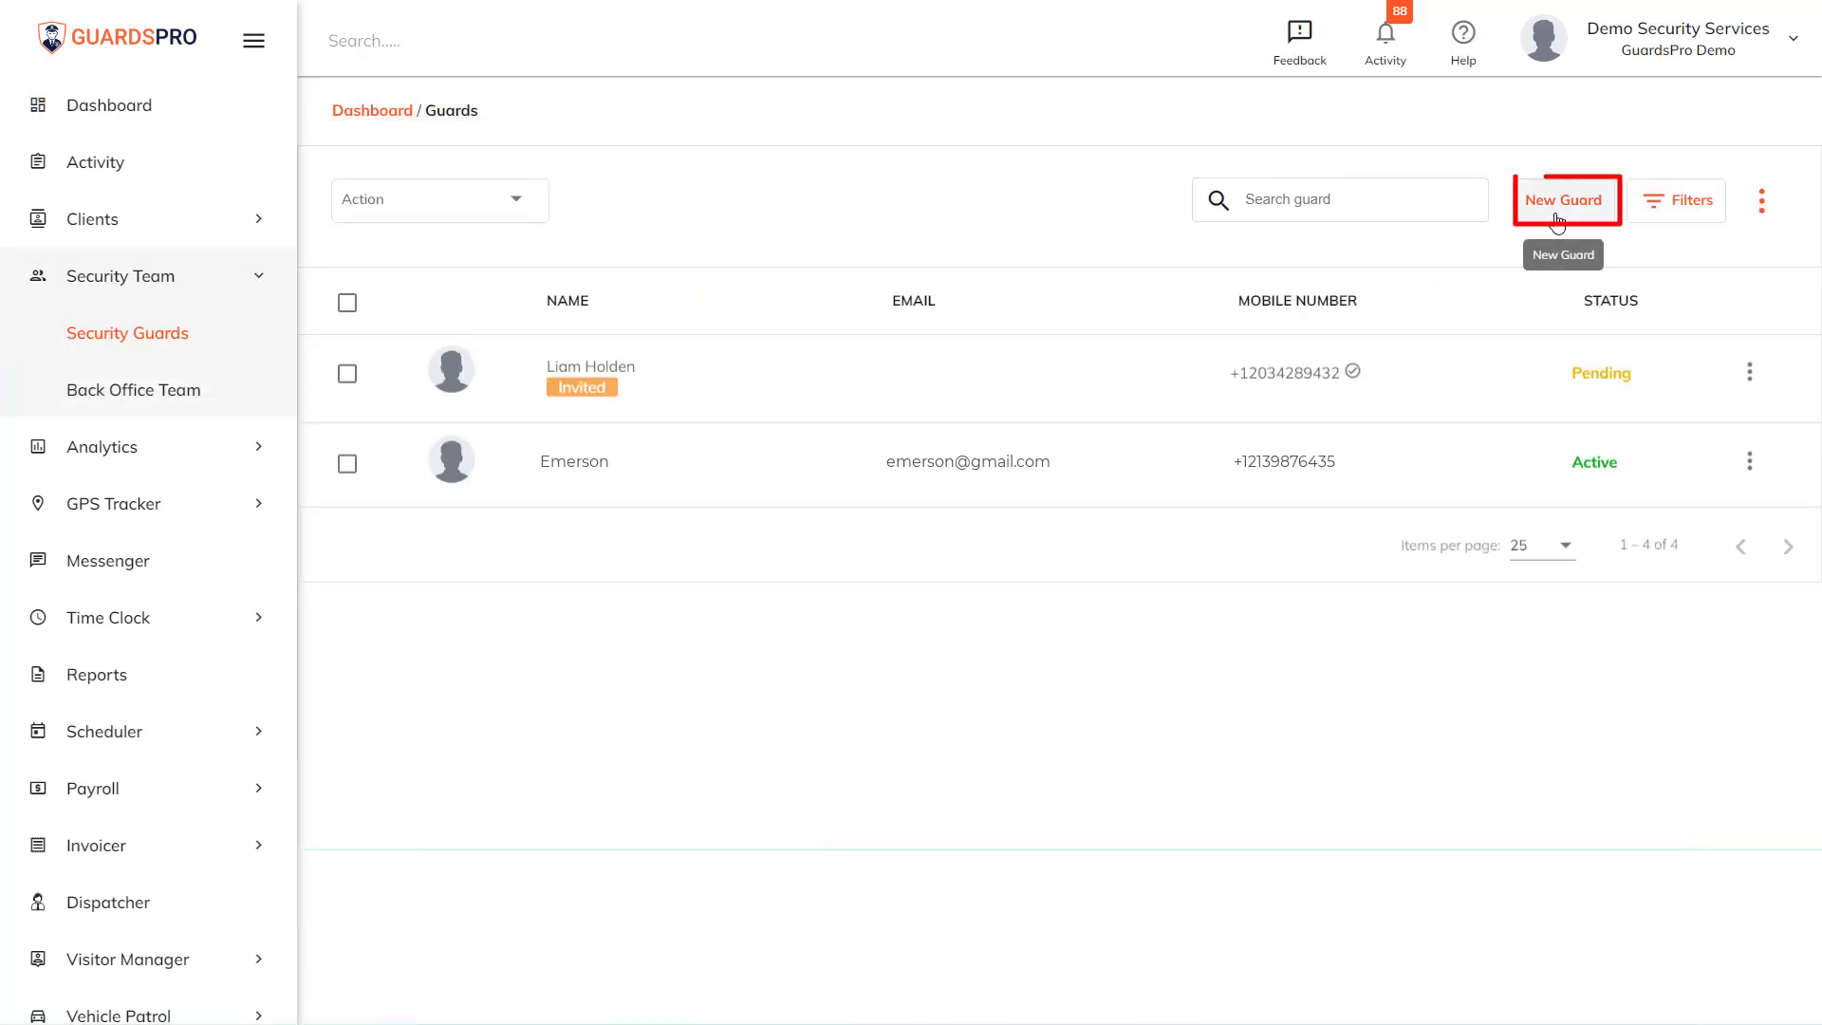
{"action": "left_click", "coordinate": [1564, 199]}
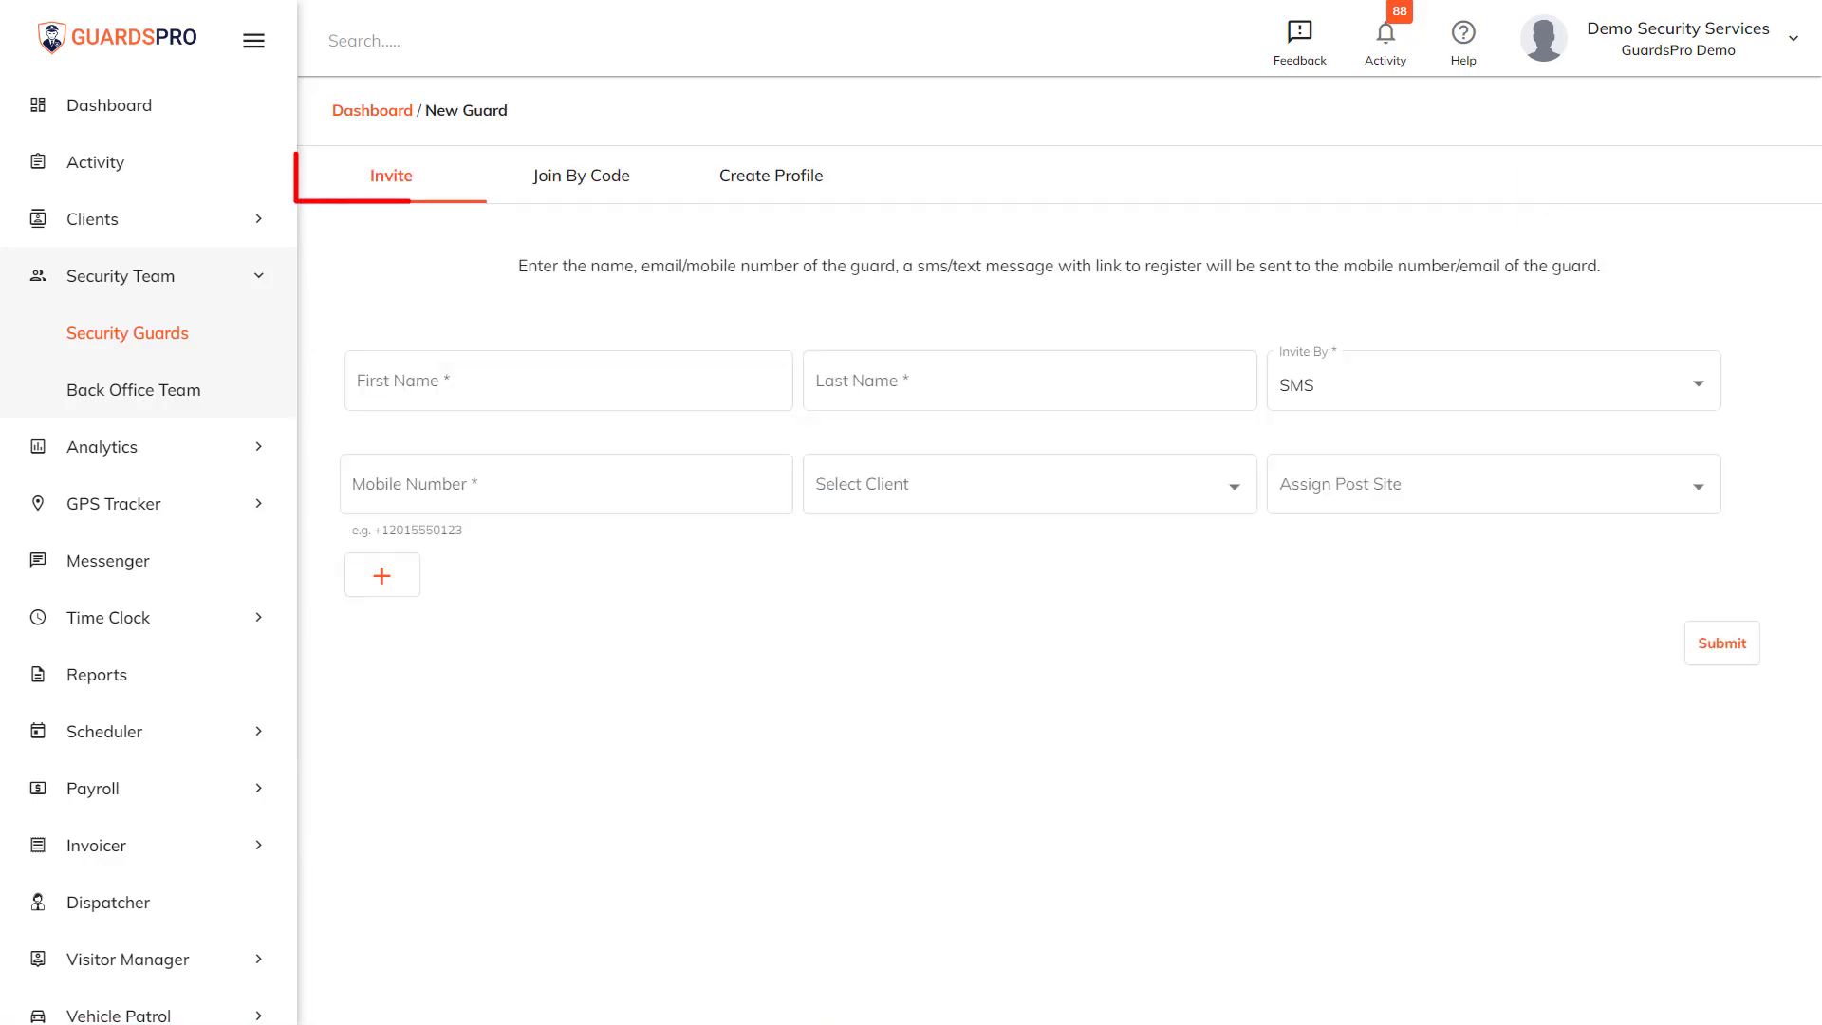
{"action": "mouse_move", "coordinate": [581, 175]}
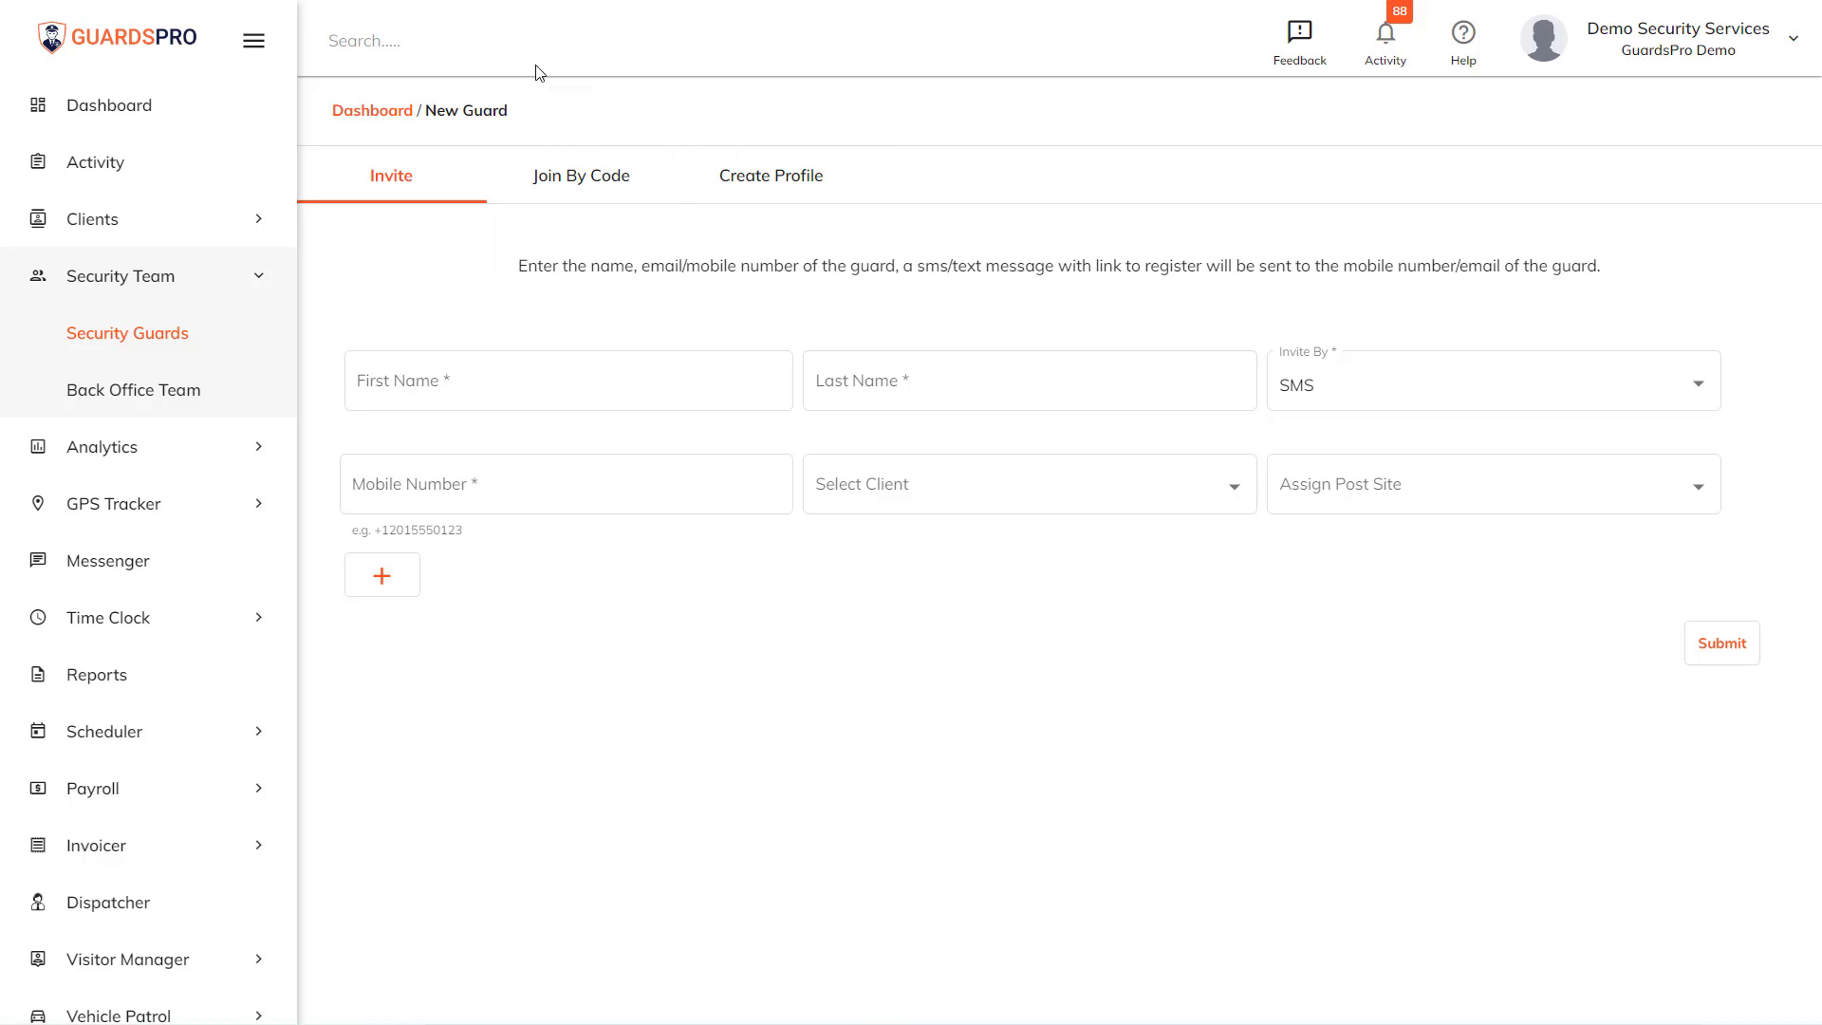
{"action": "mouse_move", "coordinate": [549, 145]}
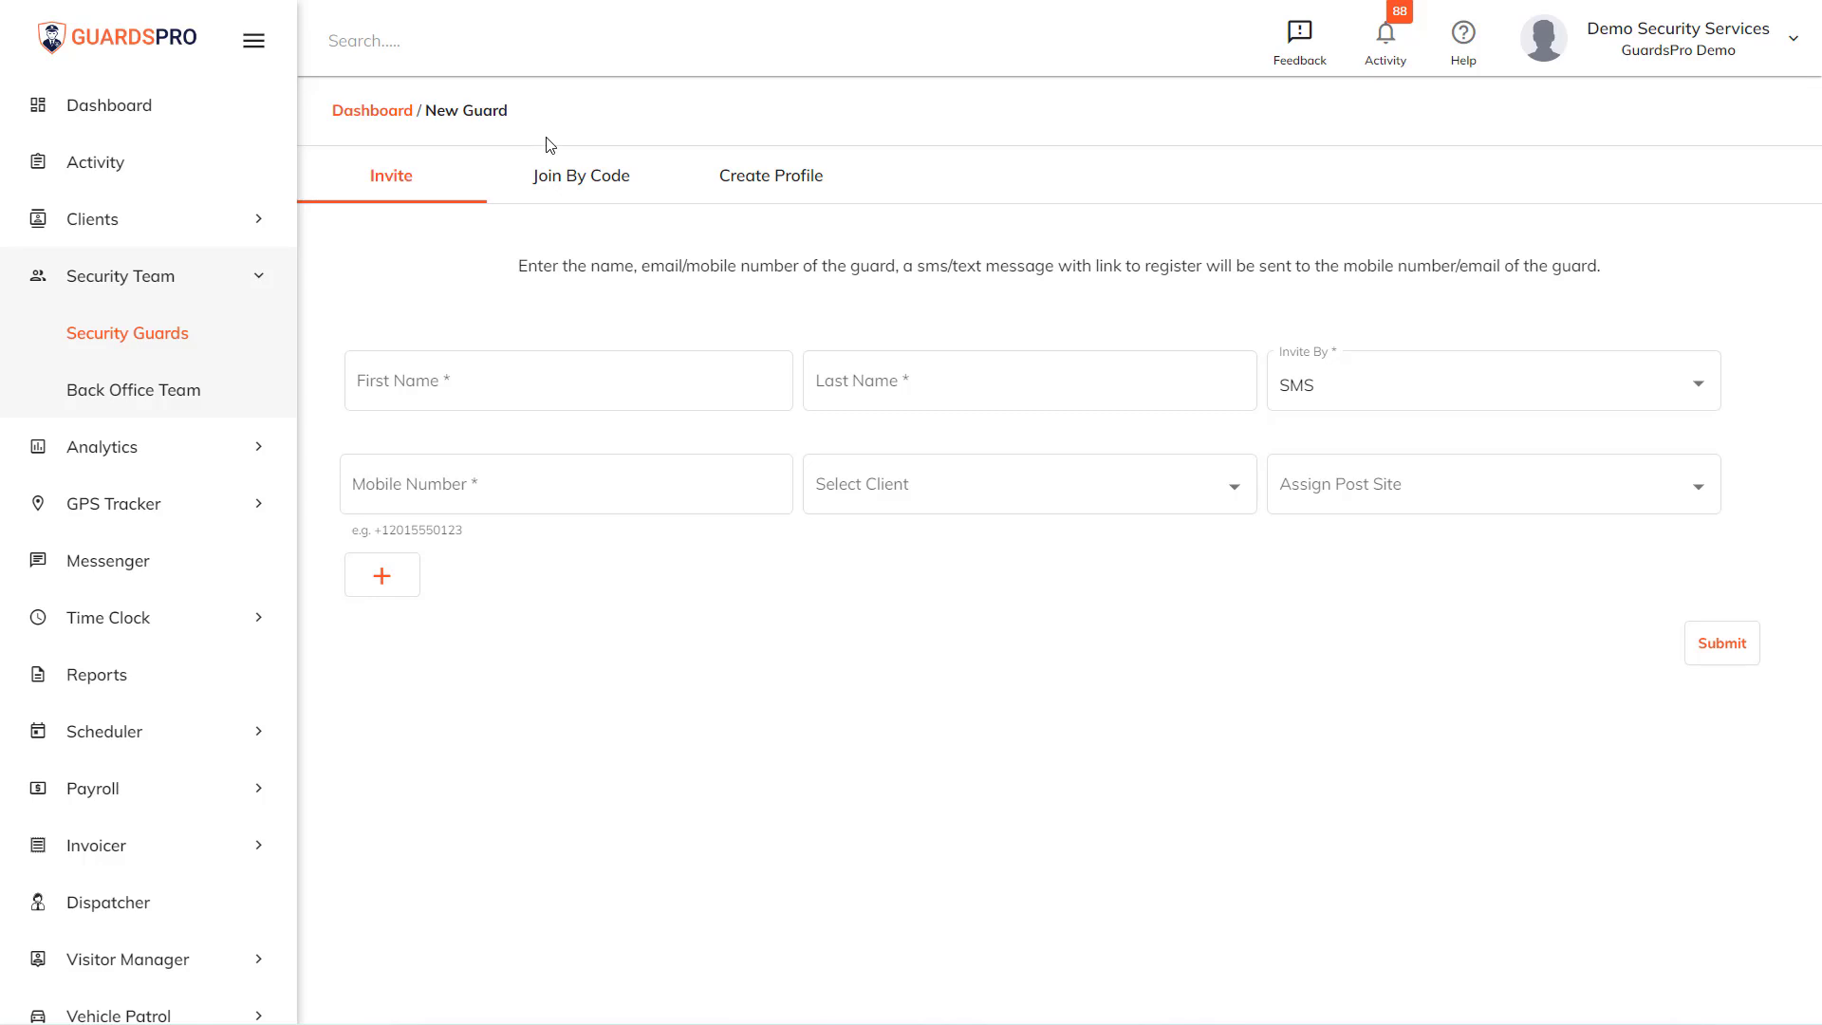
- Fill the email invite with The Towers Condominium as client and post site, adding a row for another guard
{"action": "type", "text": "Barnes"}
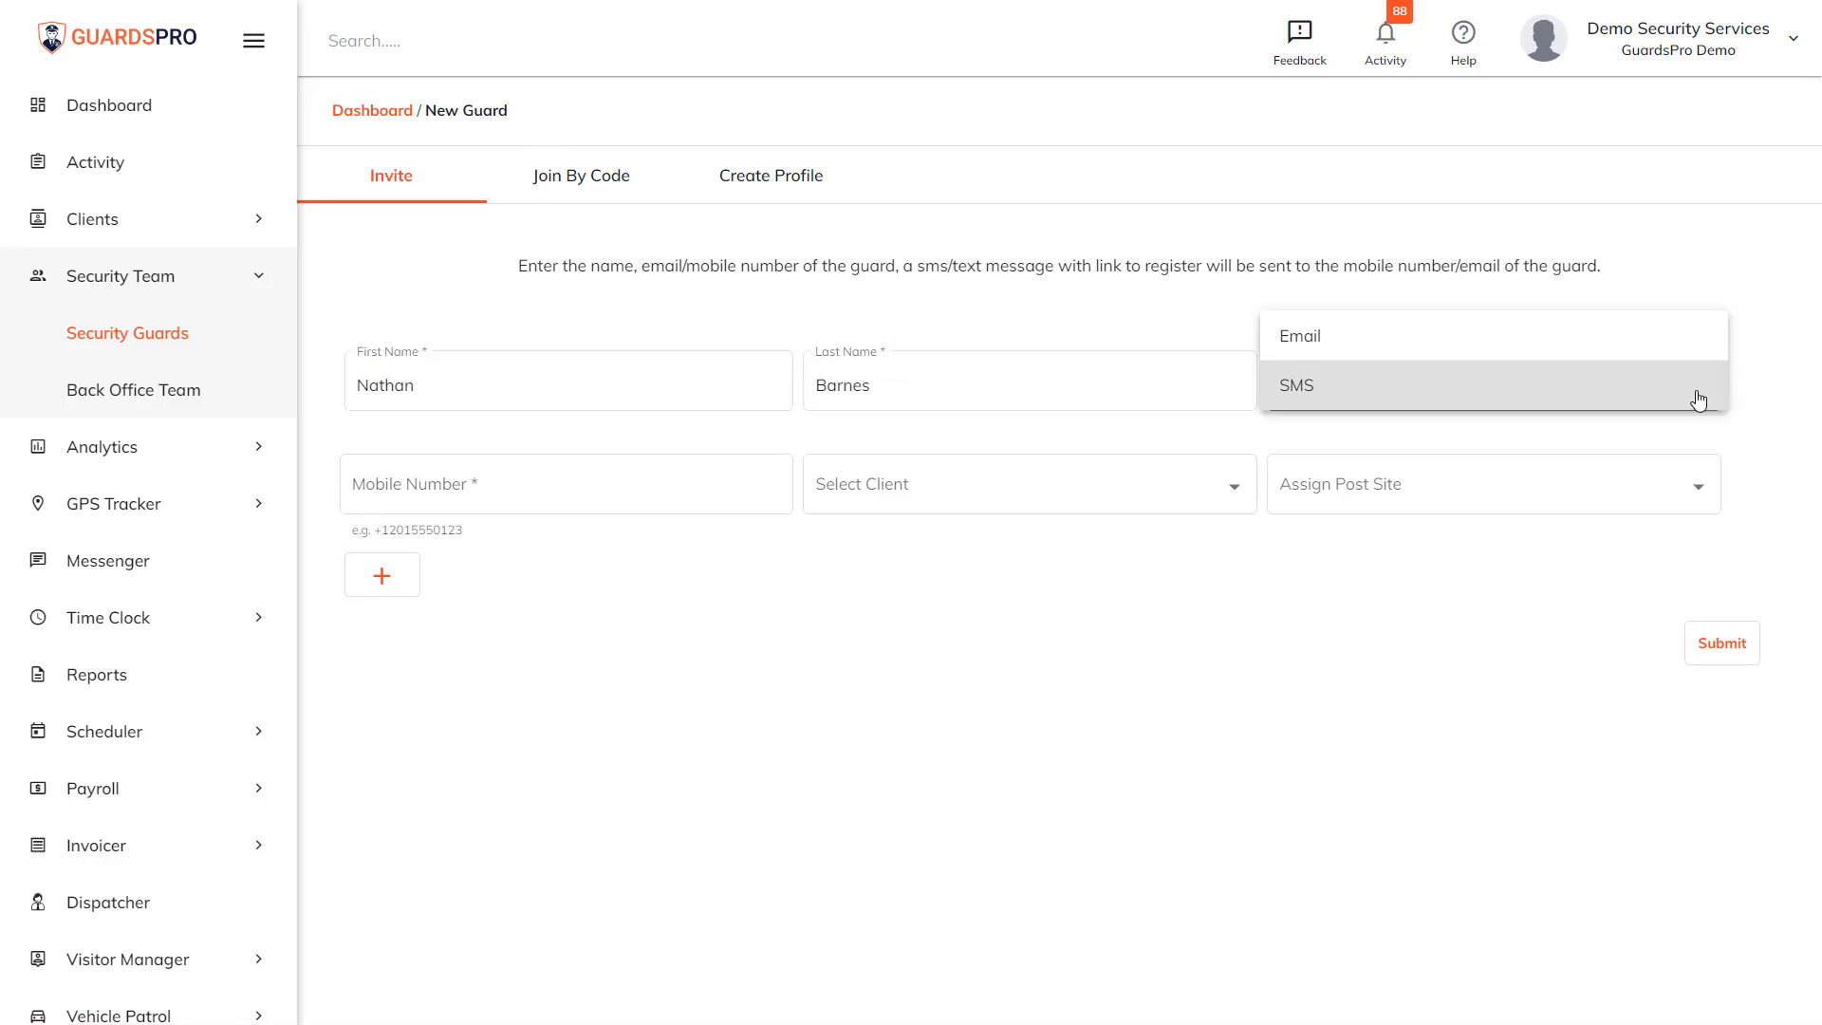
{"action": "mouse_move", "coordinate": [1674, 393]}
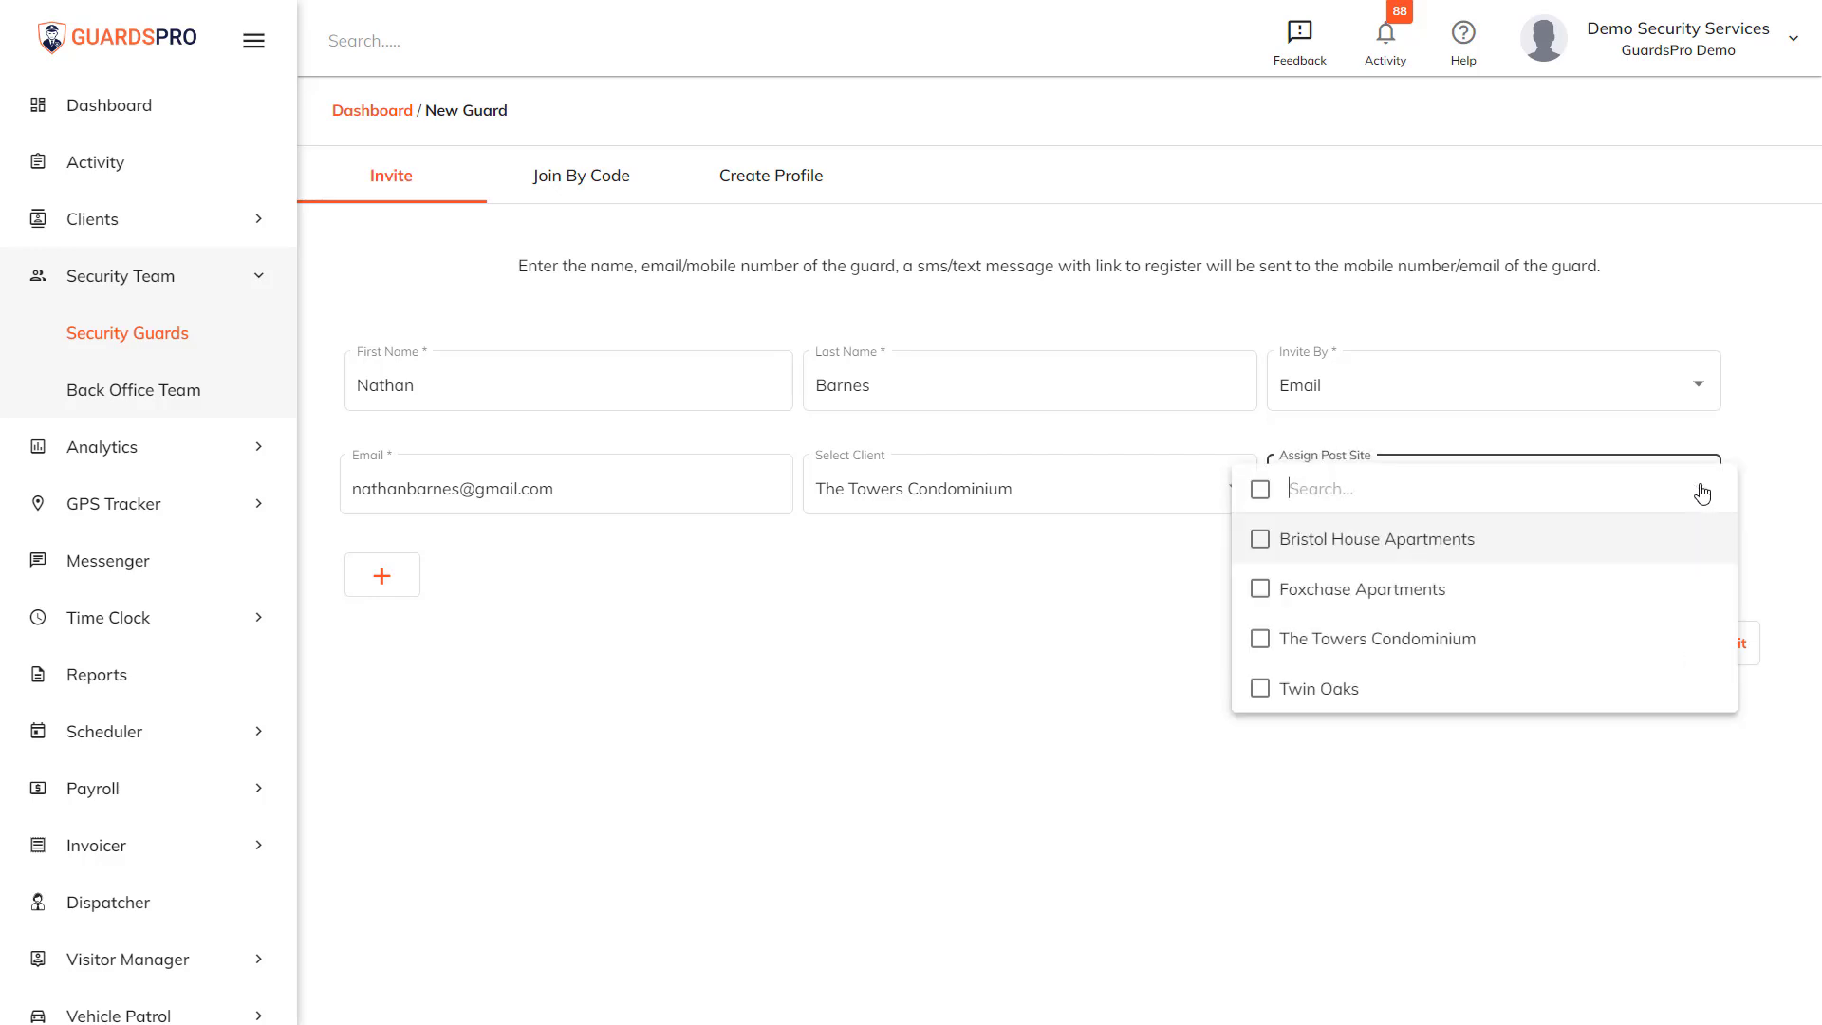
{"action": "left_click", "coordinate": [1378, 638]}
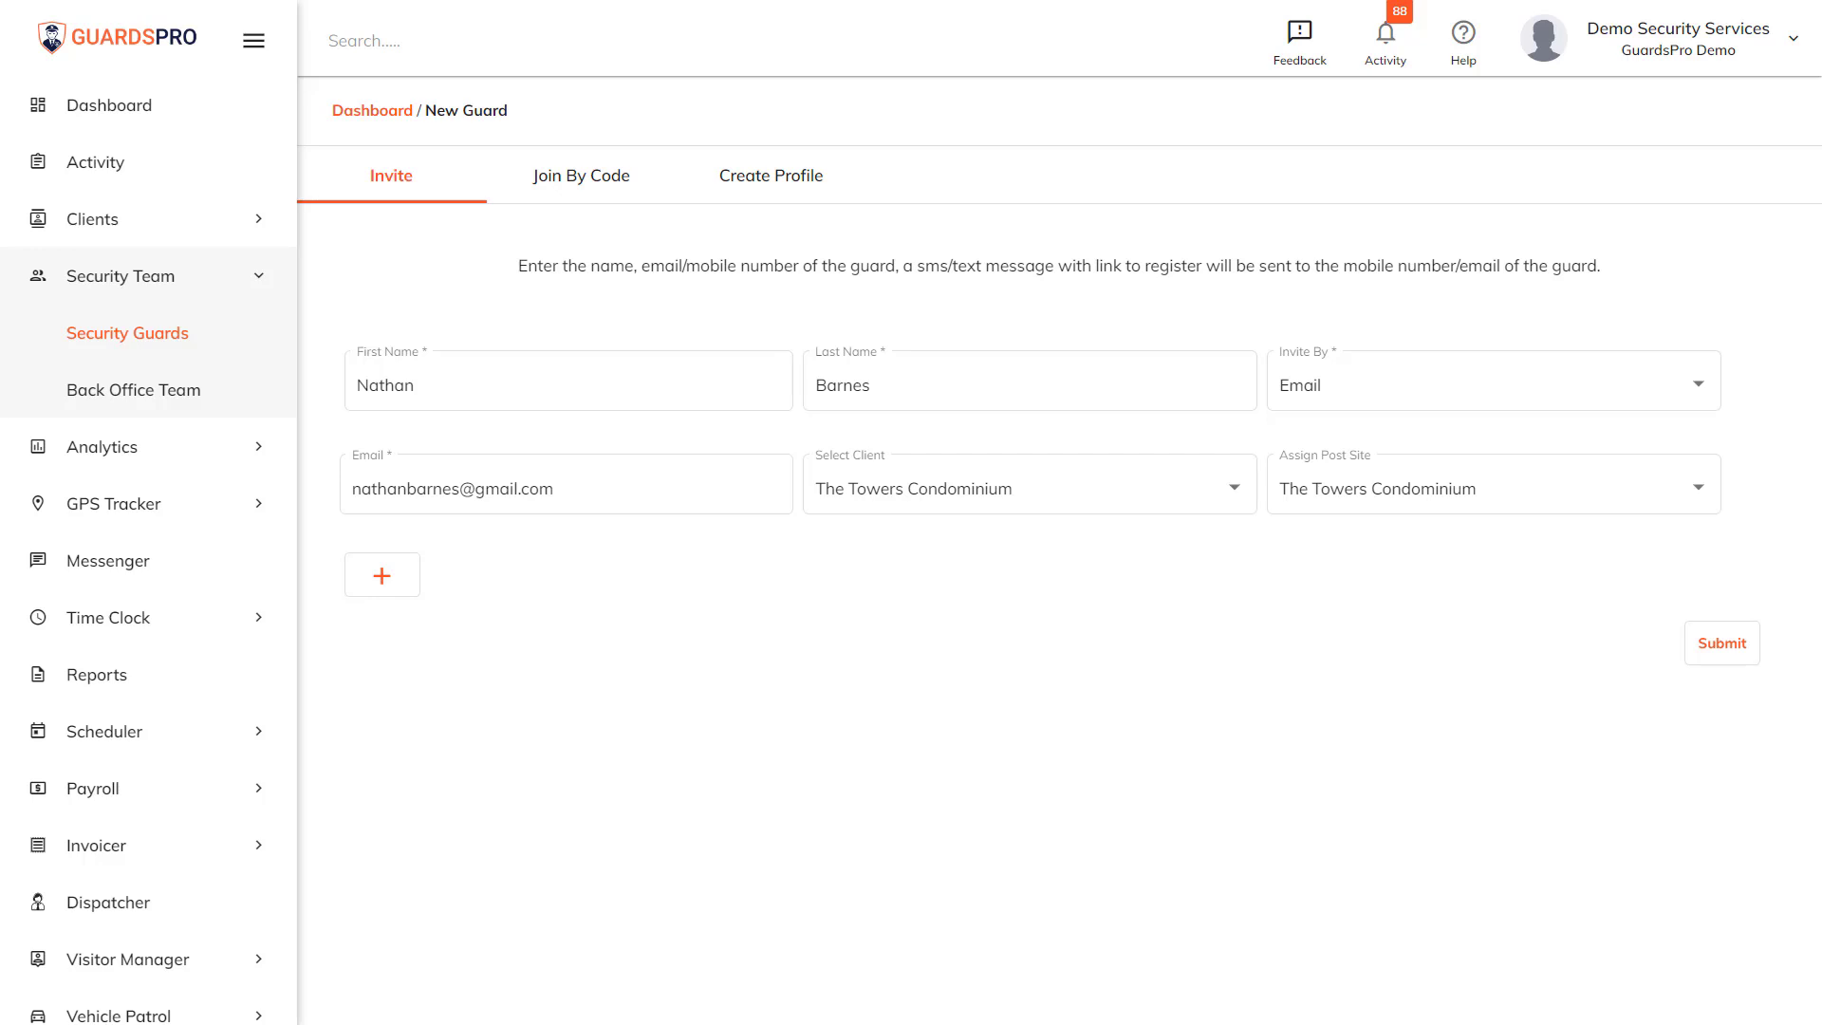
{"action": "mouse_move", "coordinate": [381, 573]}
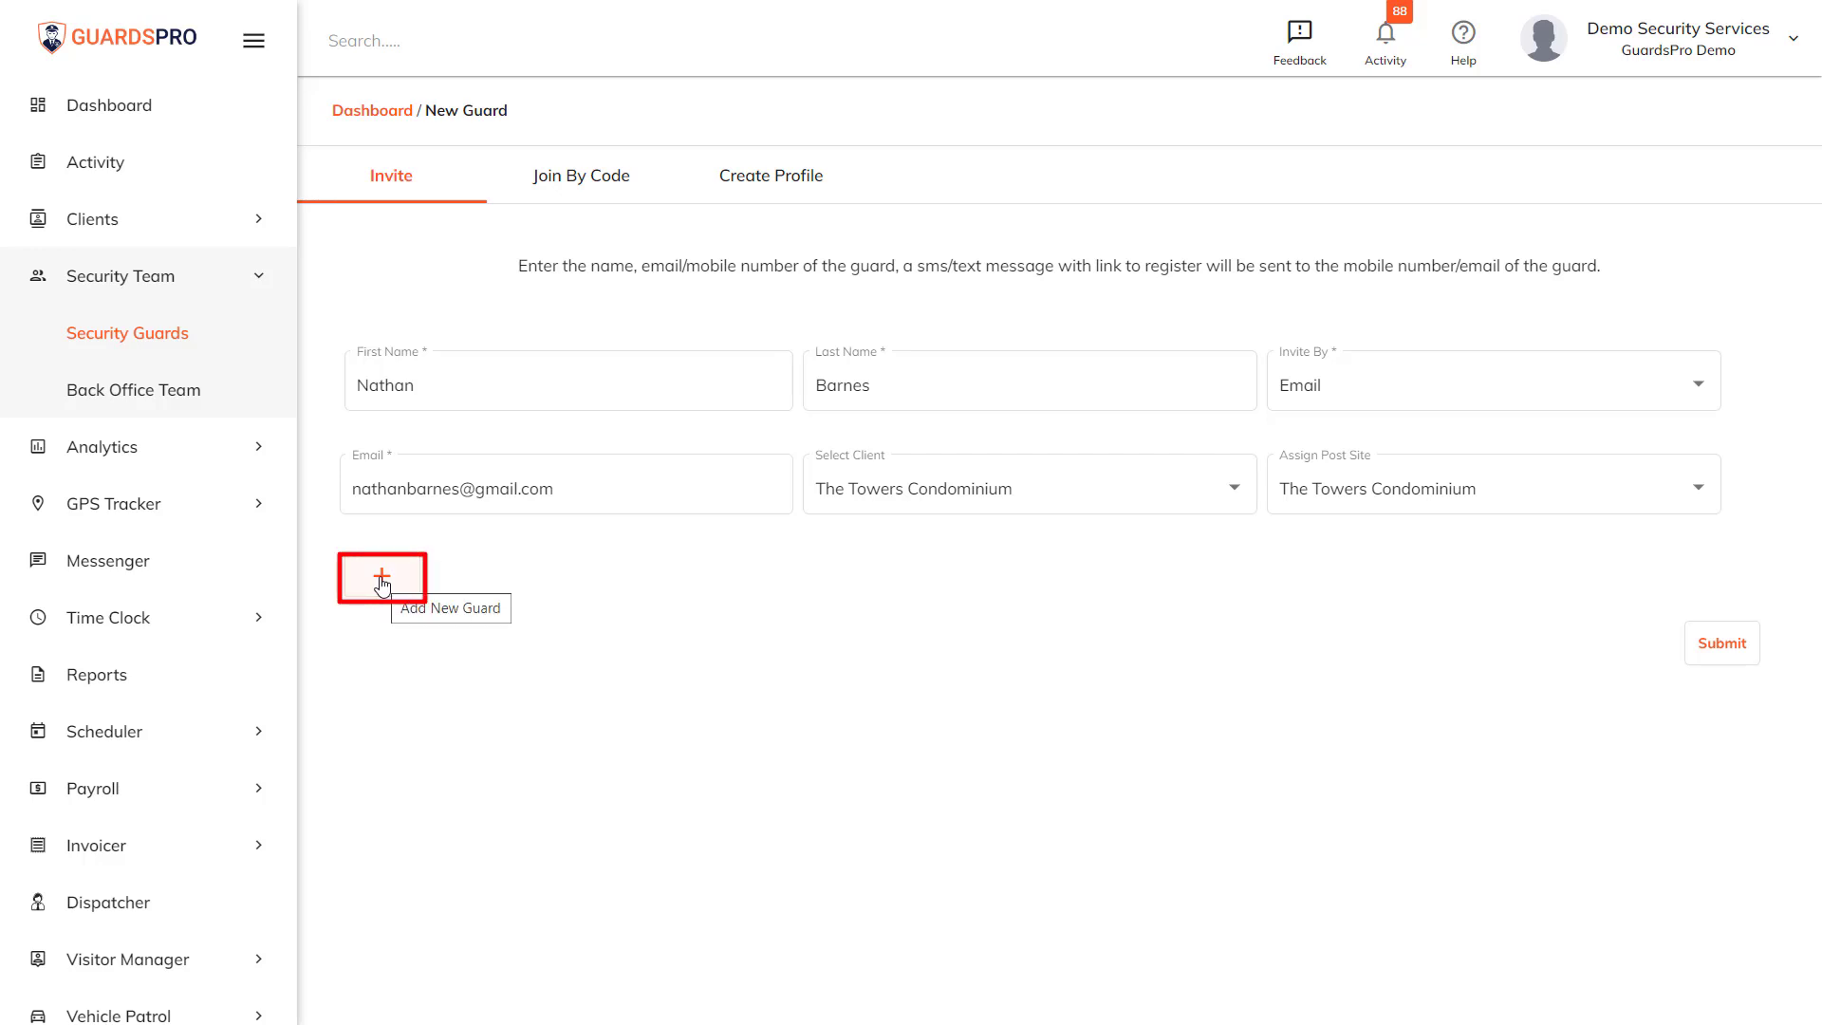
{"action": "left_click", "coordinate": [1721, 643]}
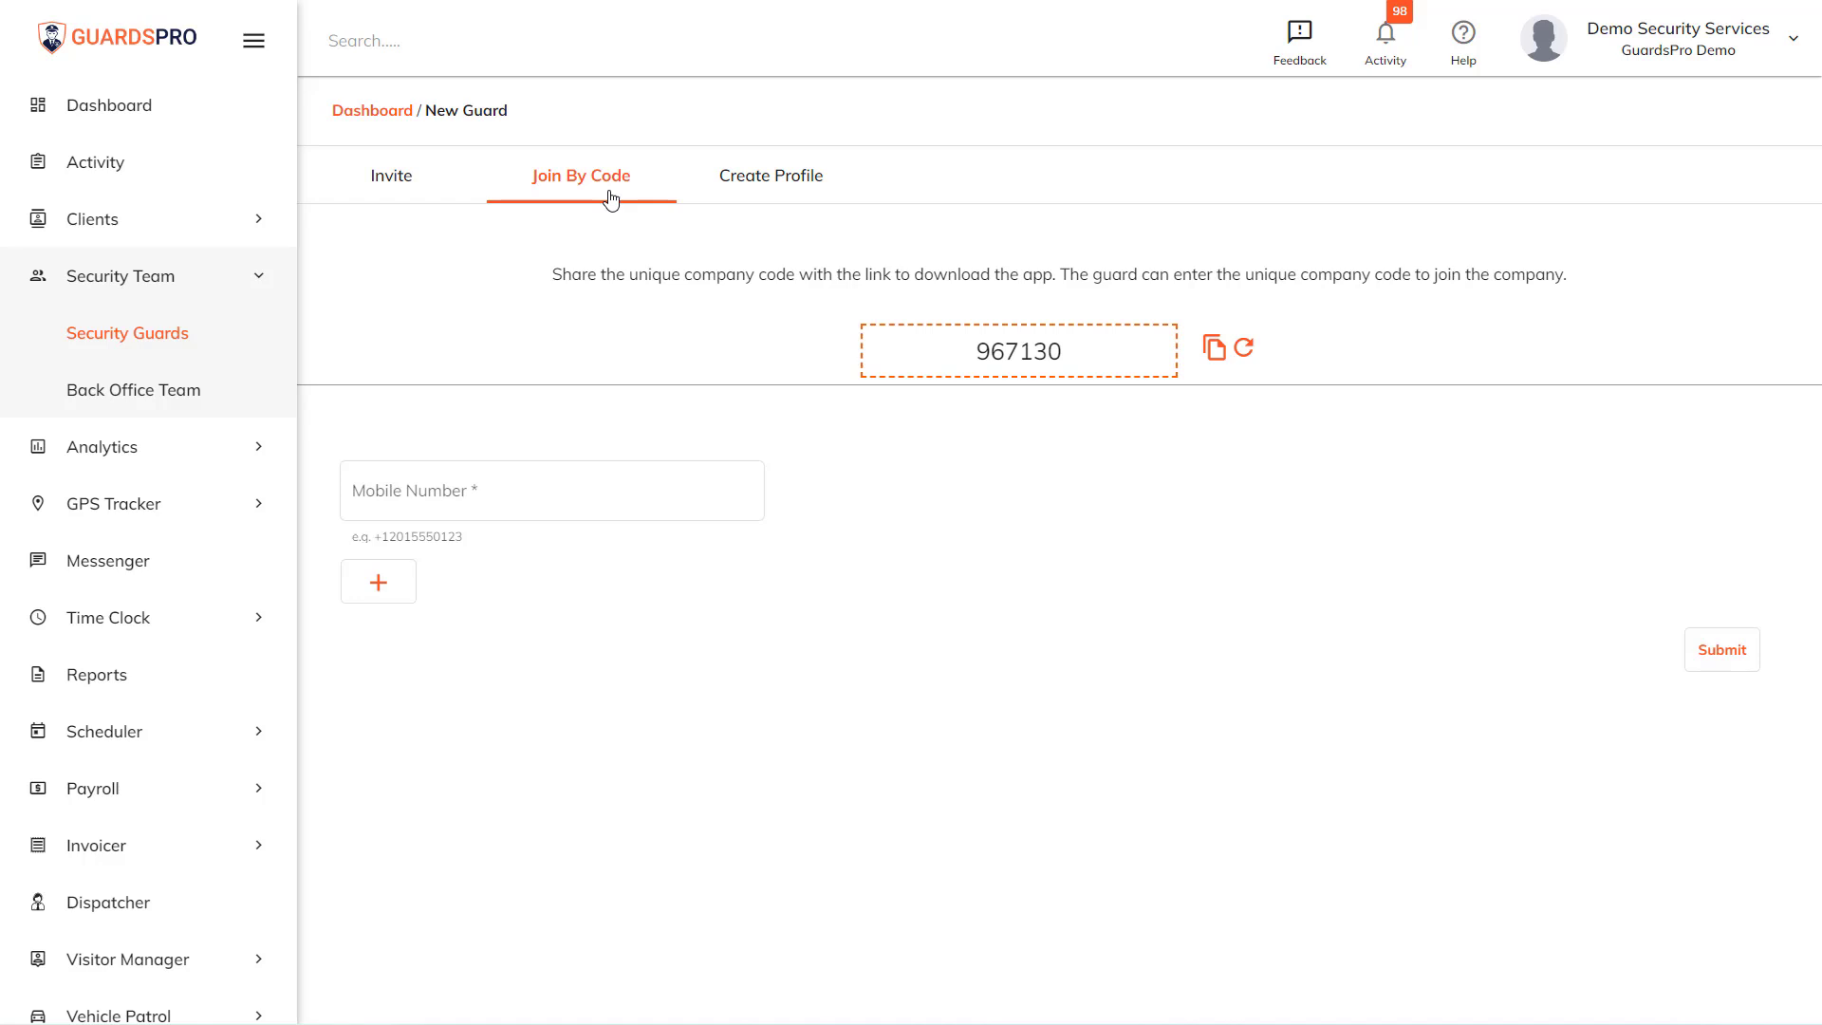
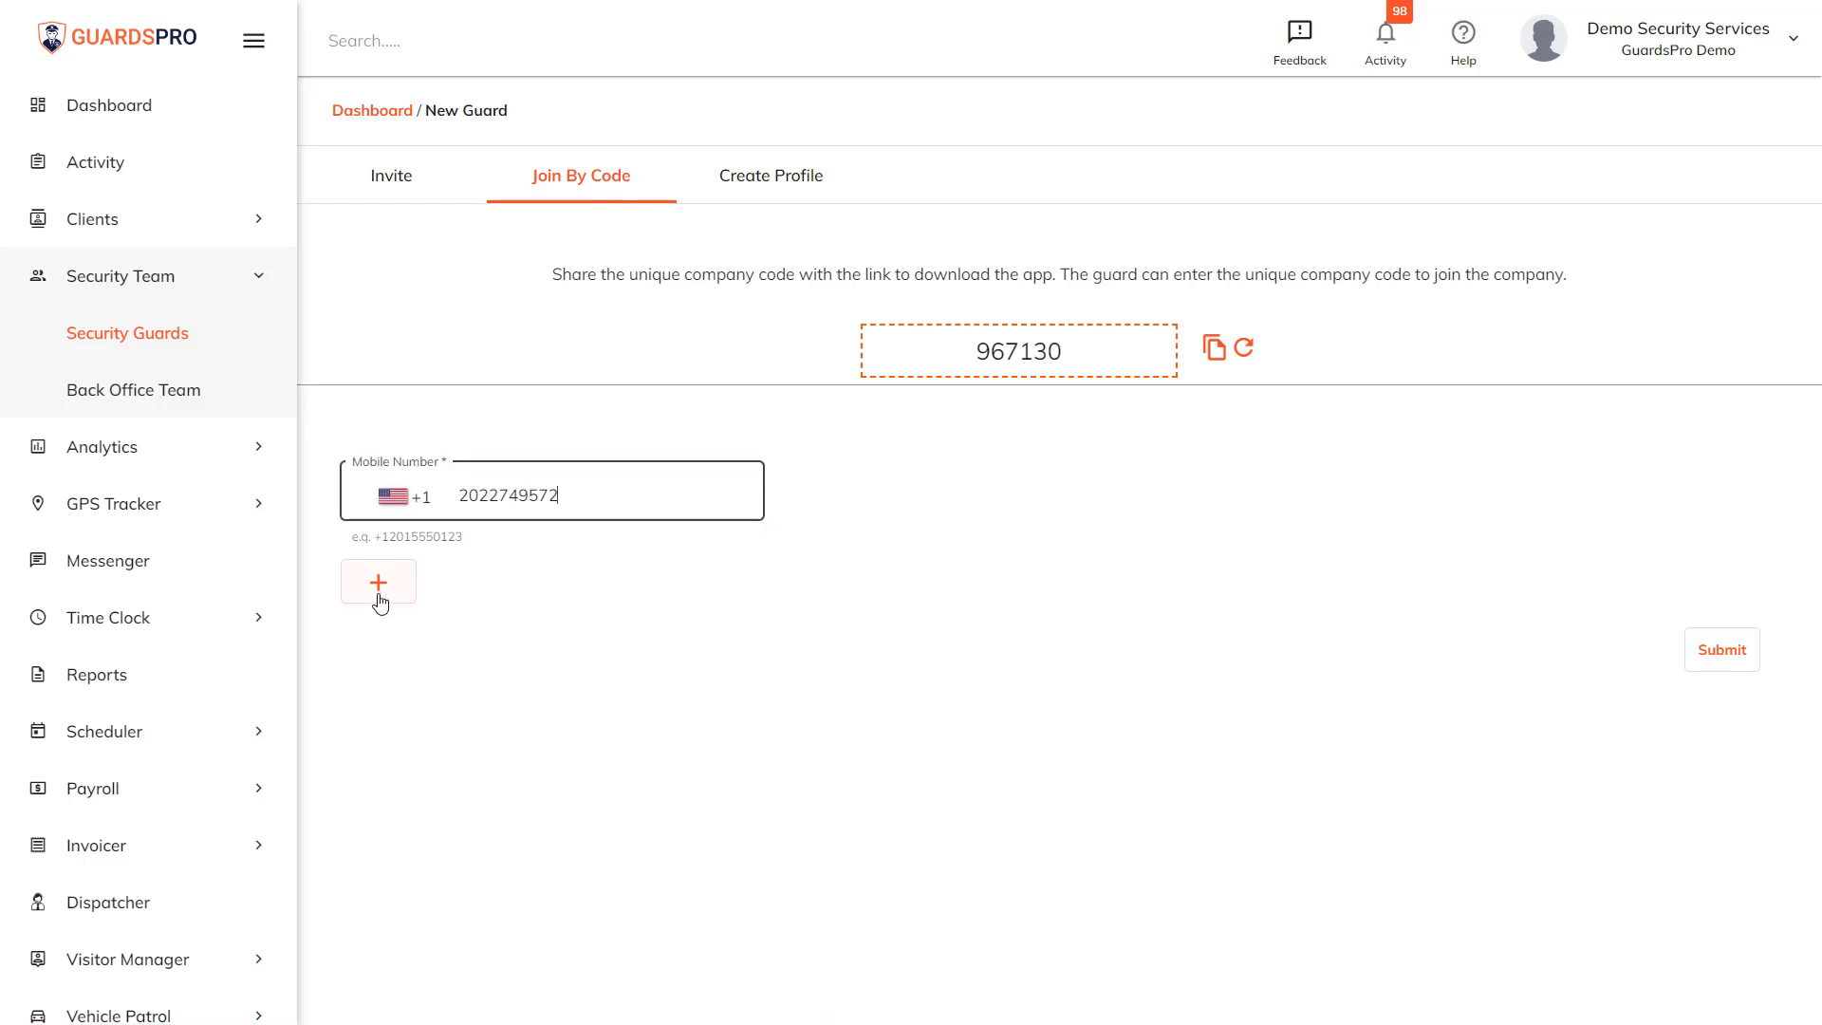
{"action": "mouse_move", "coordinate": [379, 581]}
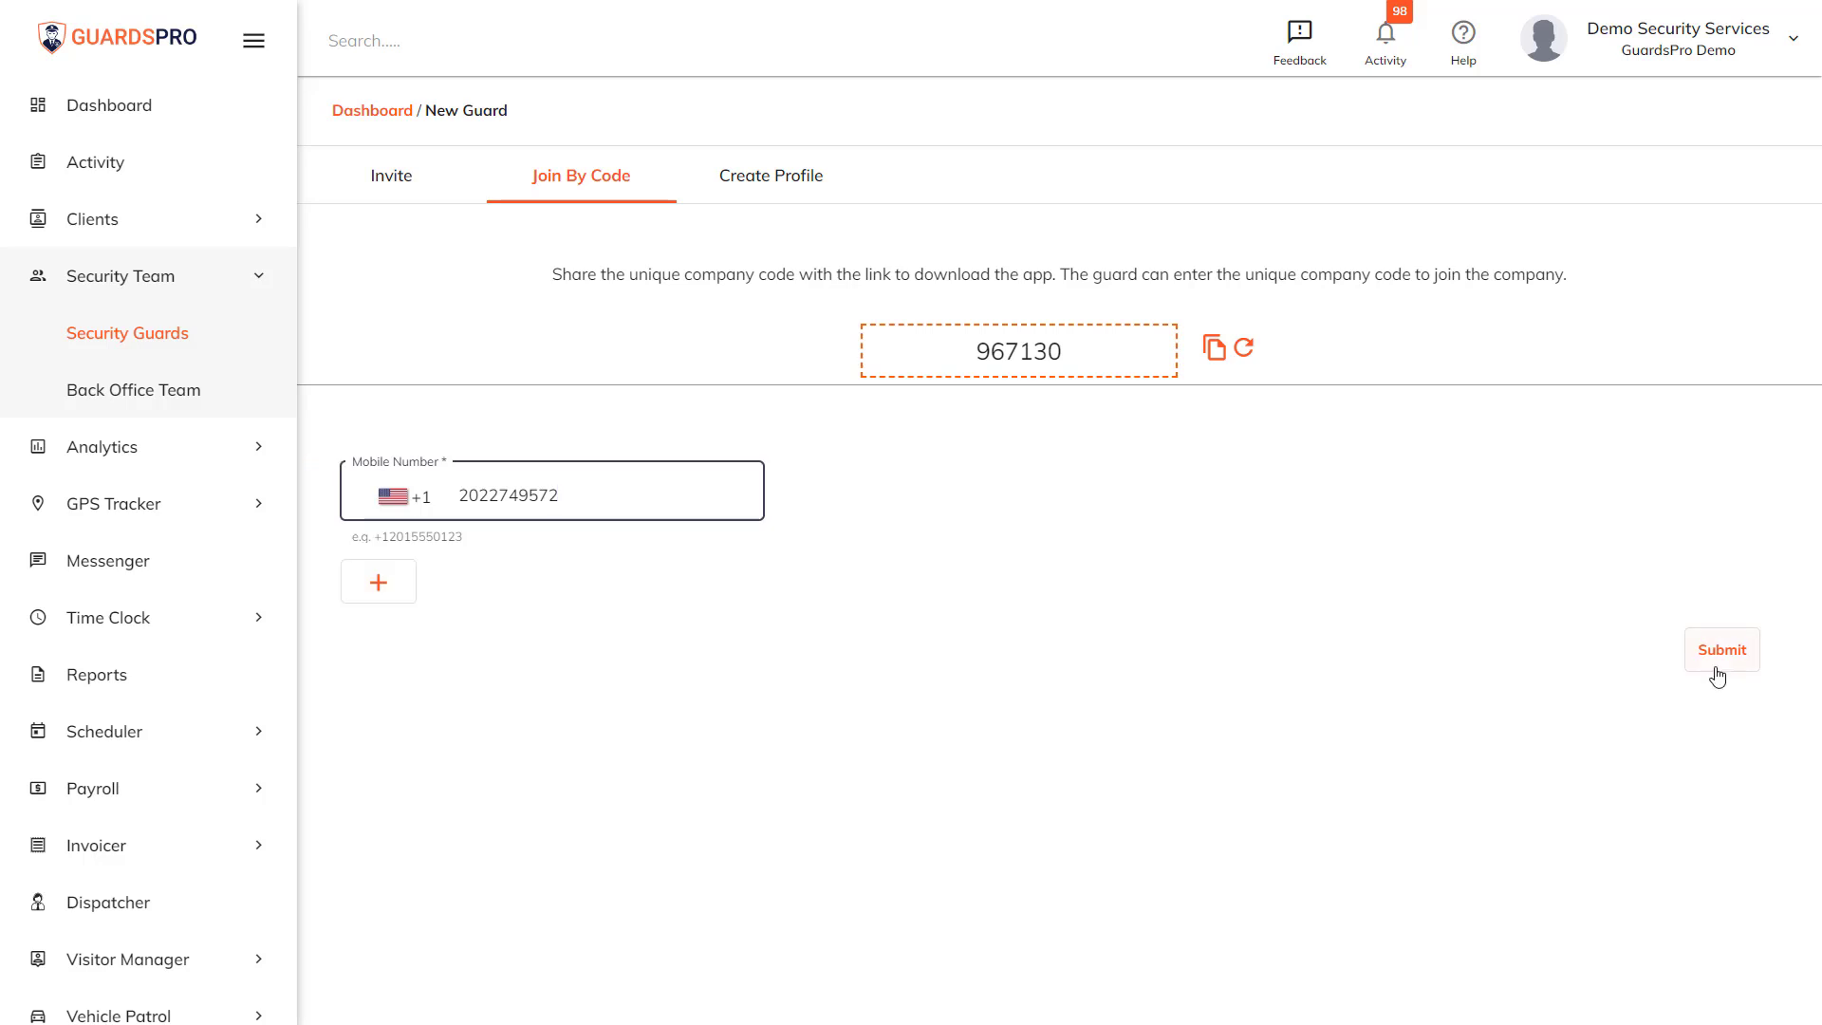
{"action": "left_click", "coordinate": [771, 175]}
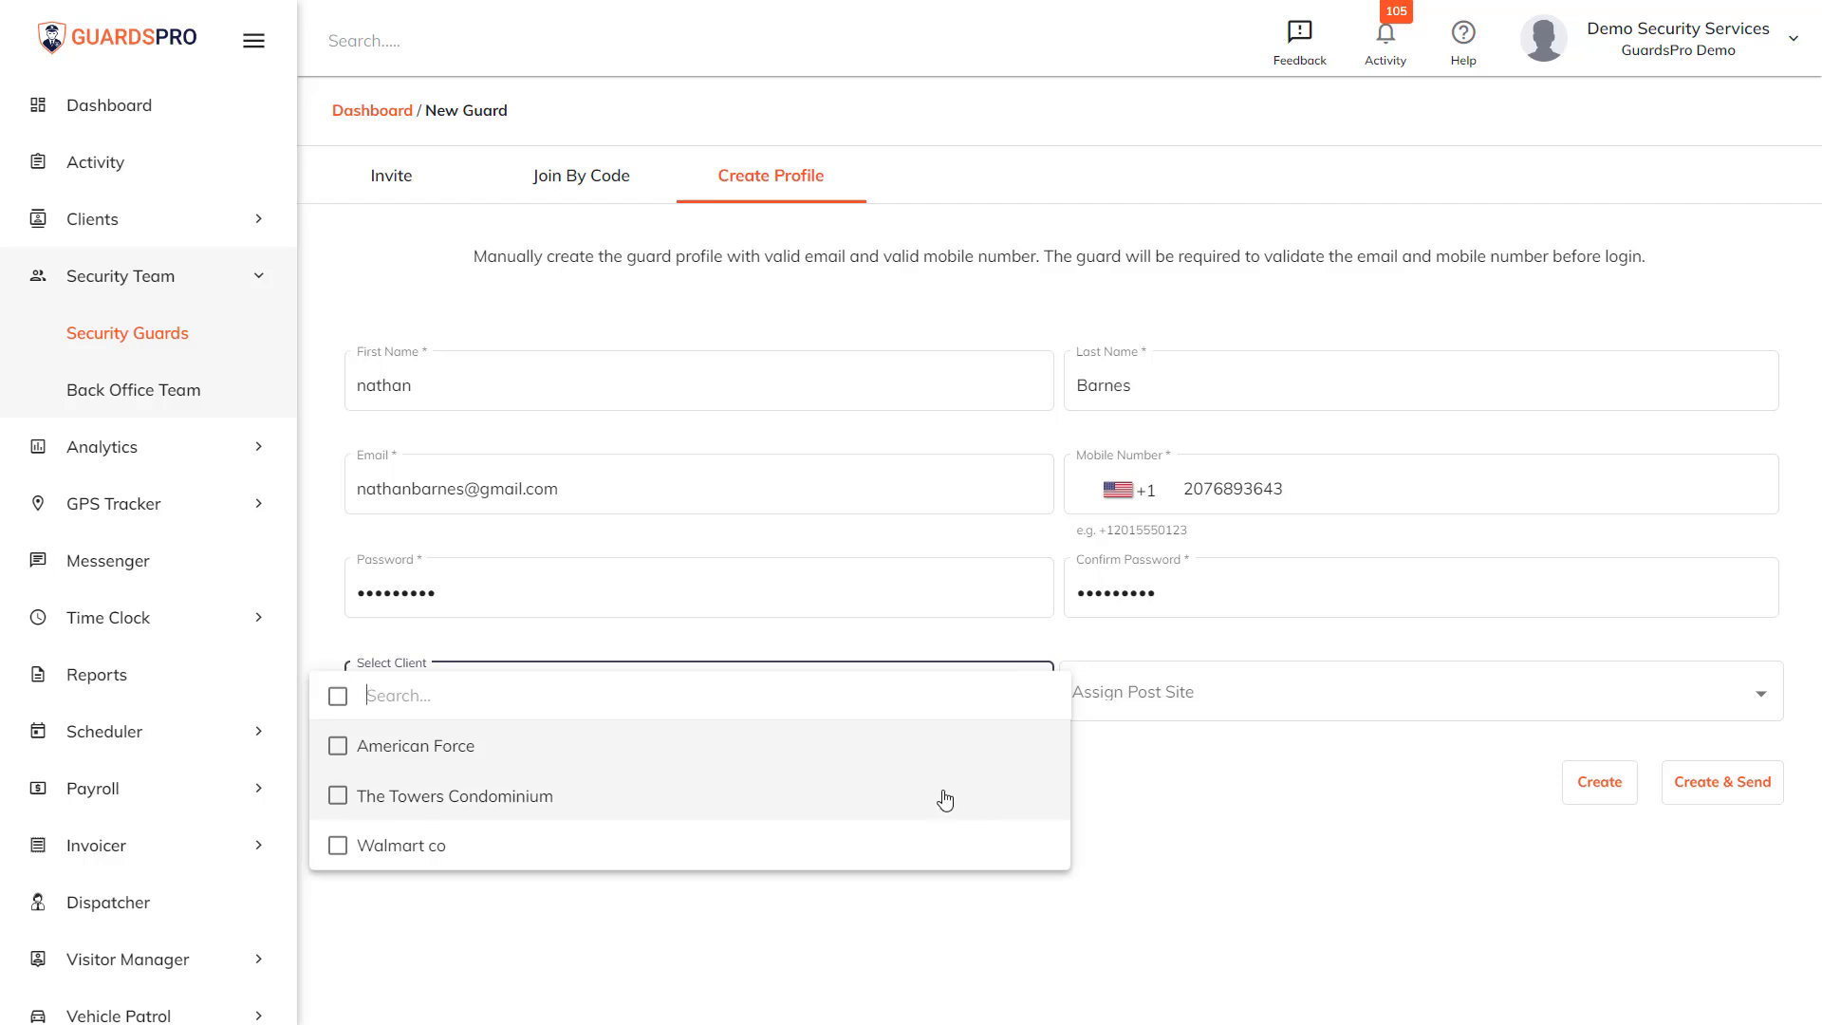
- Create the guard profile assigned to The Towers Condominium client and post site
{"action": "left_click", "coordinate": [453, 795]}
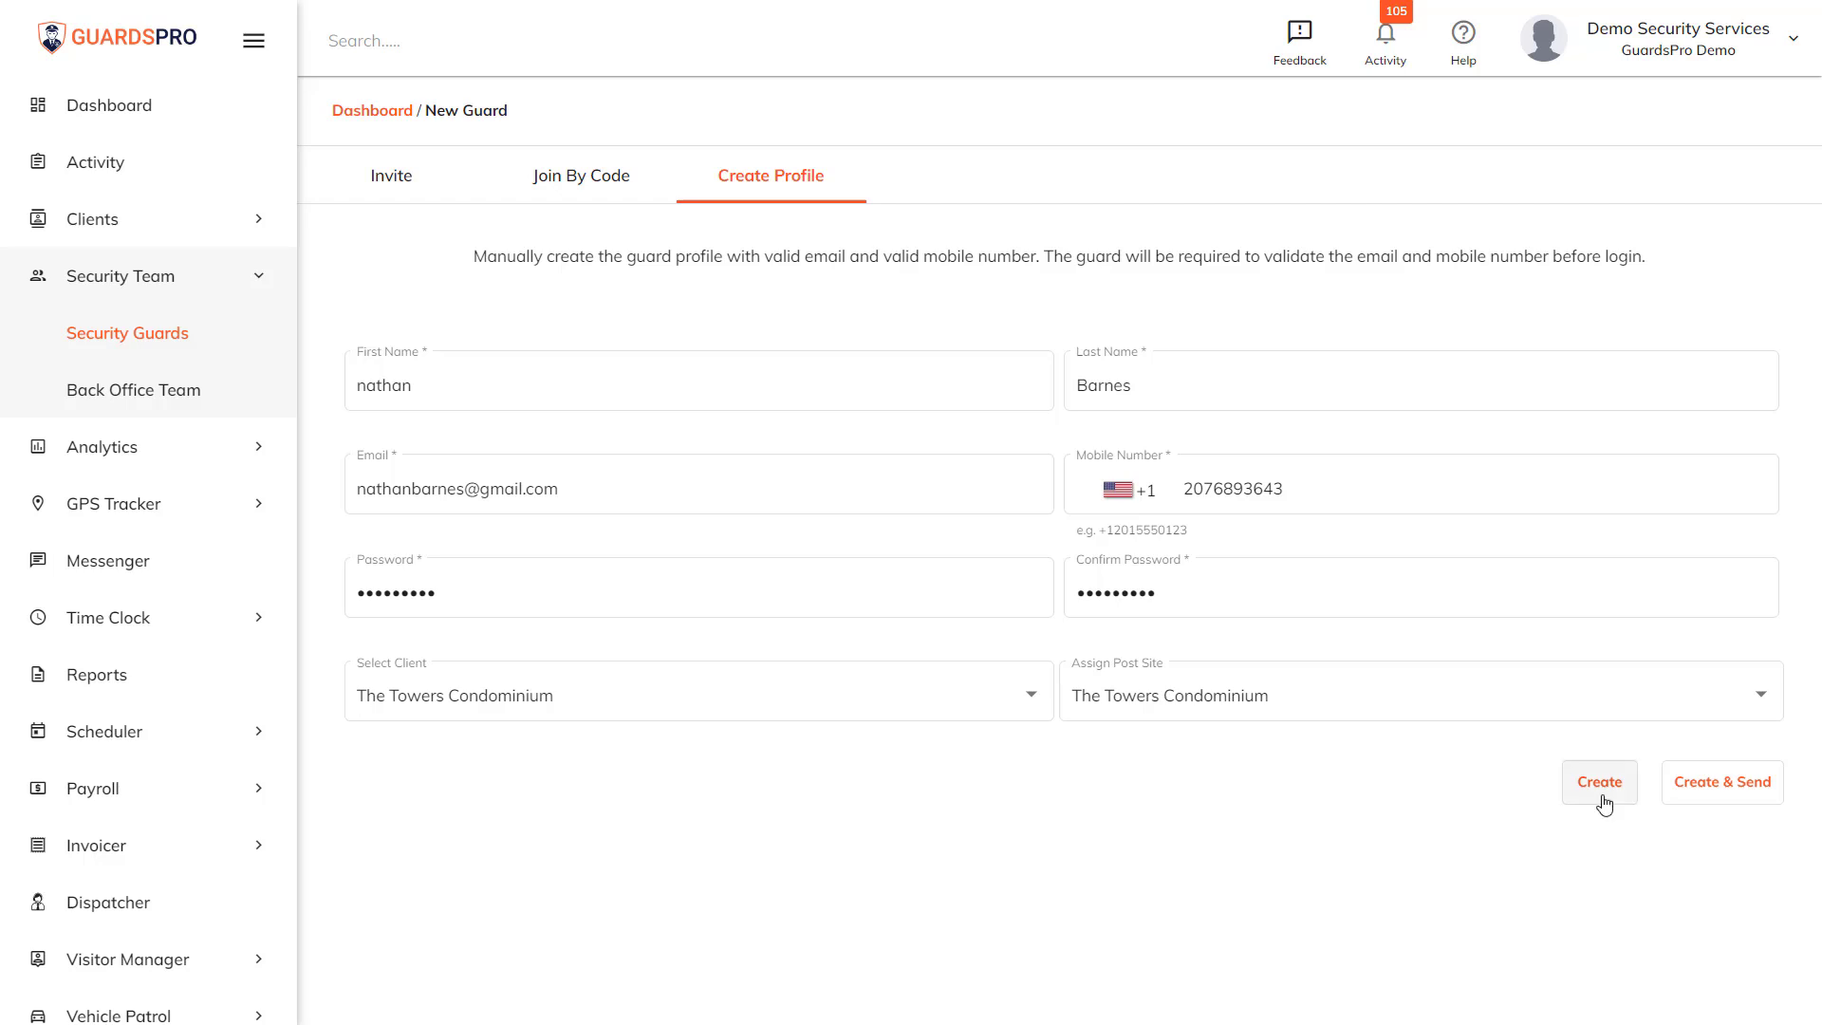
{"action": "left_click", "coordinate": [1598, 782]}
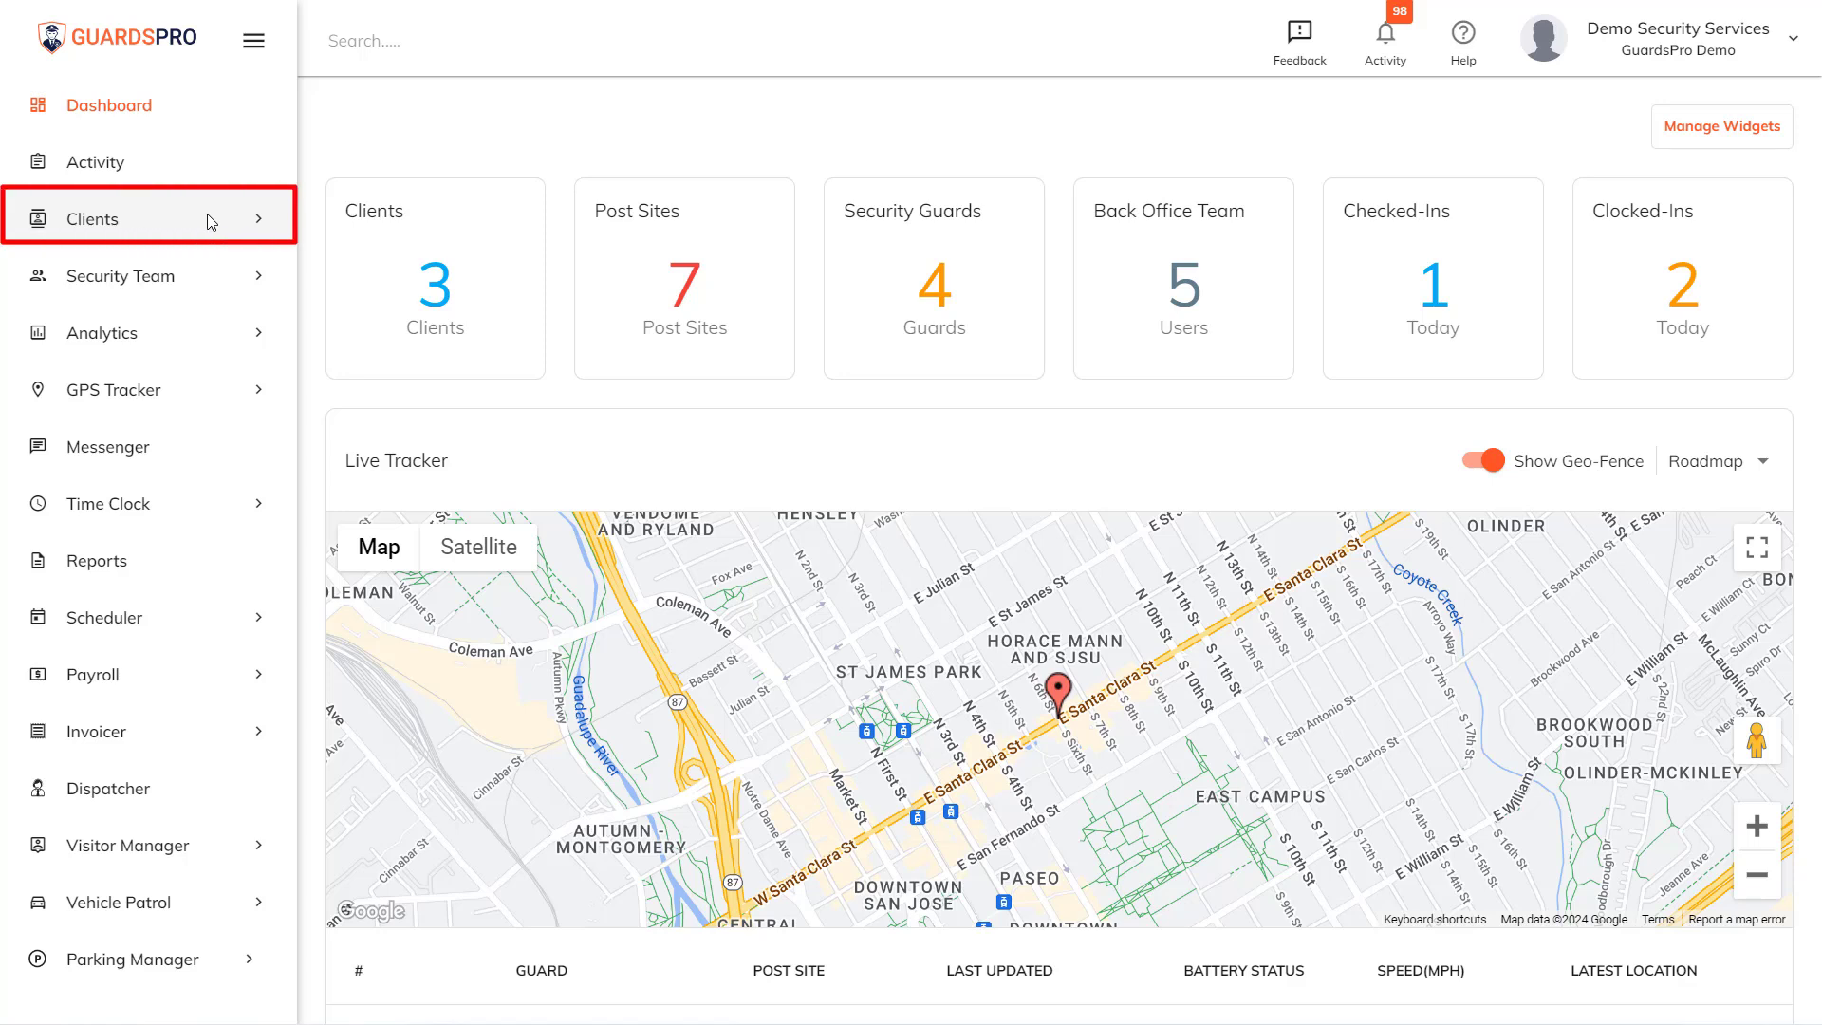
{"action": "left_click", "coordinate": [91, 219]}
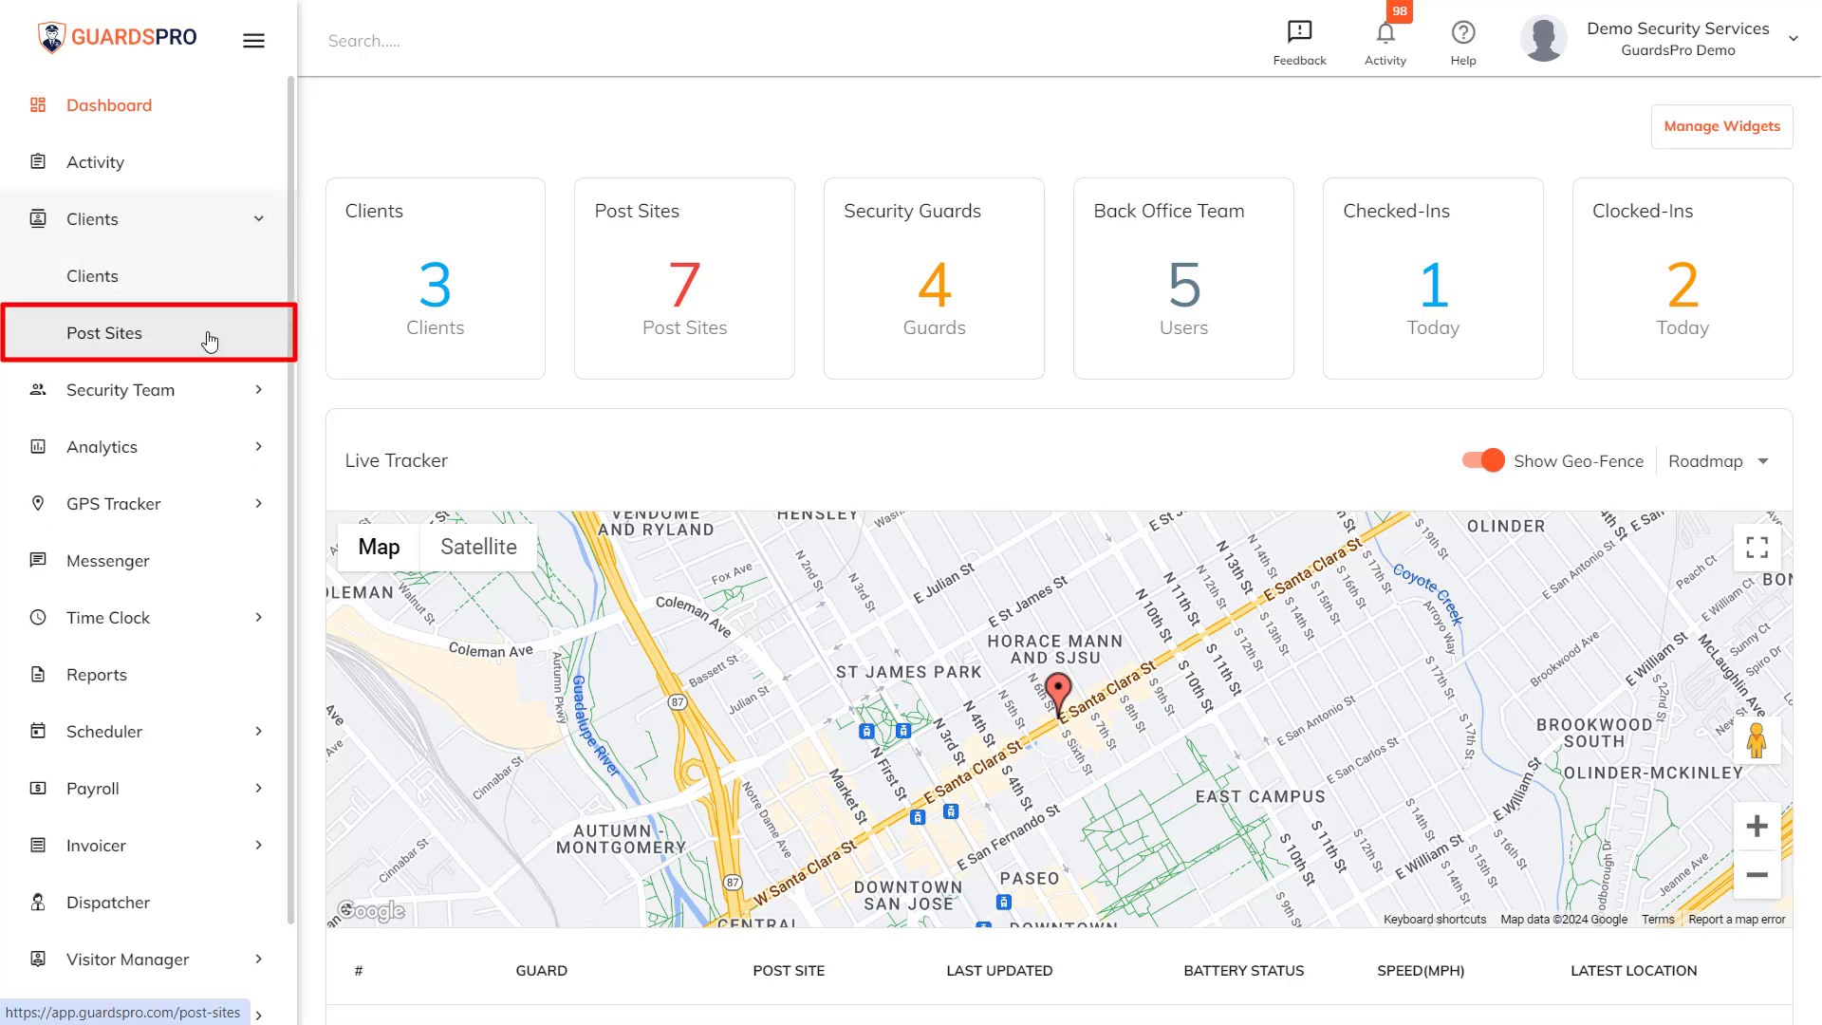
{"action": "left_click", "coordinate": [105, 334]}
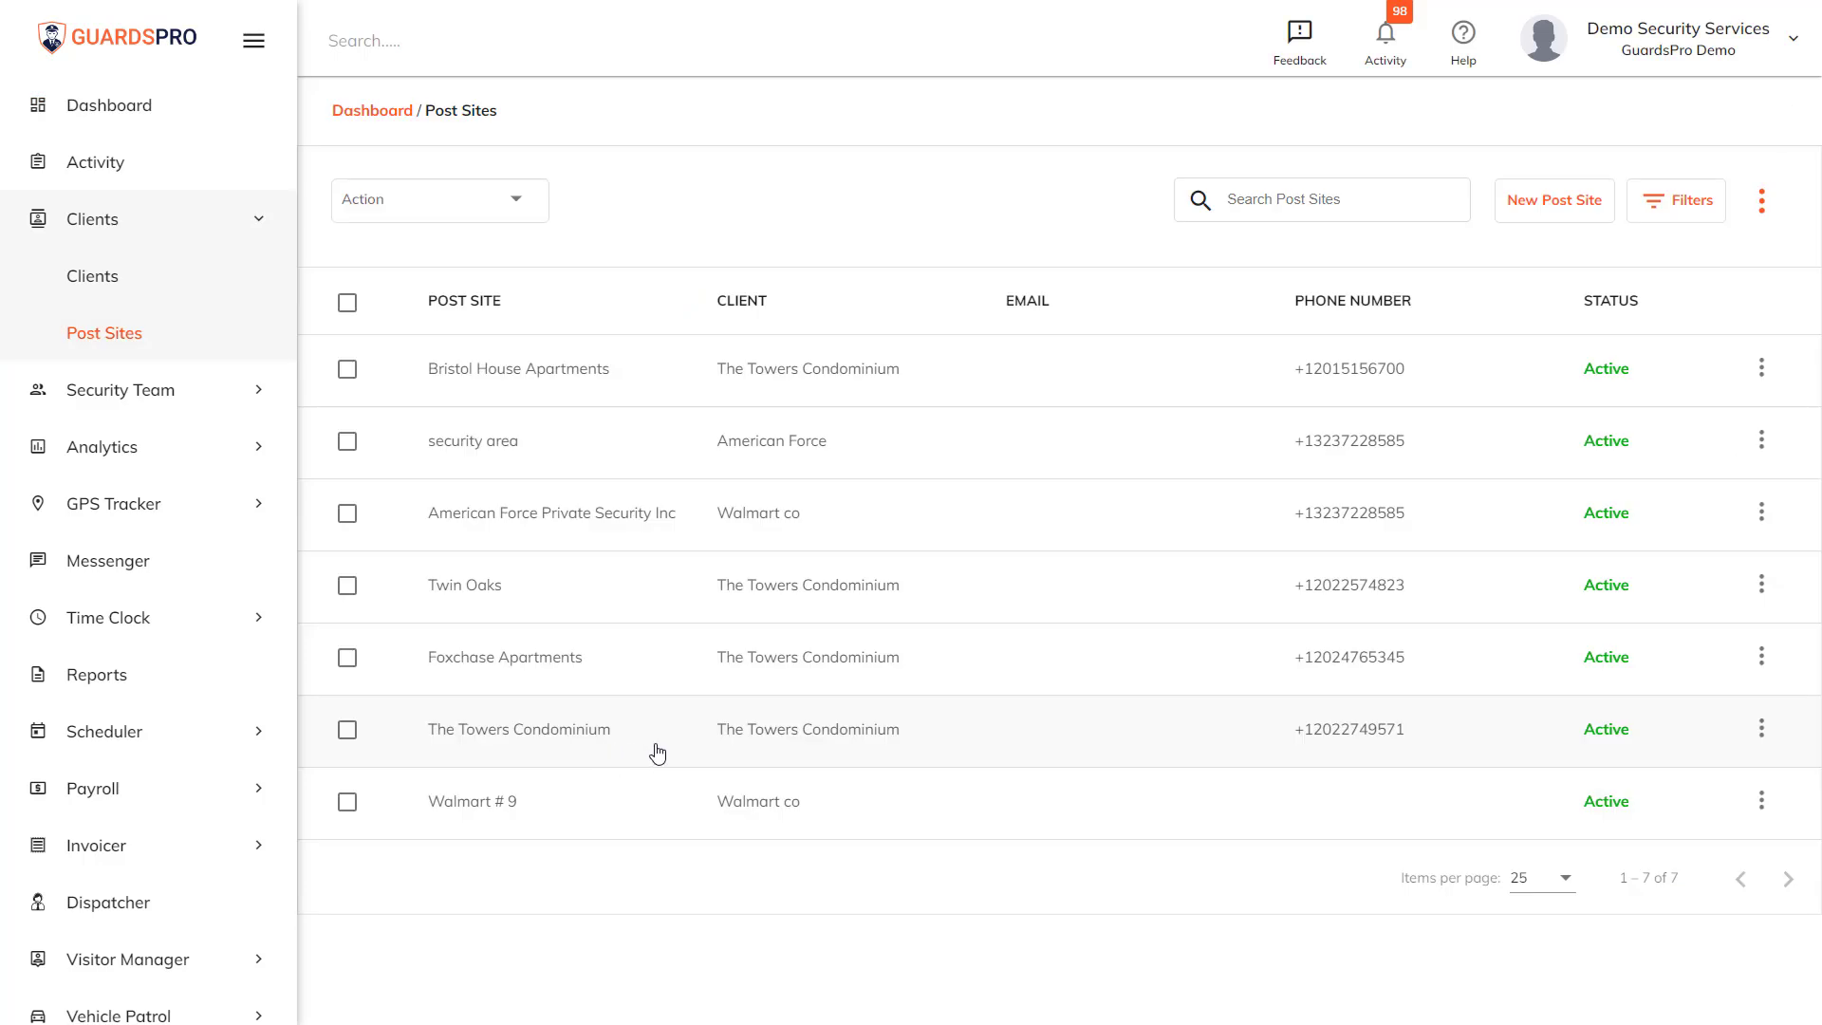
{"action": "left_click", "coordinate": [518, 729]}
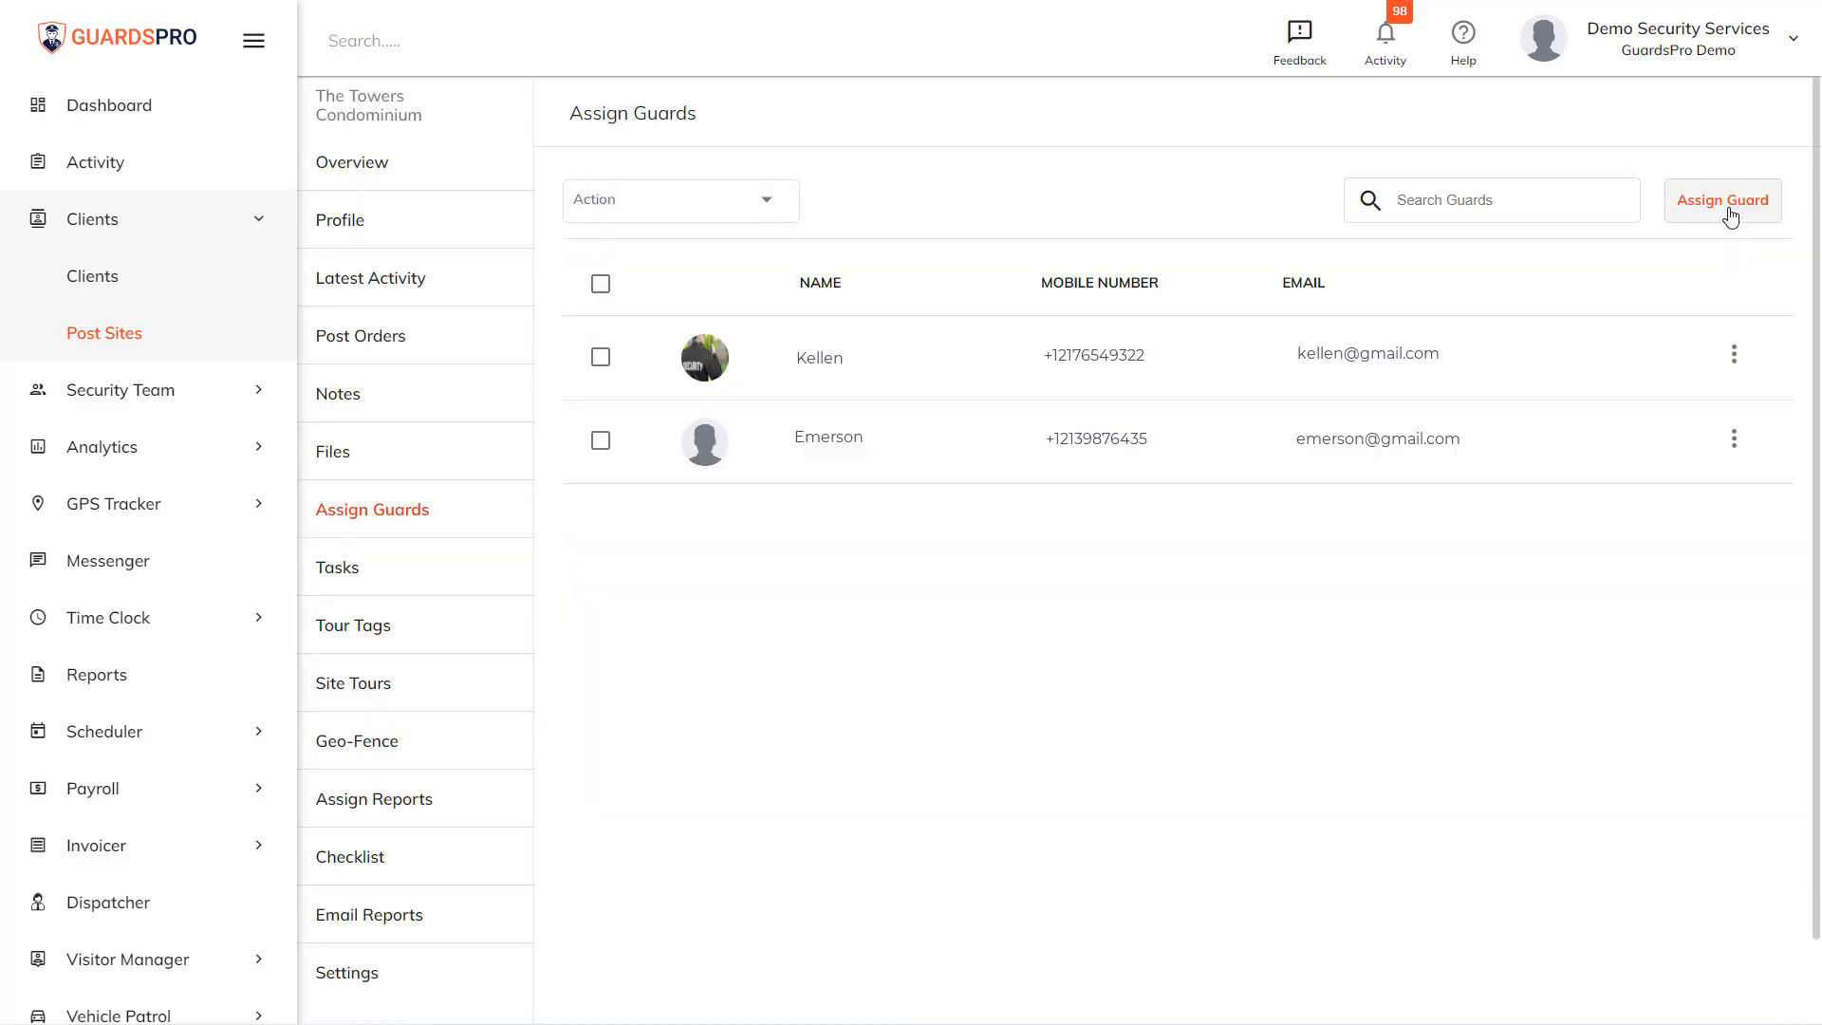
{"action": "left_click", "coordinate": [1723, 199]}
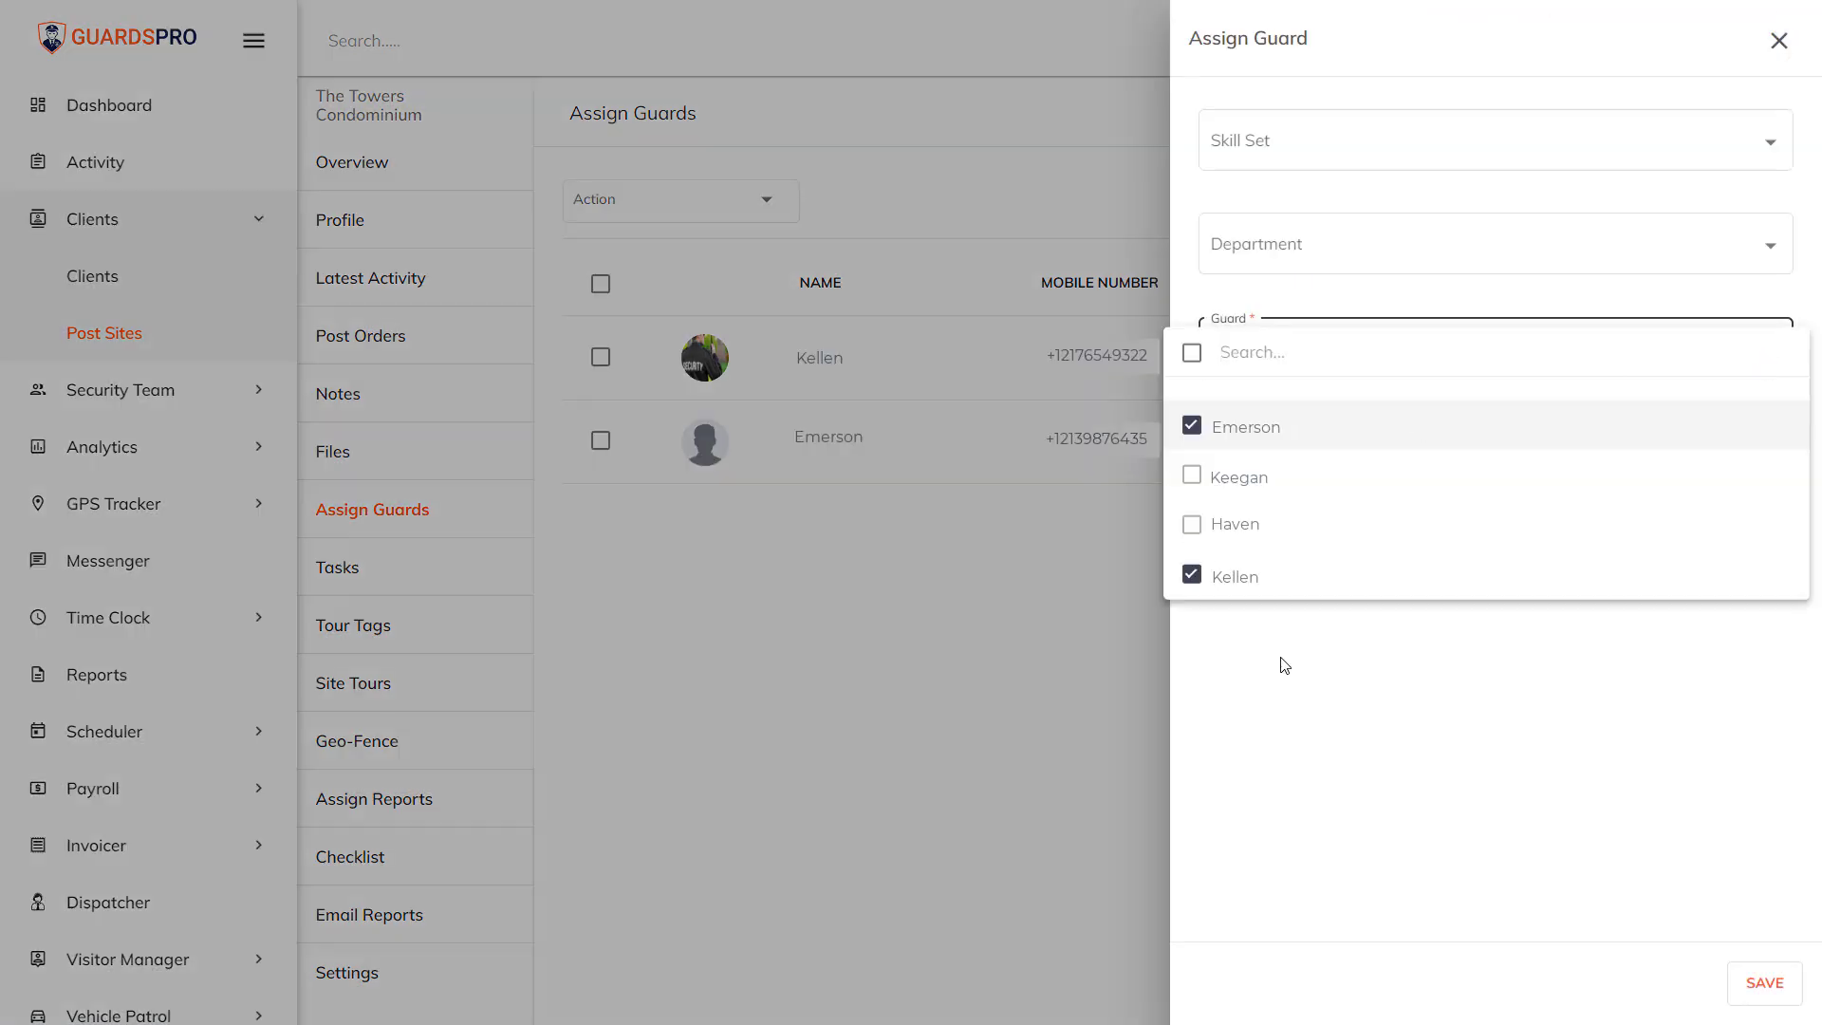
{"action": "left_click", "coordinate": [1493, 139]}
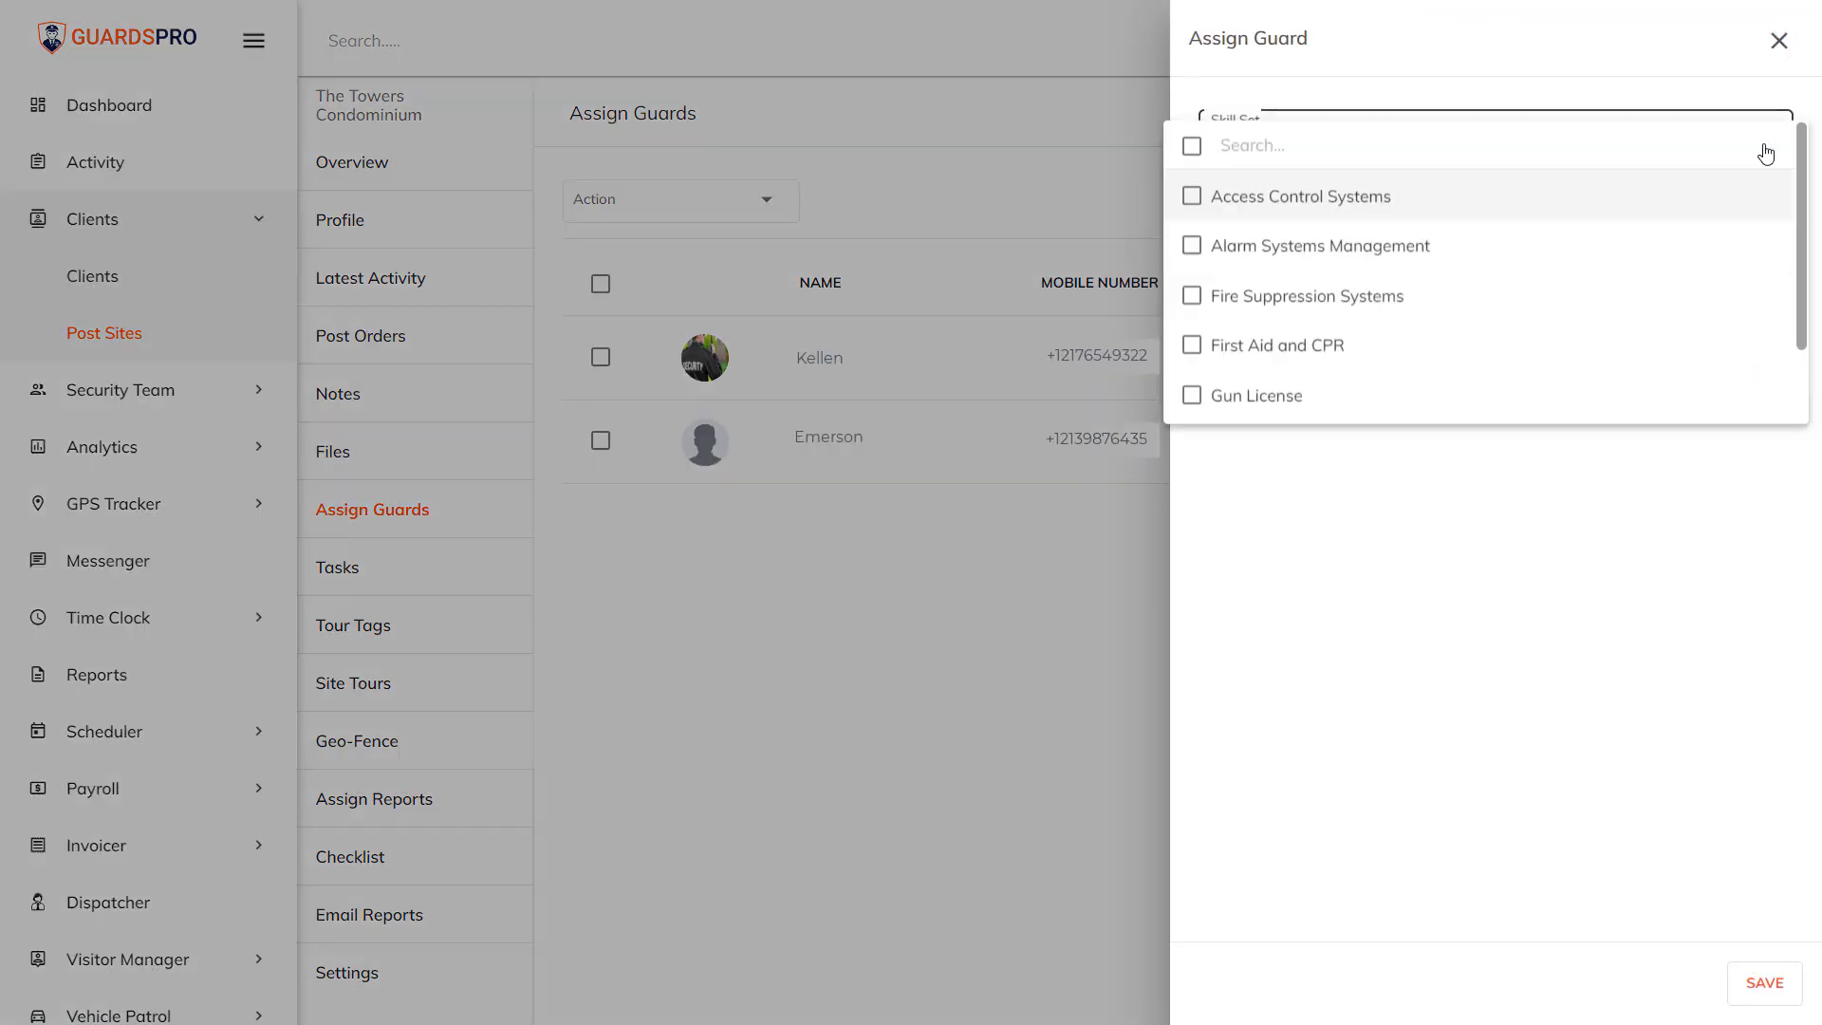
{"action": "left_click", "coordinate": [1278, 343]}
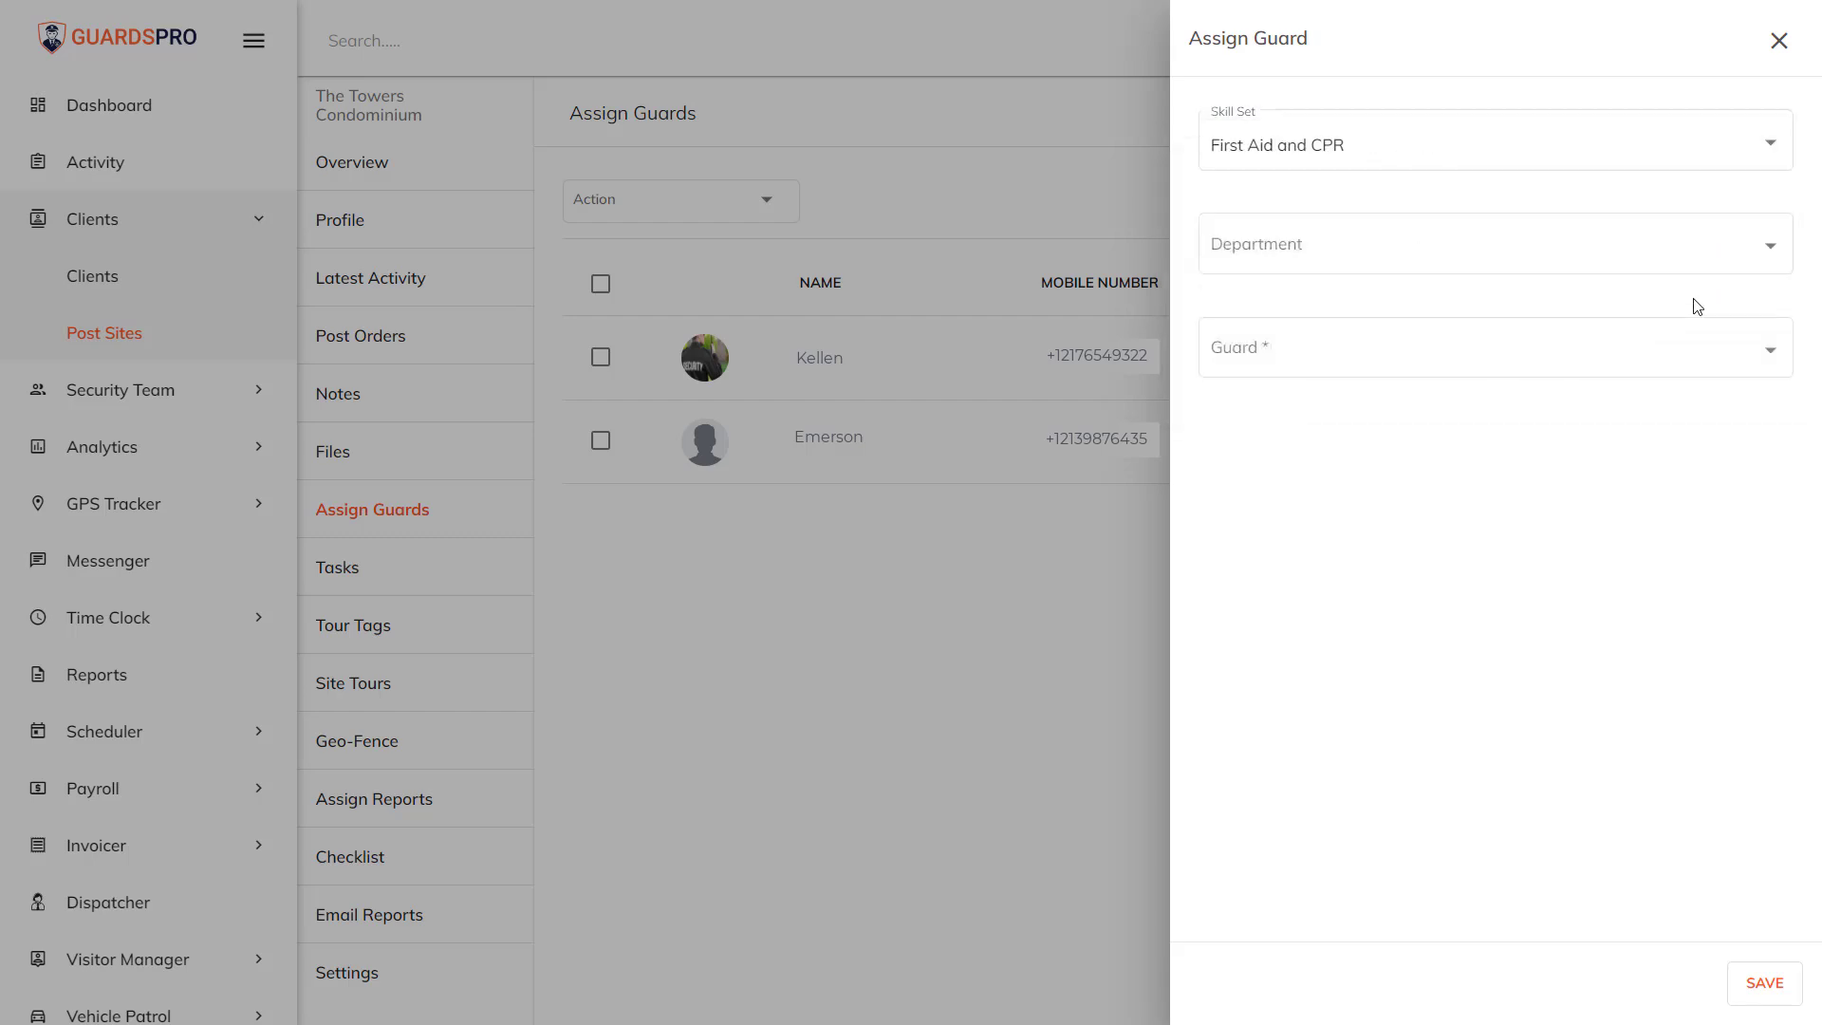
{"action": "left_click", "coordinate": [1493, 245]}
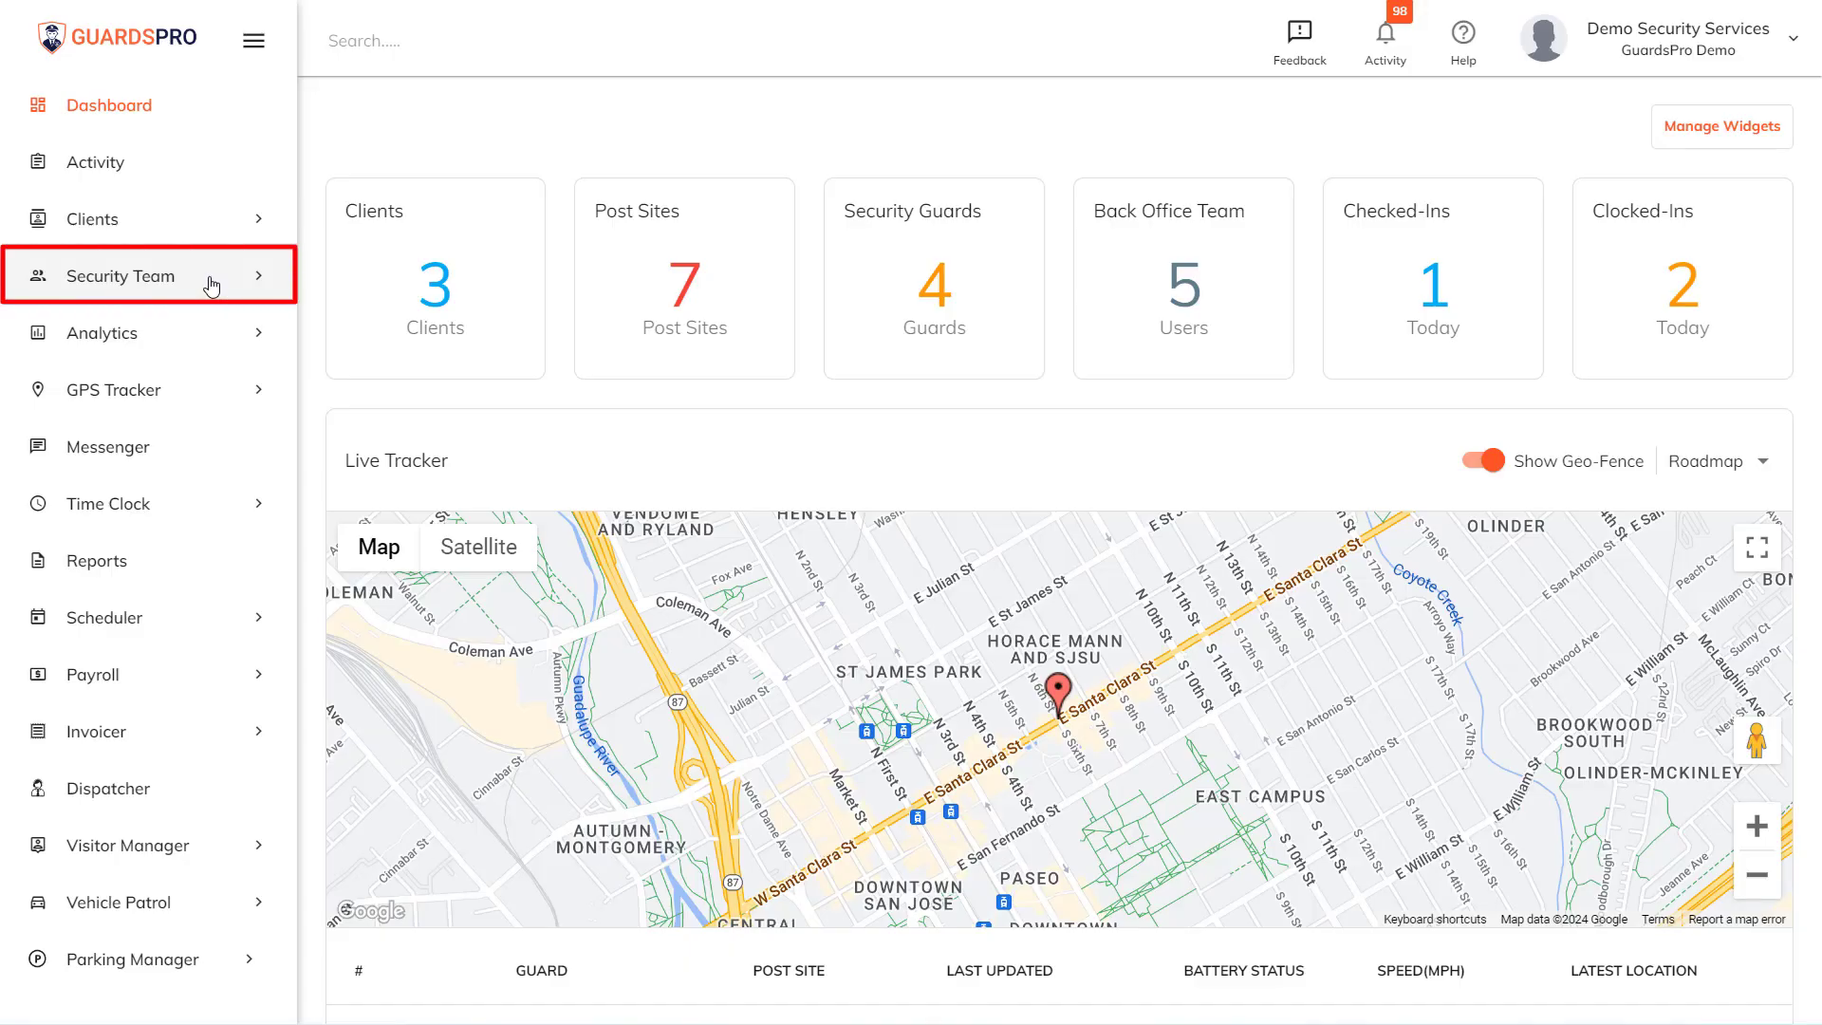
- View guard Emerson's currently assigned post sites from the Security Guards list
{"action": "left_click", "coordinate": [112, 275]}
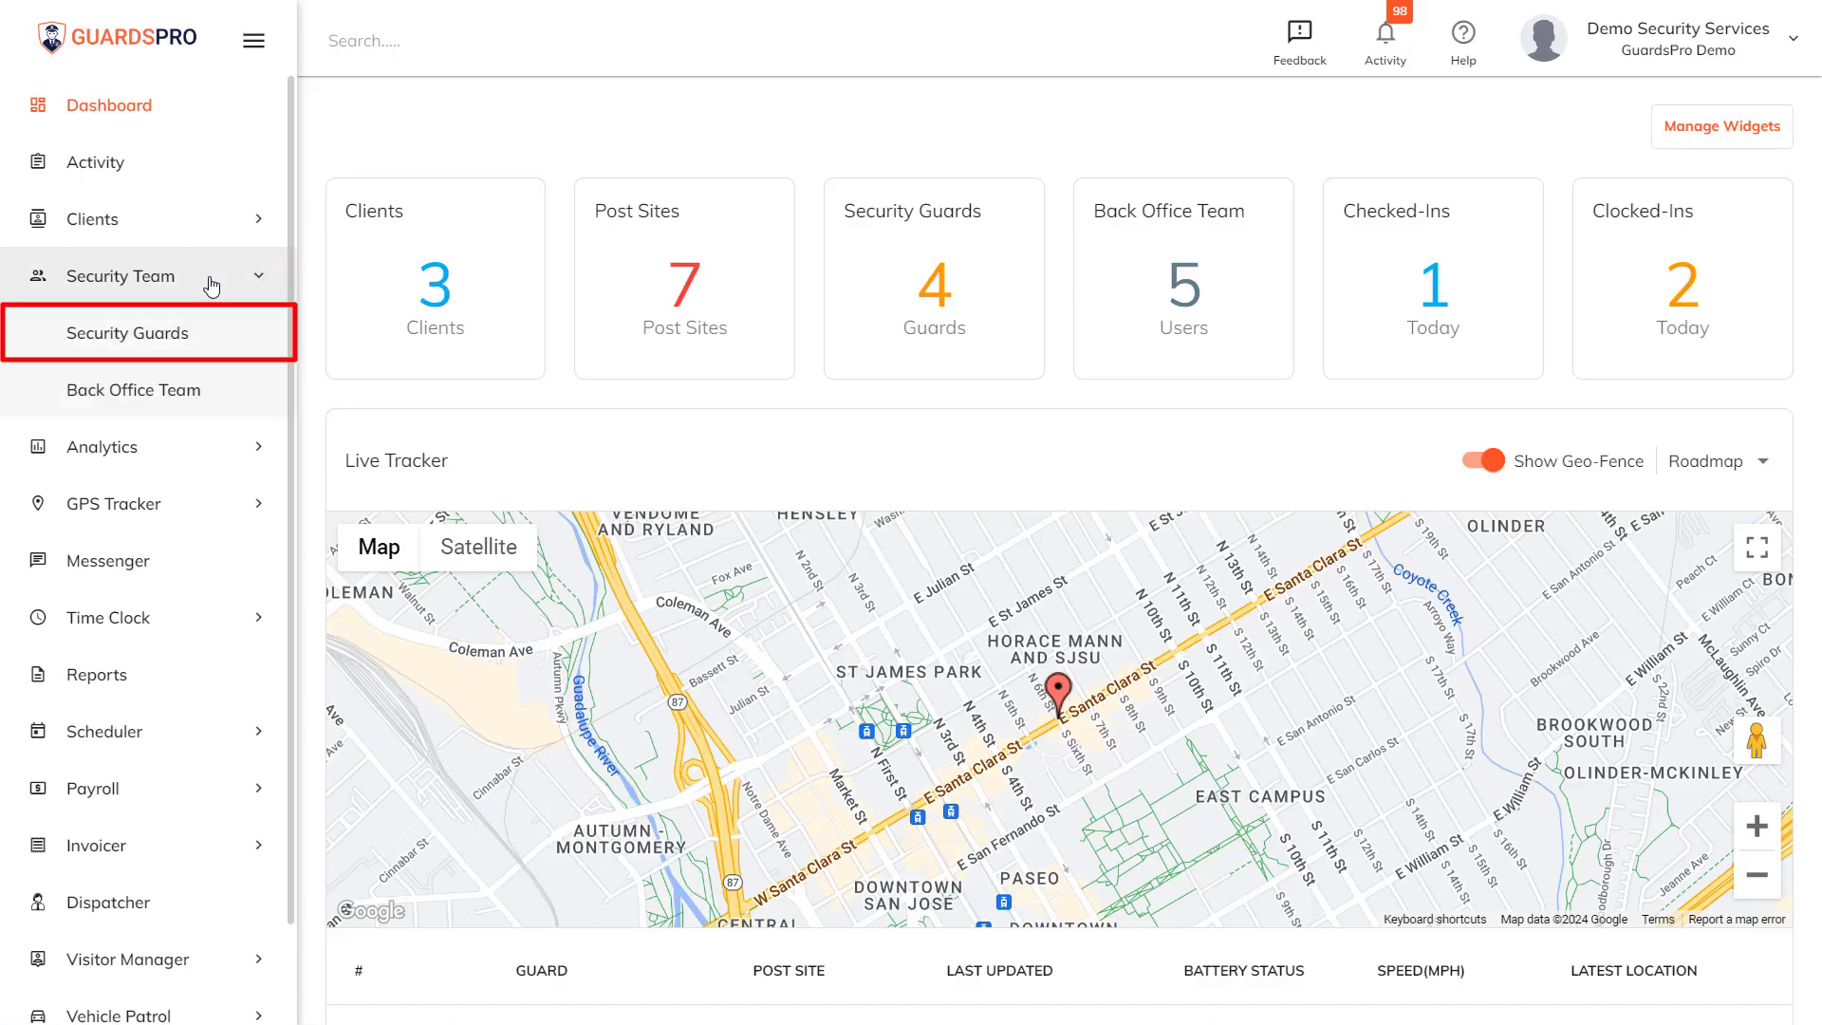
{"action": "left_click", "coordinate": [126, 332]}
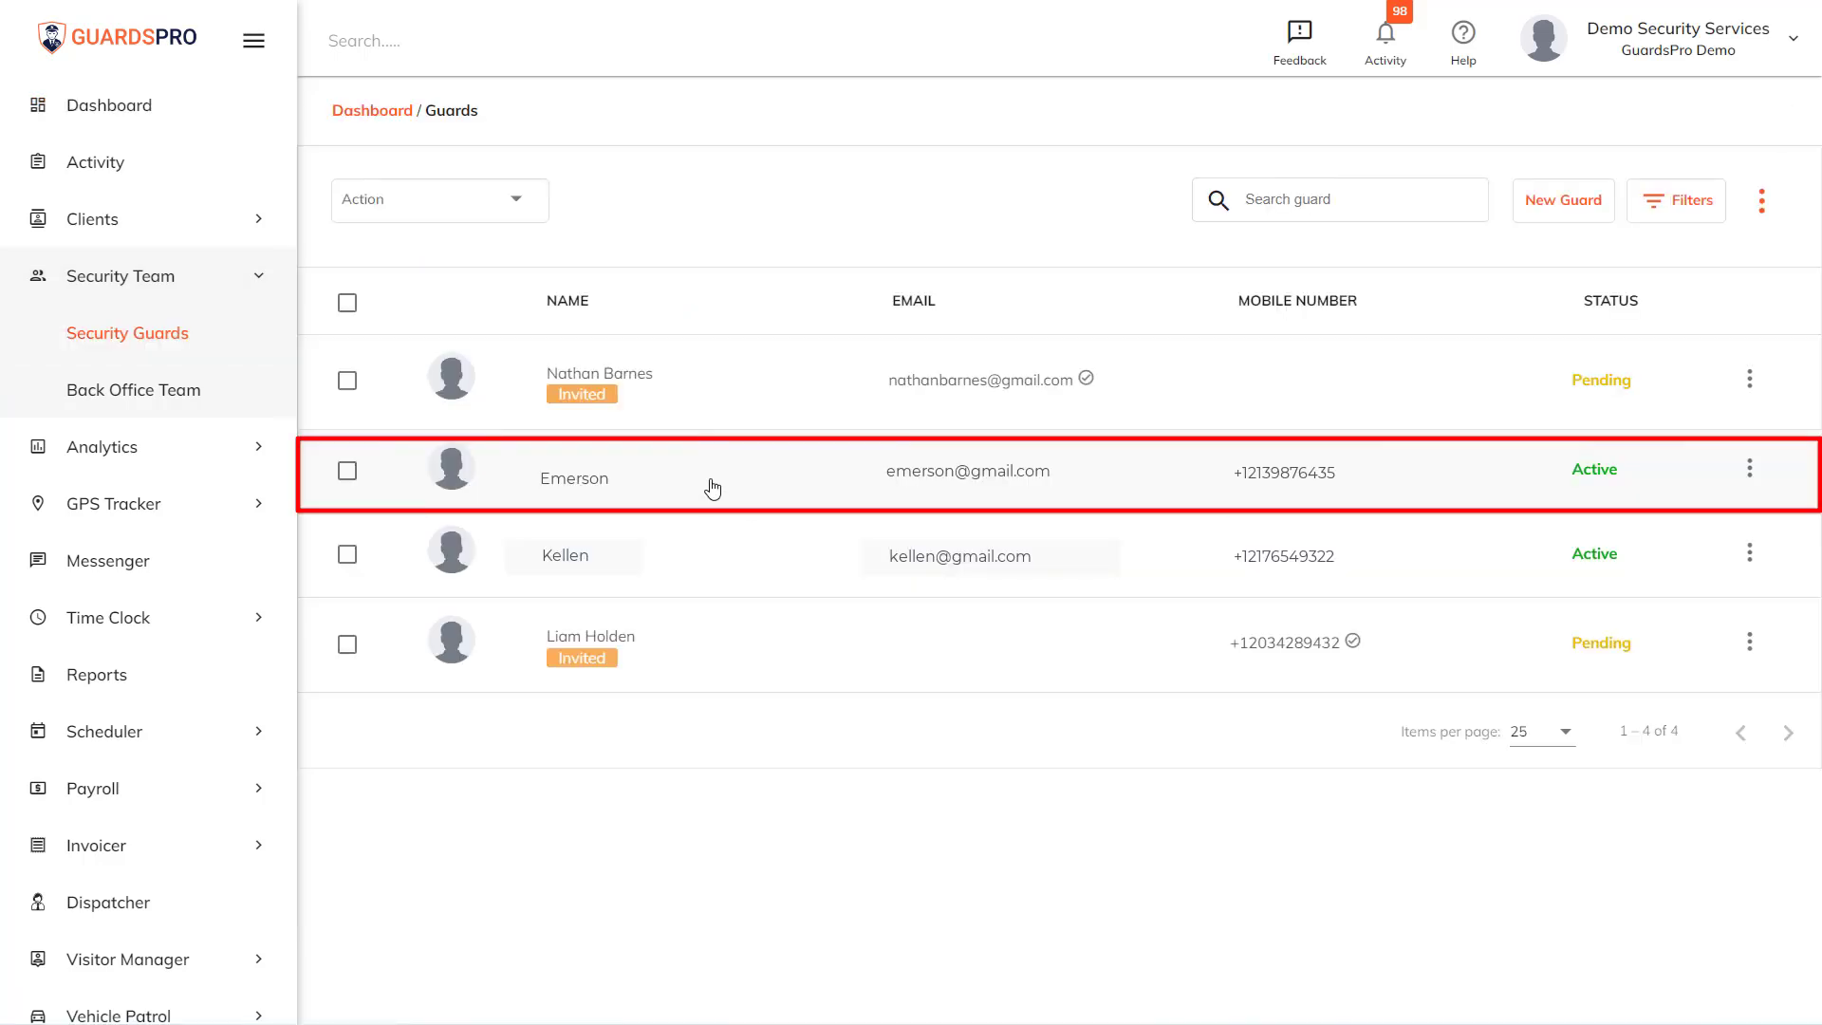
{"action": "left_click", "coordinate": [571, 479]}
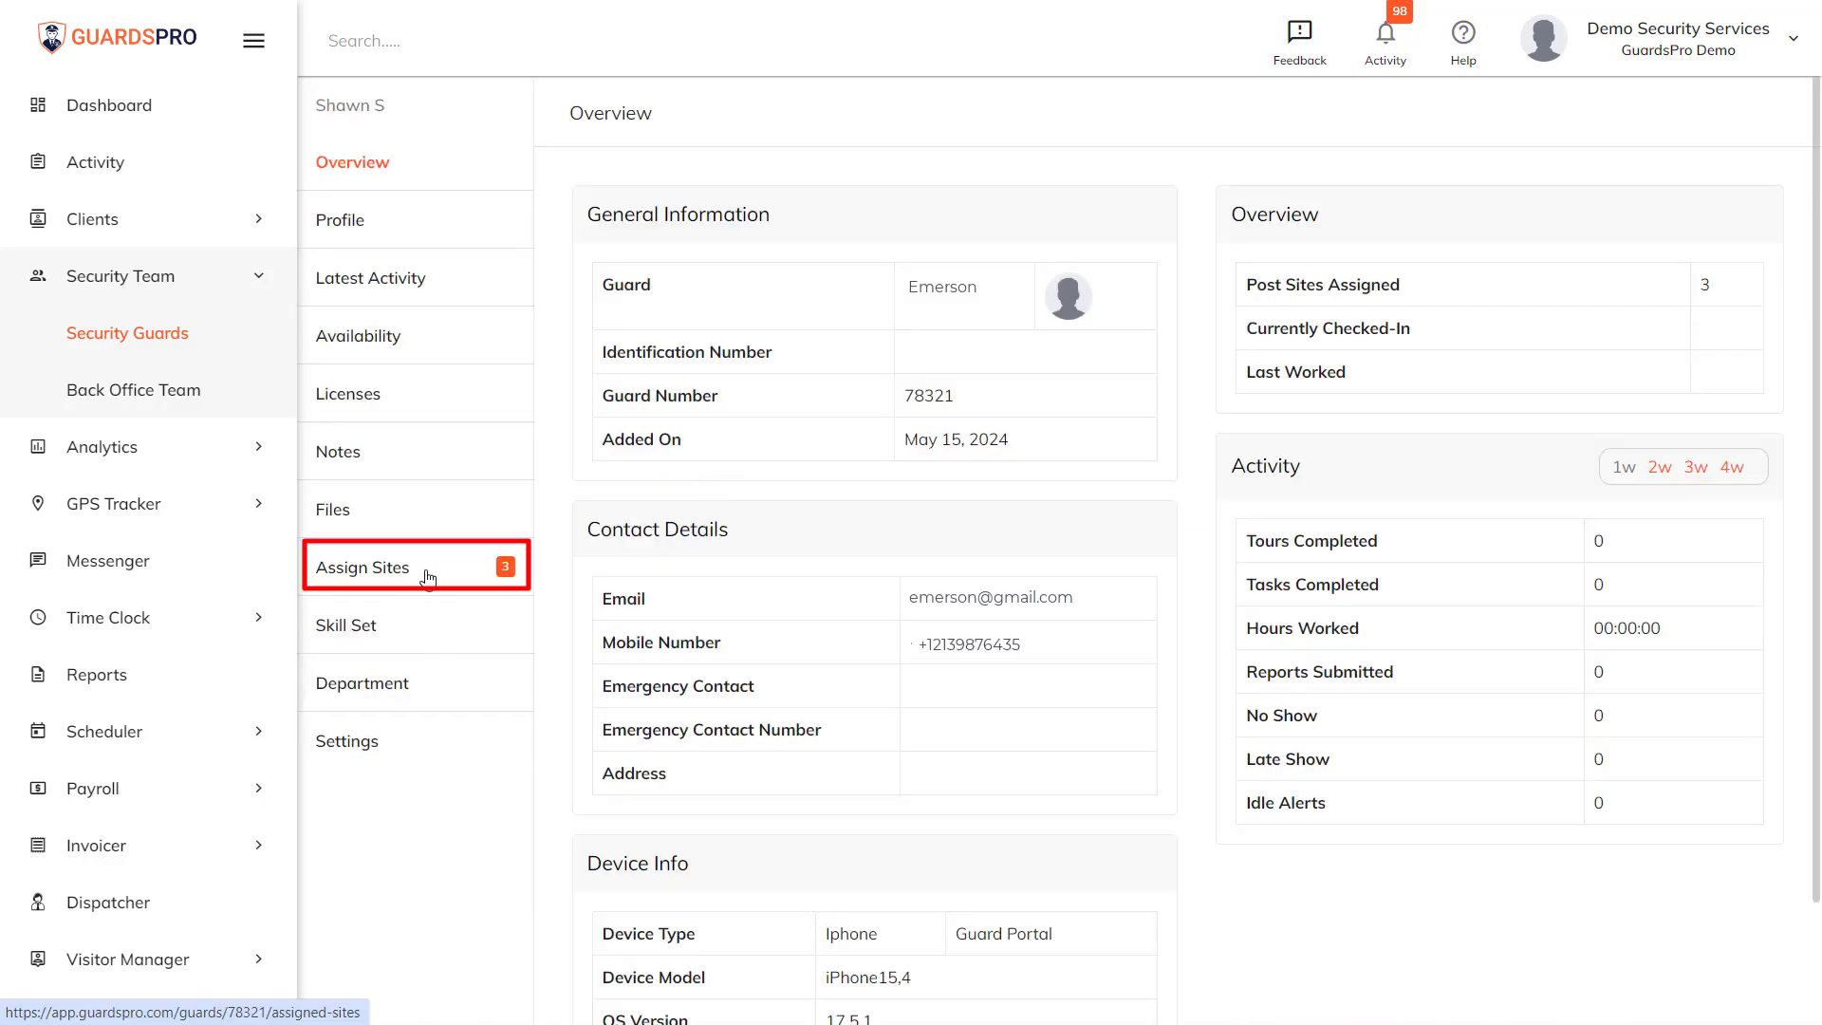
{"action": "left_click", "coordinate": [362, 568]}
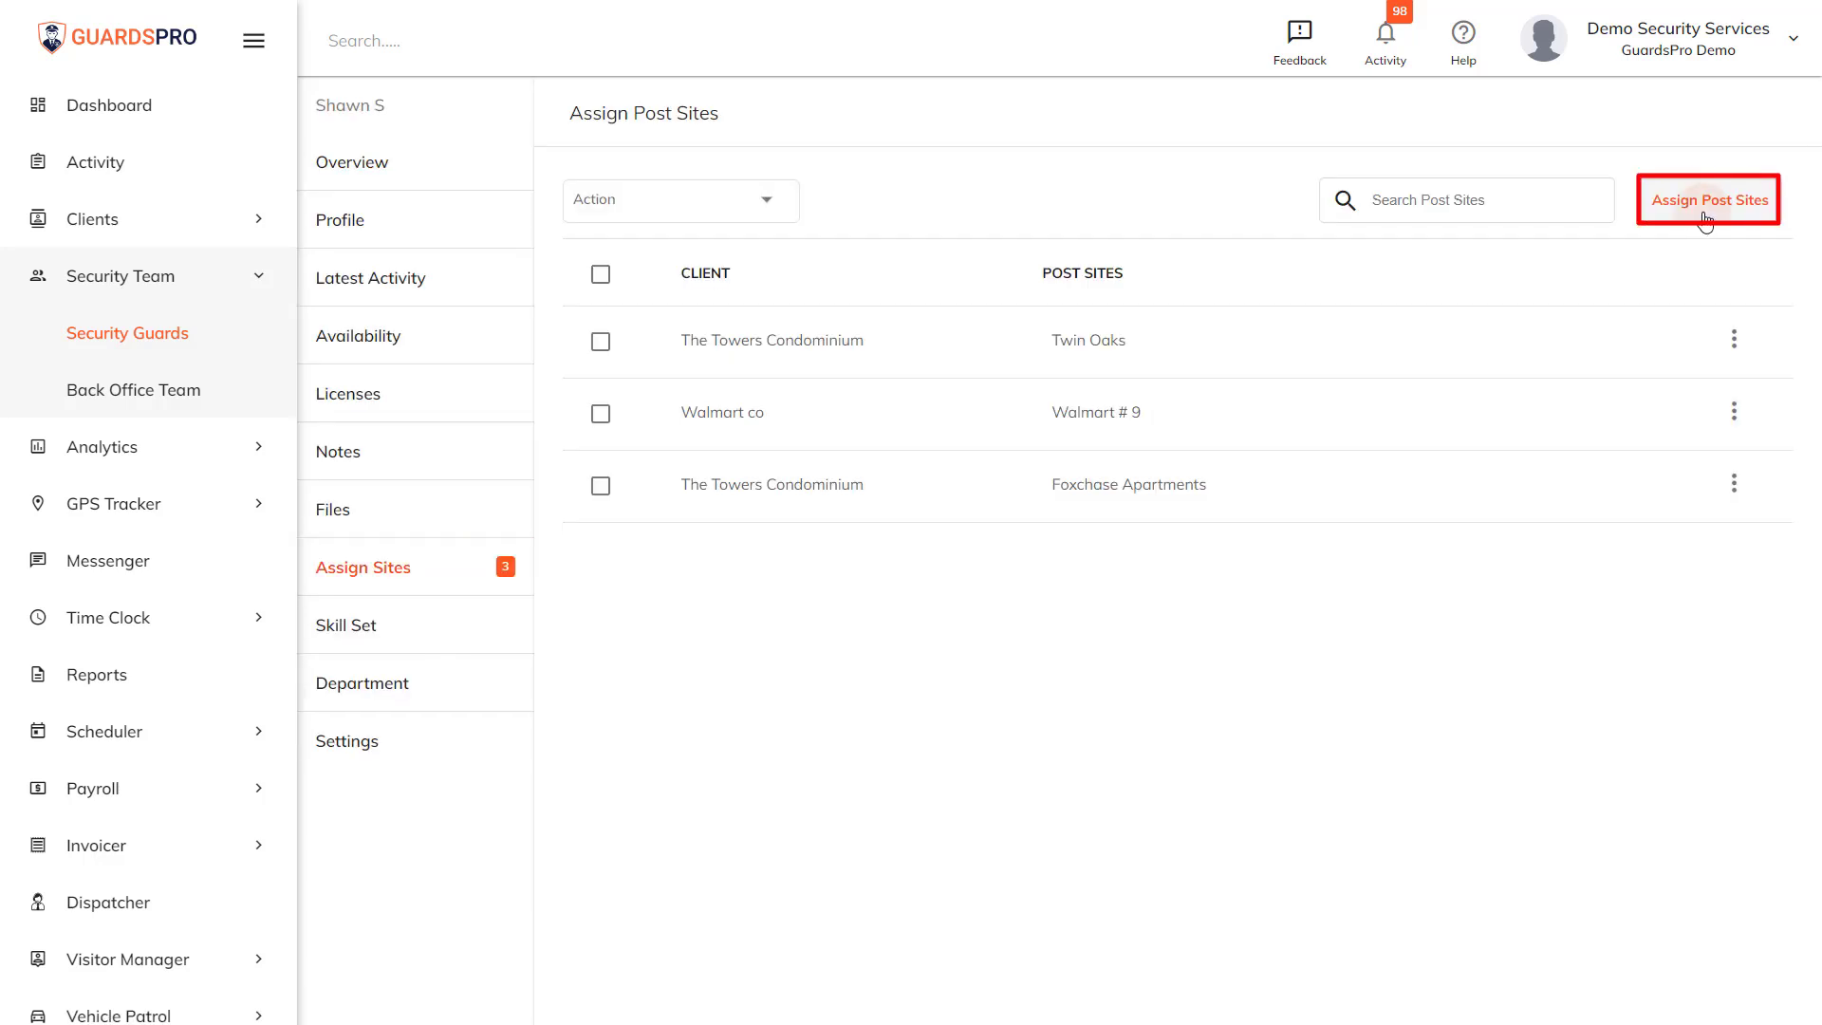
- Assign The Towers Condominium to Emerson as a fourth post site and confirm
{"action": "left_click", "coordinate": [1706, 199]}
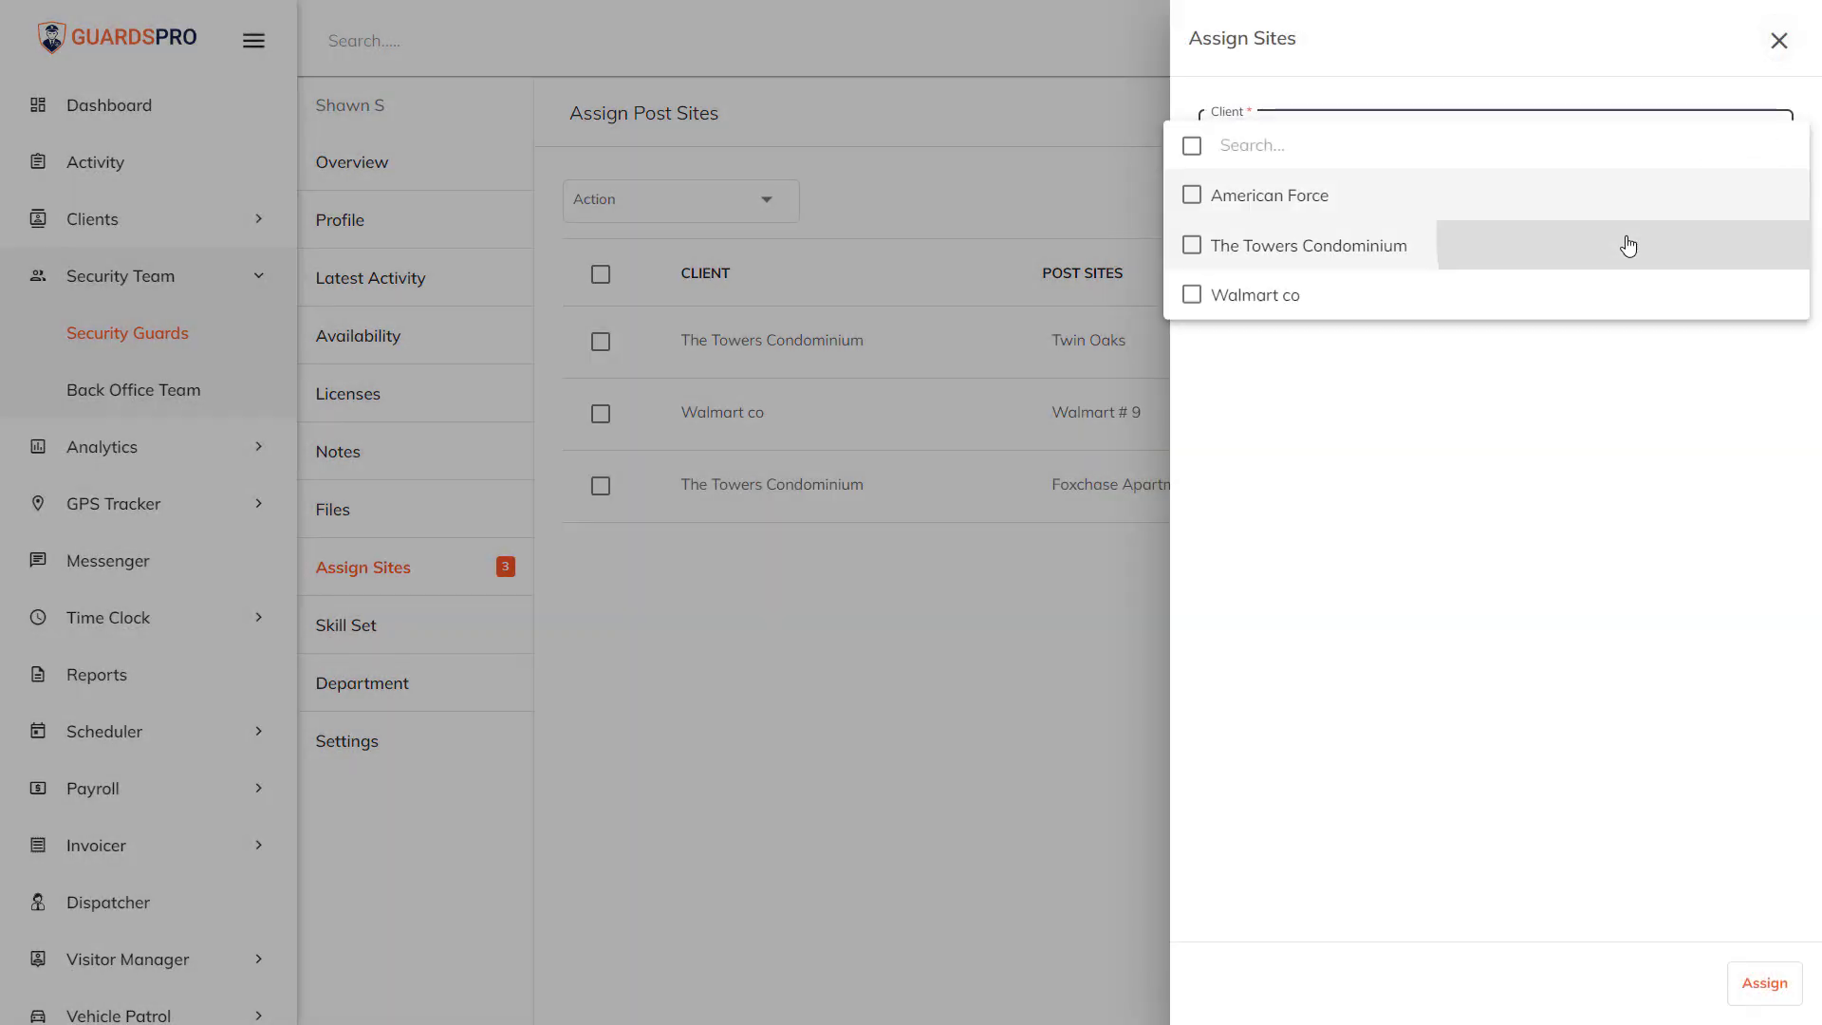
{"action": "left_click", "coordinate": [1307, 244]}
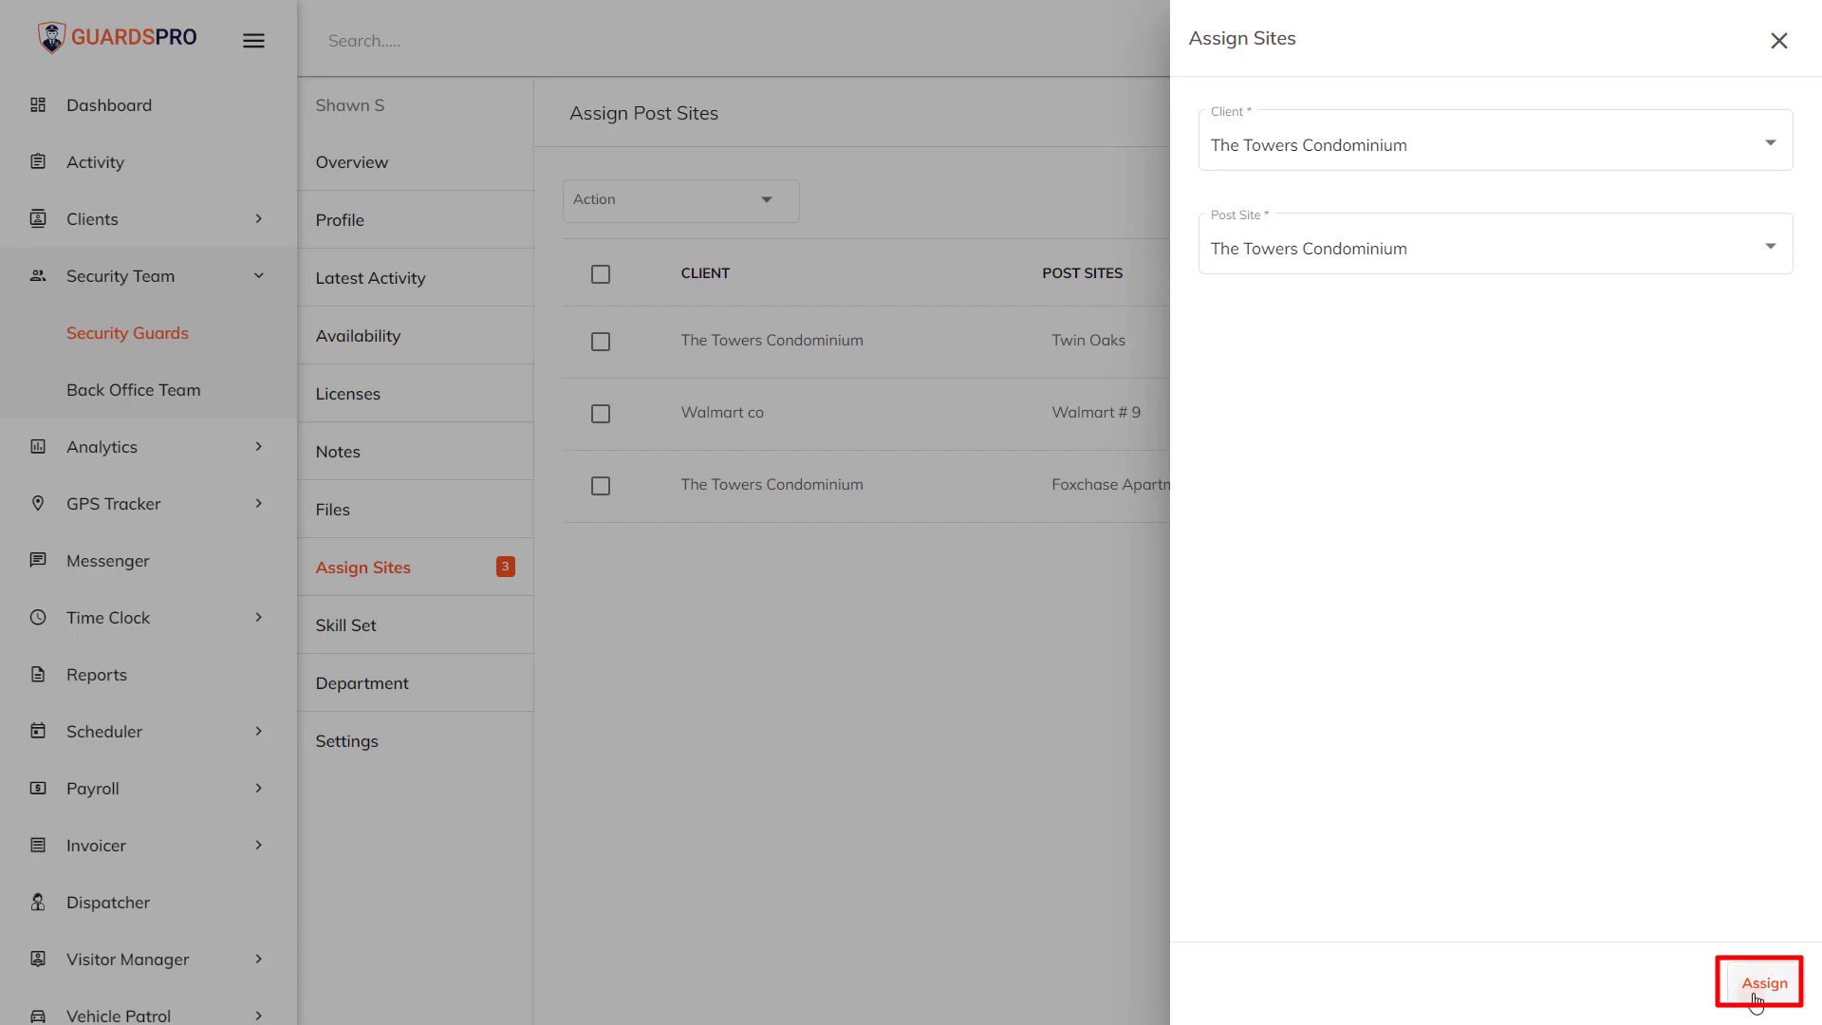
{"action": "left_click", "coordinate": [1758, 981]}
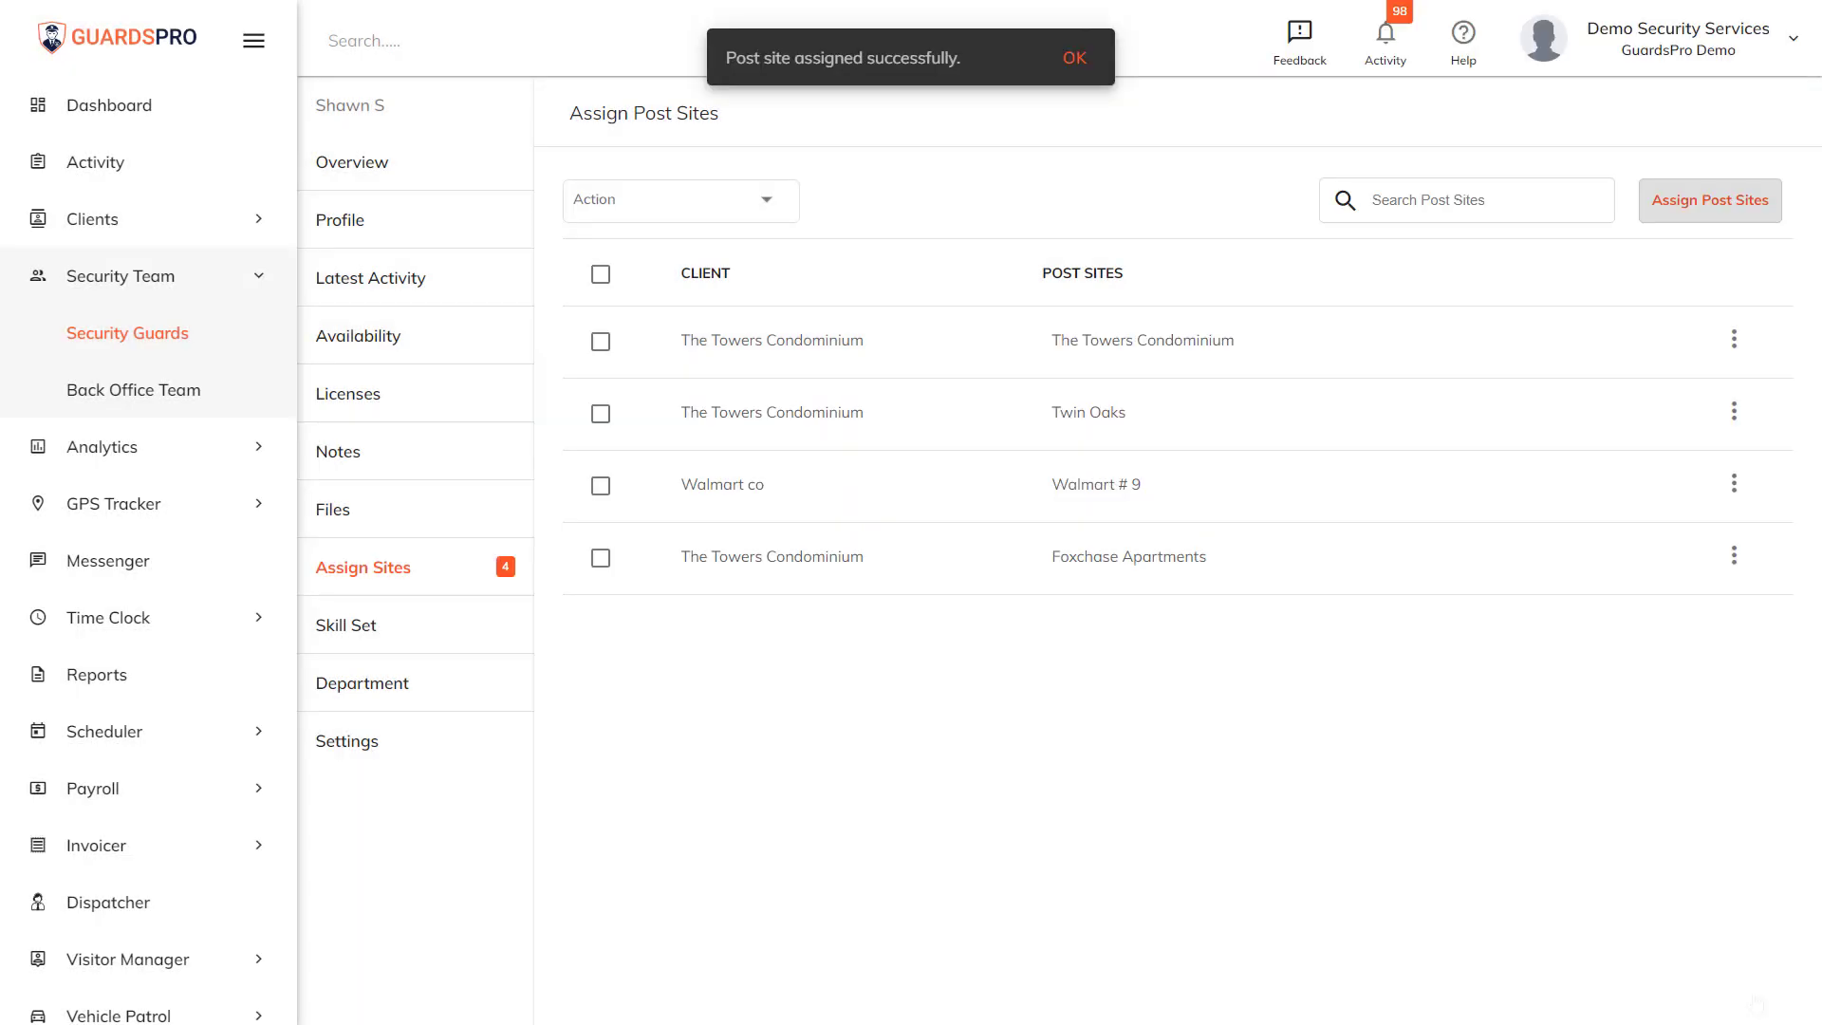
{"action": "left_click", "coordinate": [1071, 57]}
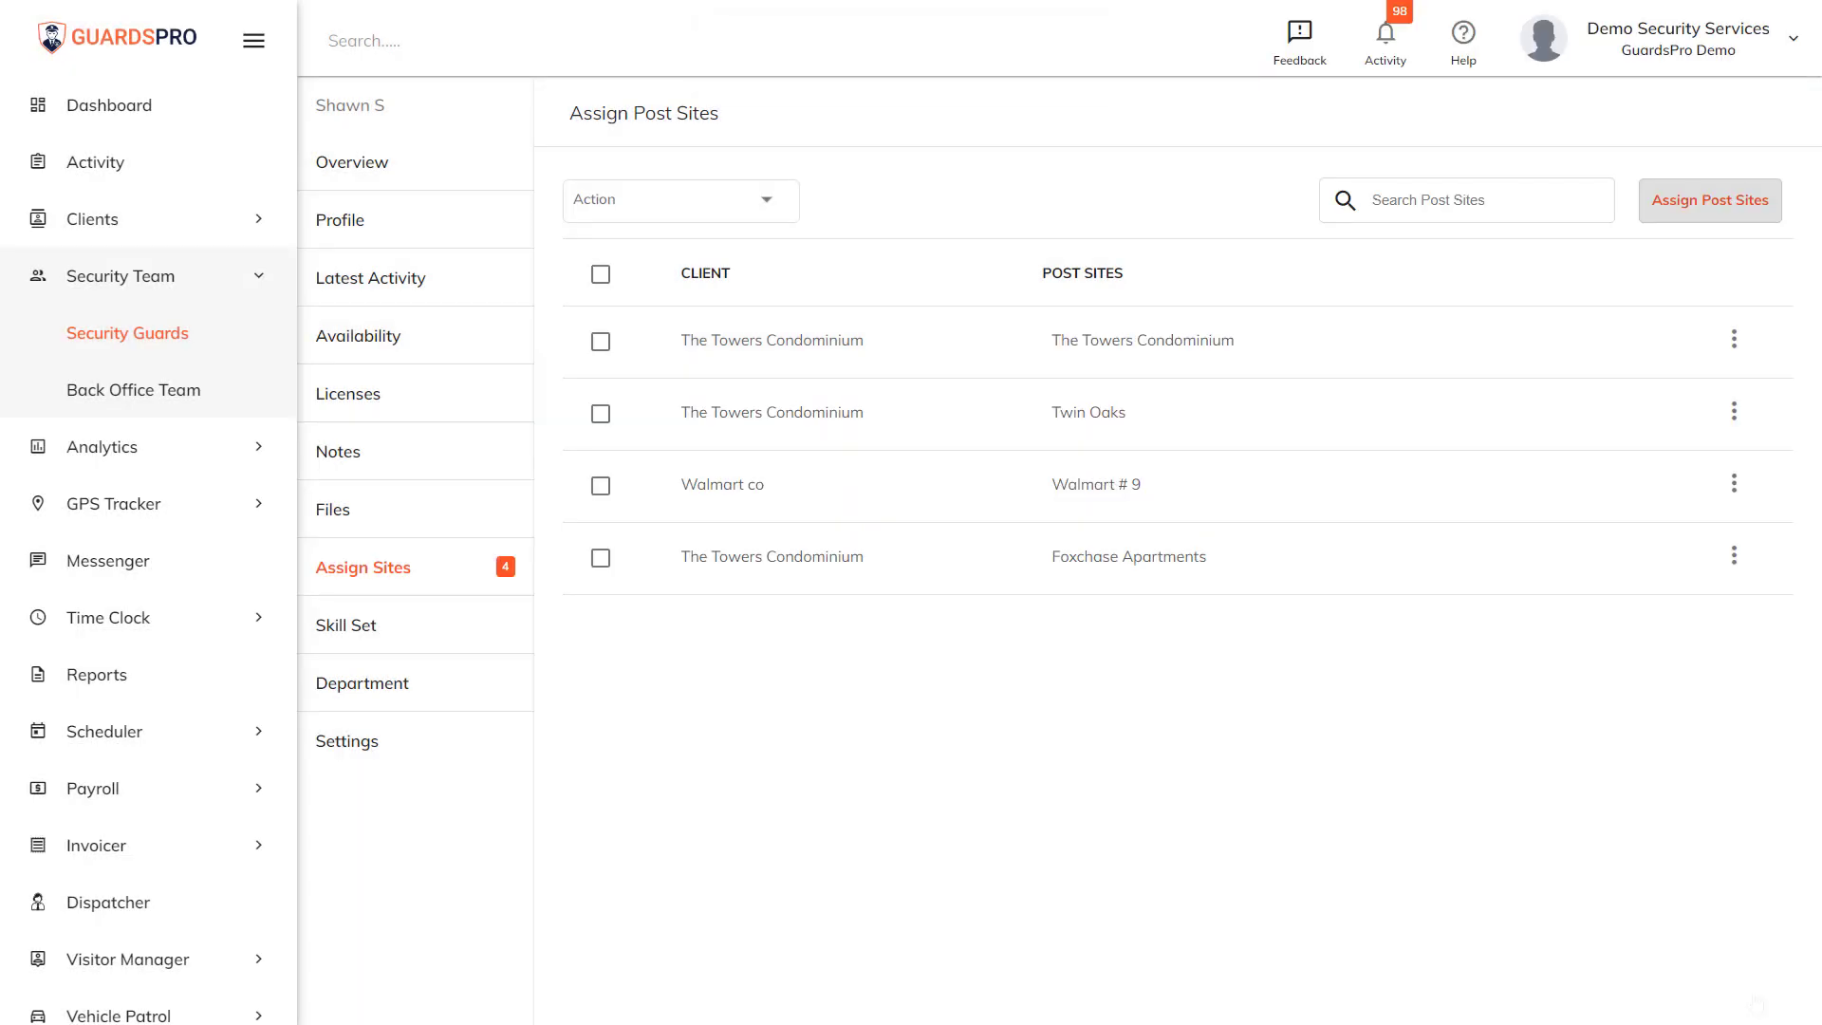